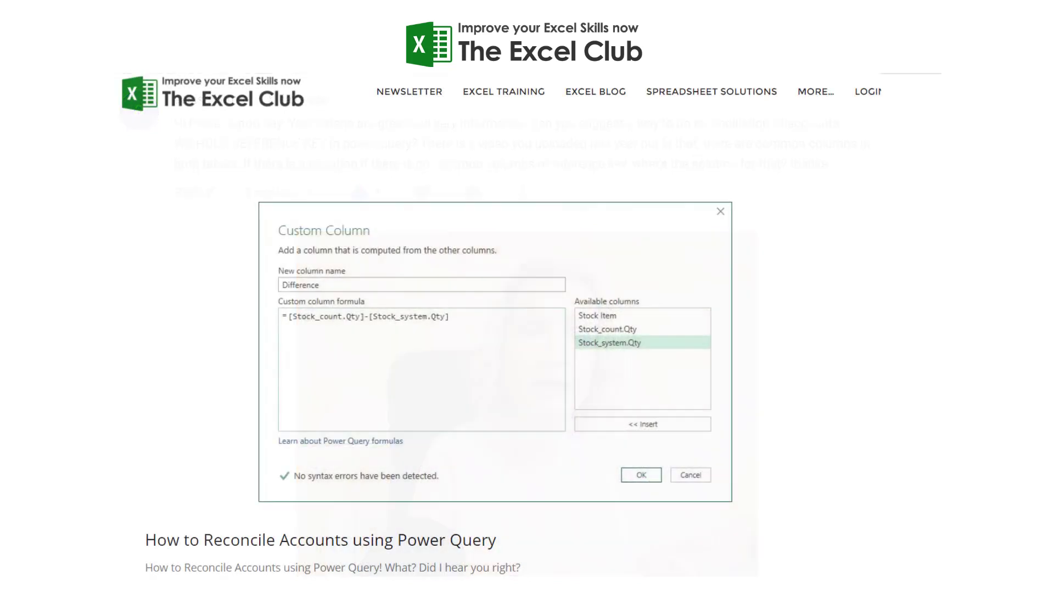
Step: Scroll the blog post past Step 1 to 'Step 2 – Create a table of unique stock Items'
scroll(down, 3)
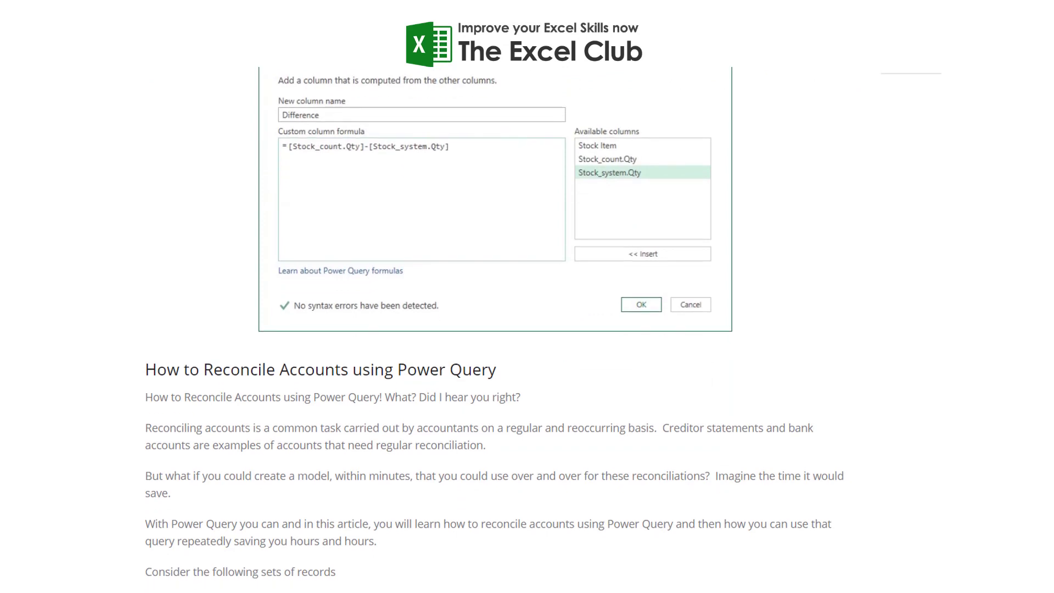
scroll(down, 3)
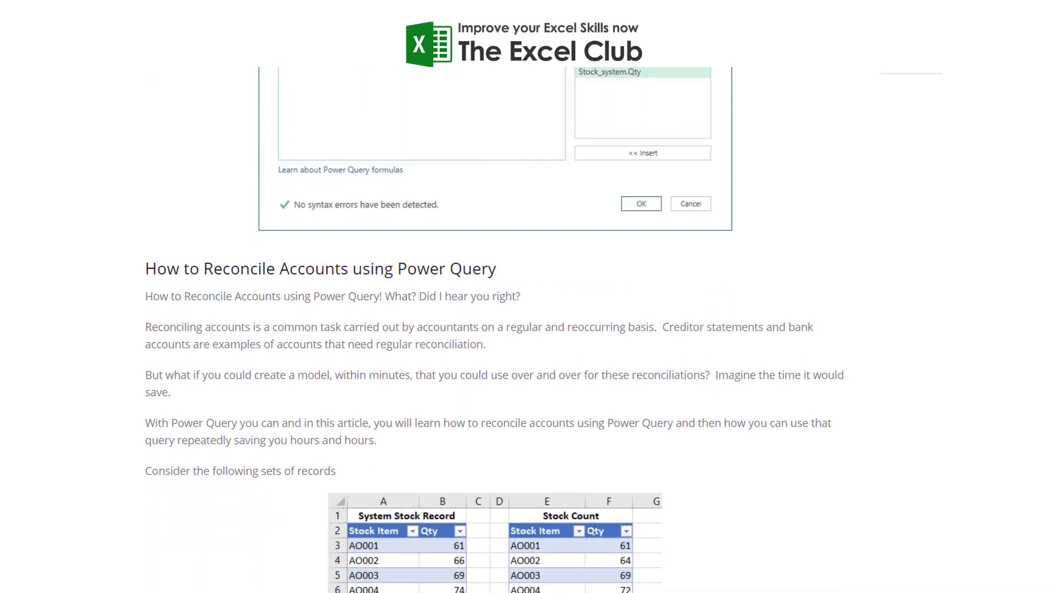
scroll(down, 3)
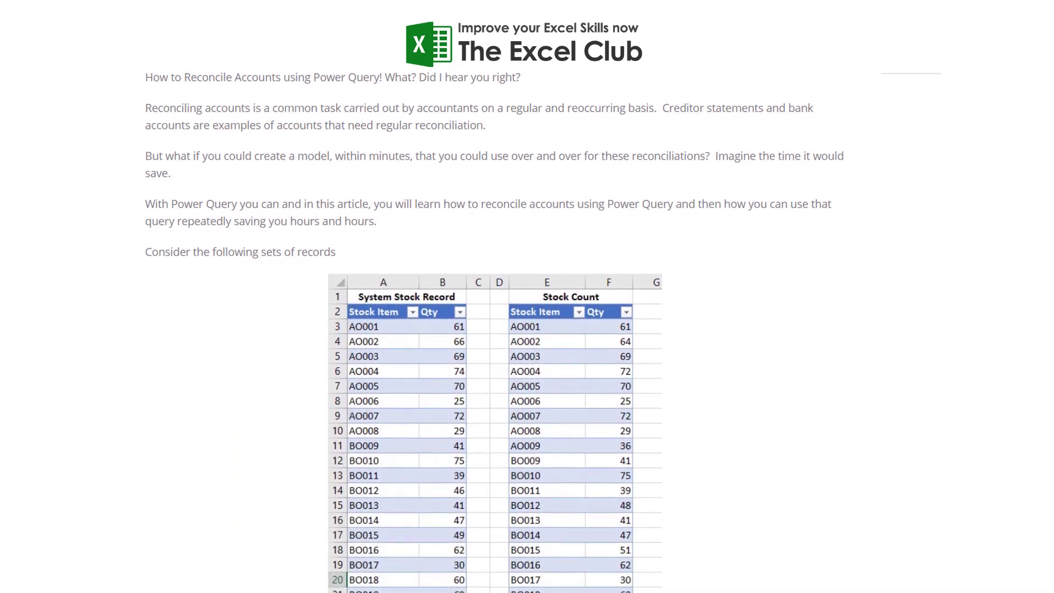
scroll(down, 3)
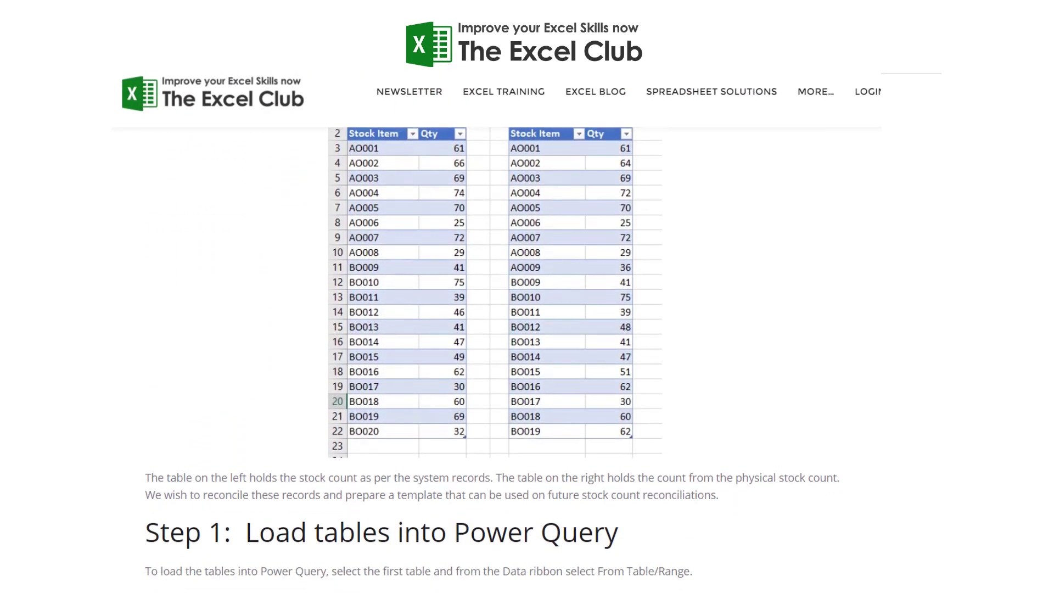
scroll(down, 3)
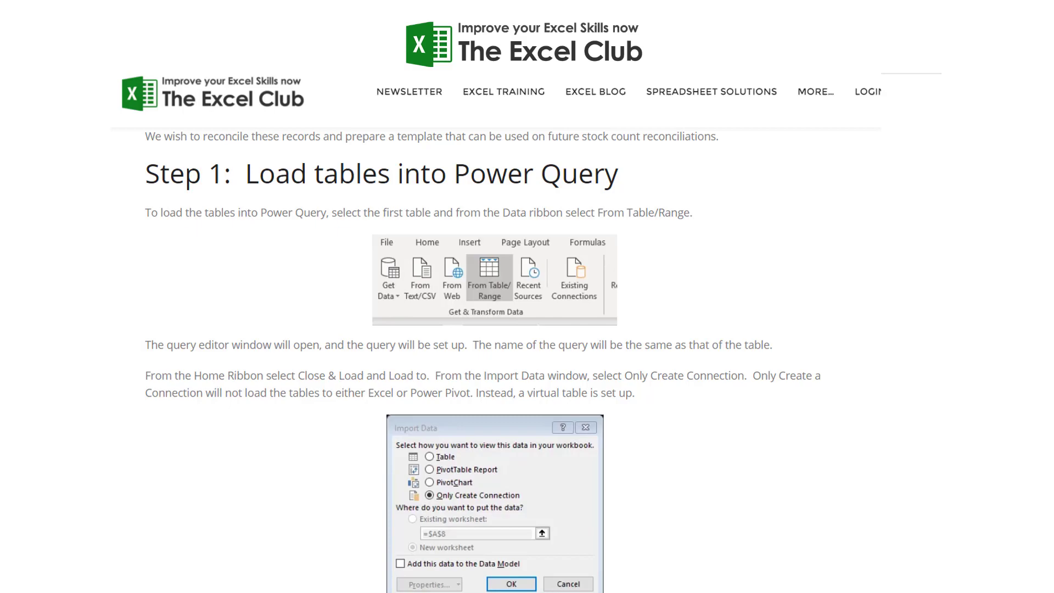
scroll(down, 3)
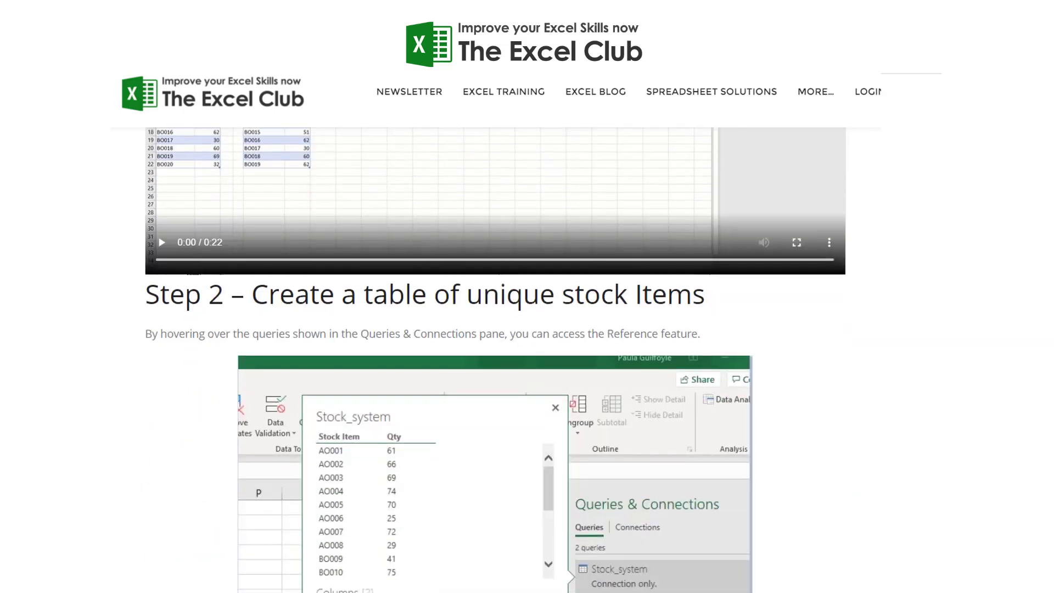
scroll(down, 3)
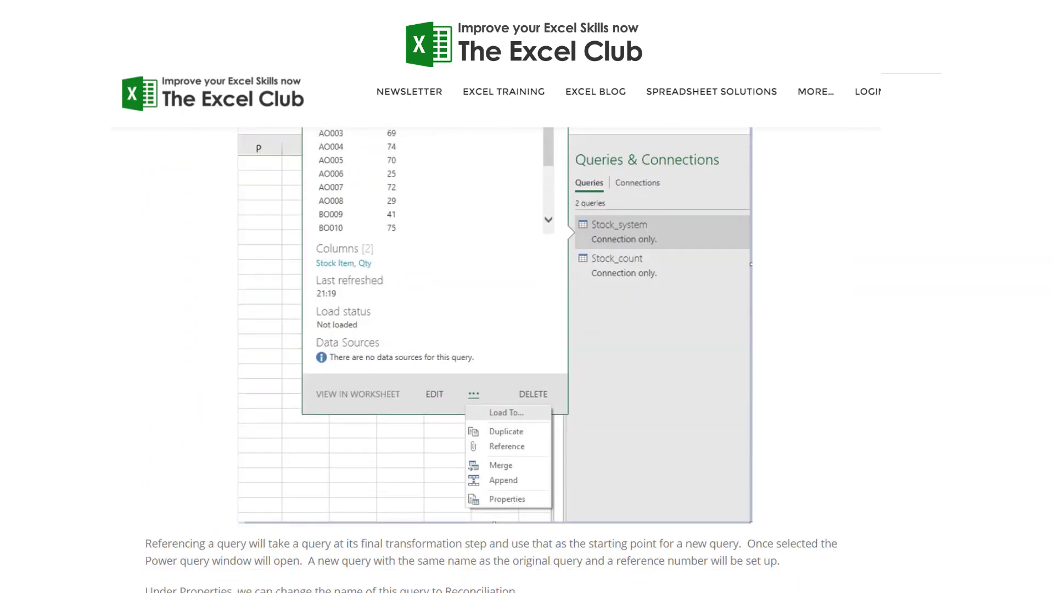
scroll(down, 3)
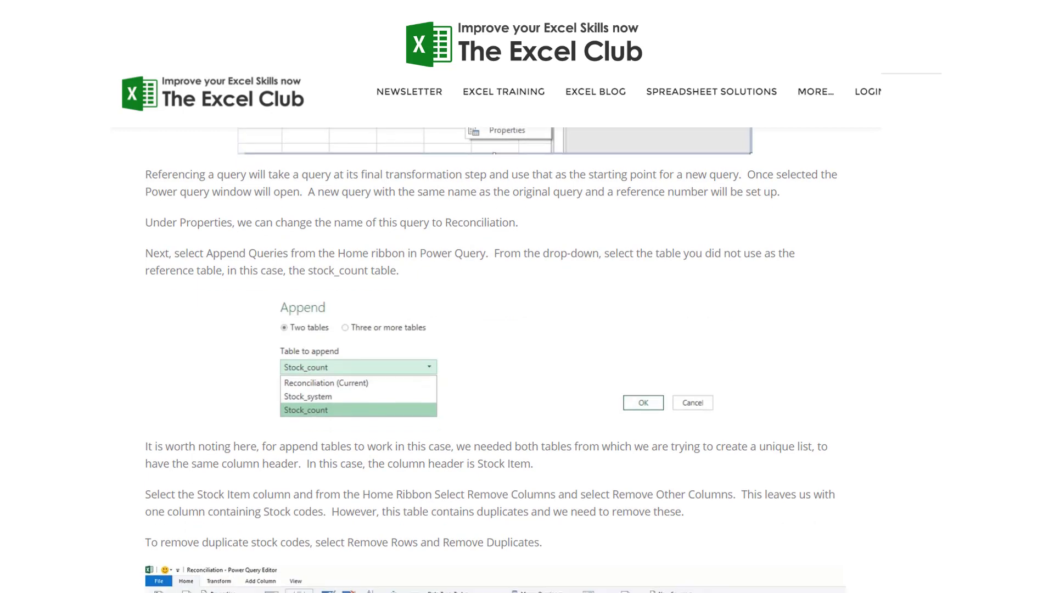
scroll(down, 3)
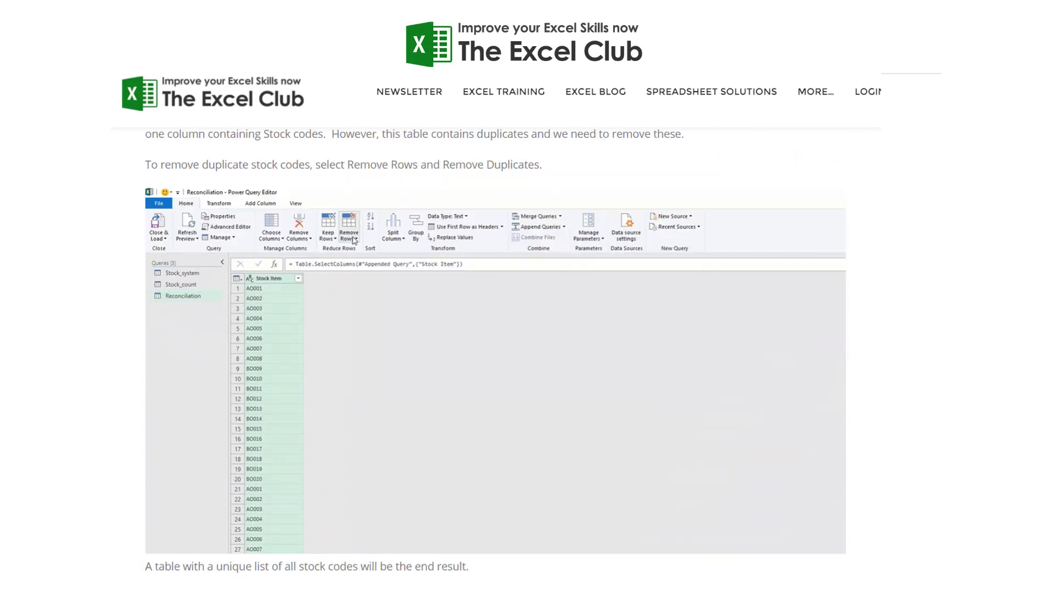
scroll(down, 3)
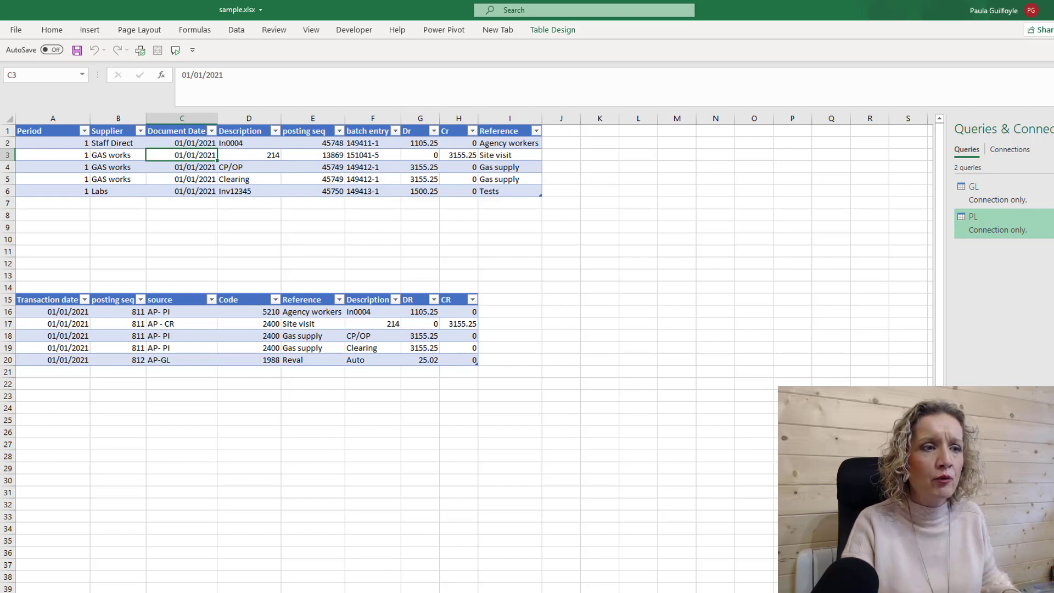
click(515, 117)
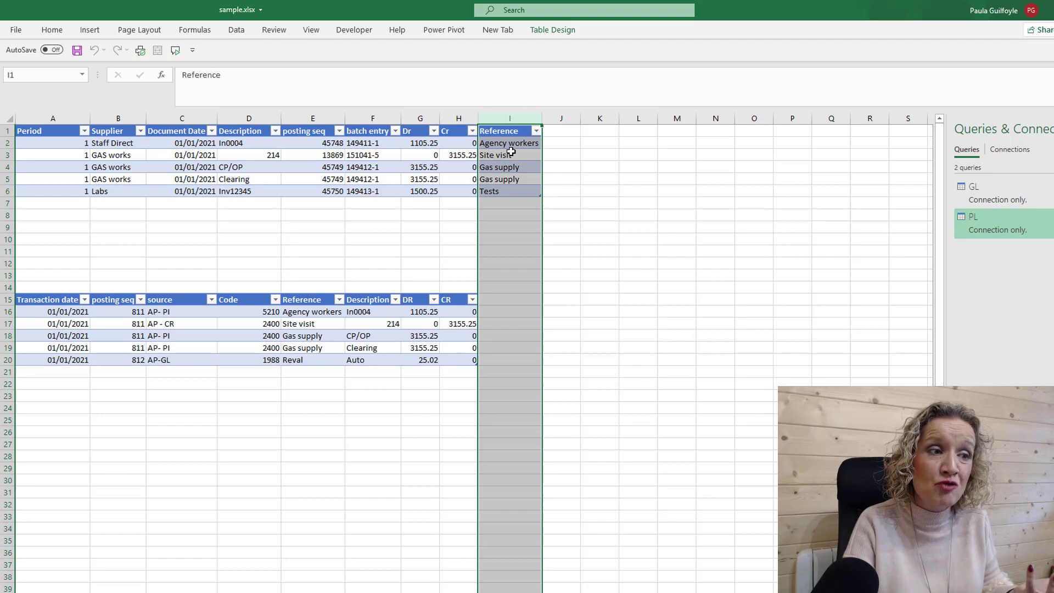
mouse_move(307, 299)
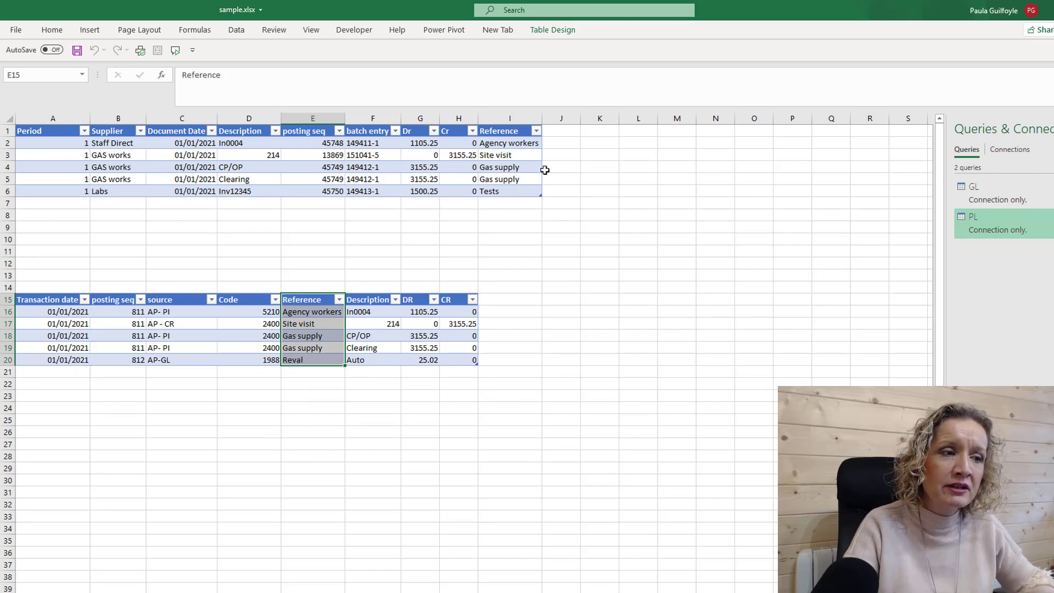
mouse_move(501, 179)
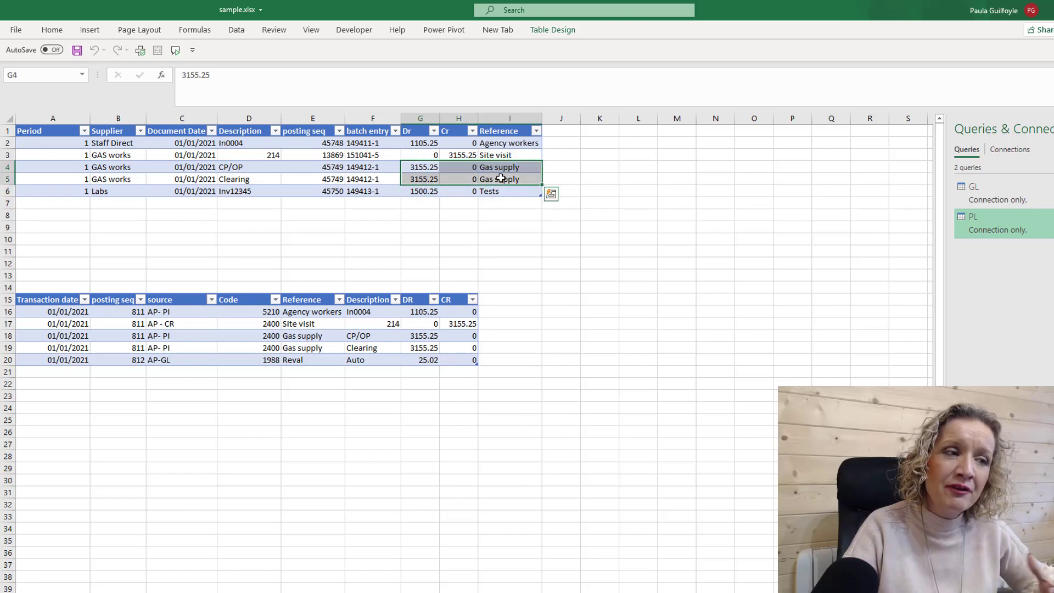
click(500, 167)
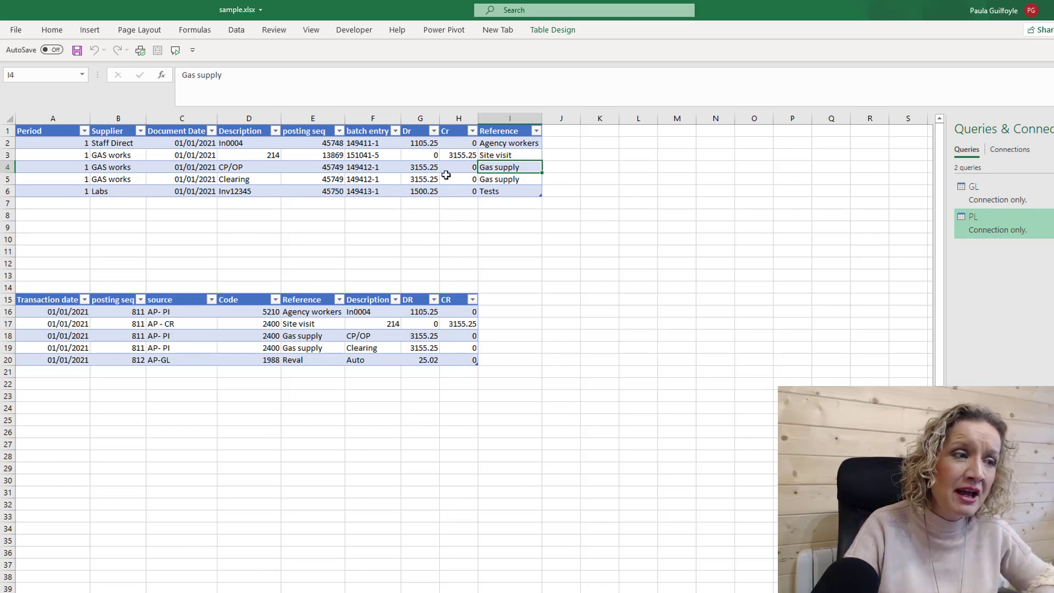
click(420, 167)
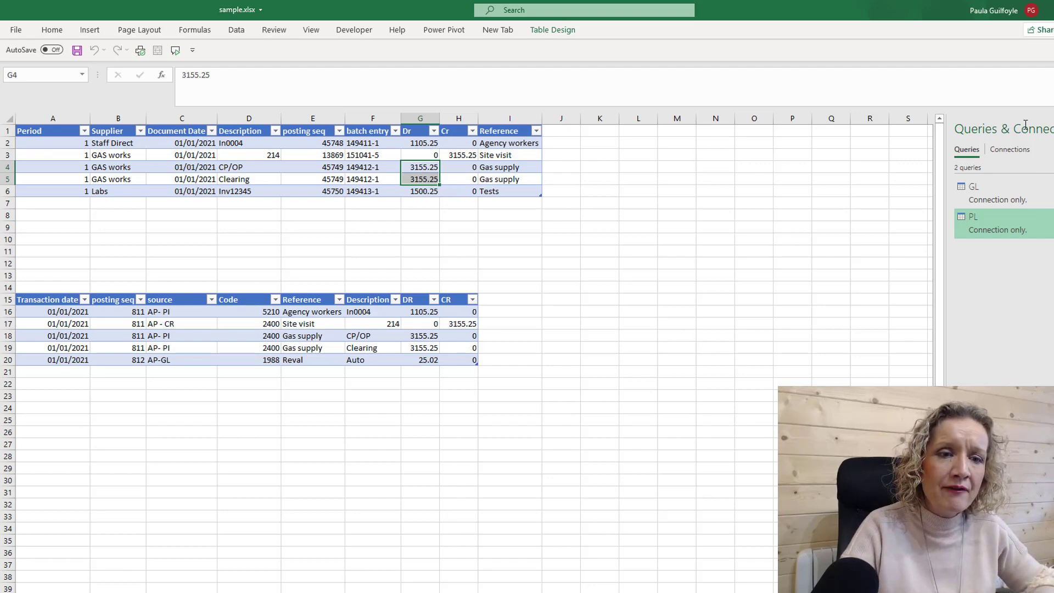
Step: Edit the PL query from the Queries & Connections pane's context menu
right_click(973, 216)
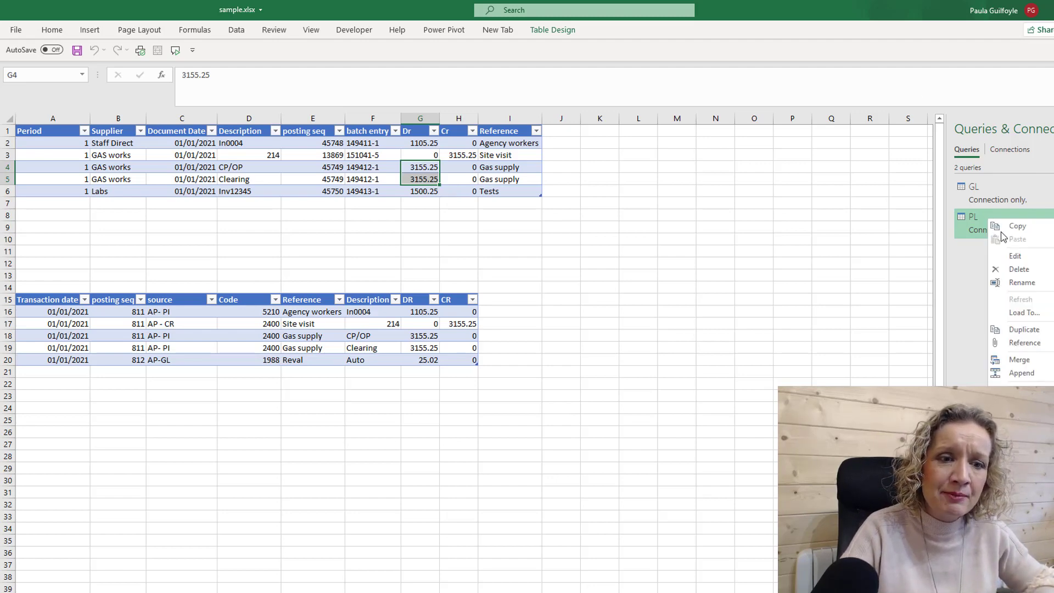
click(1015, 256)
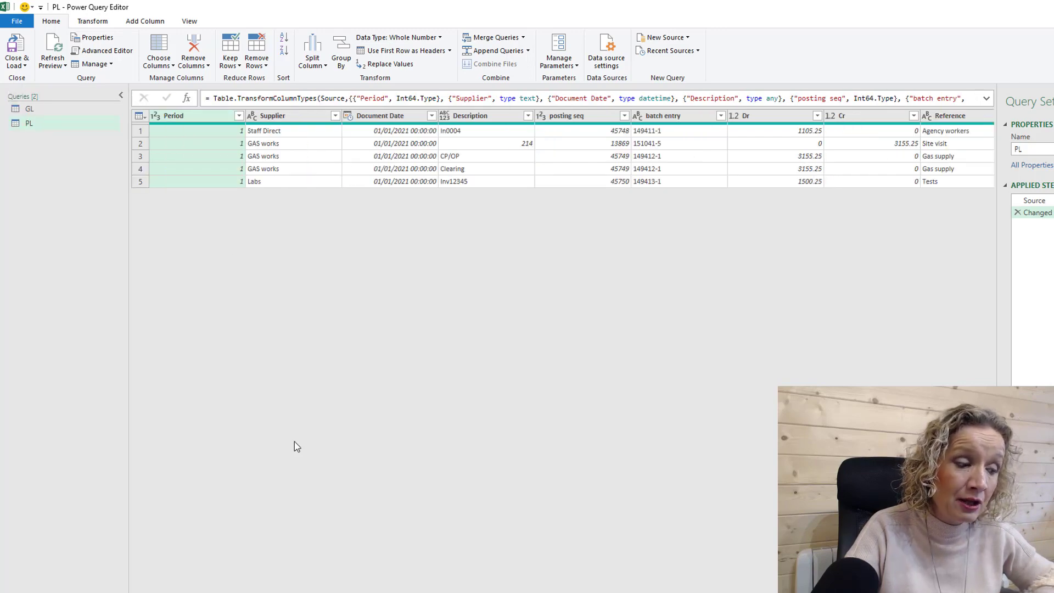
mouse_move(448, 378)
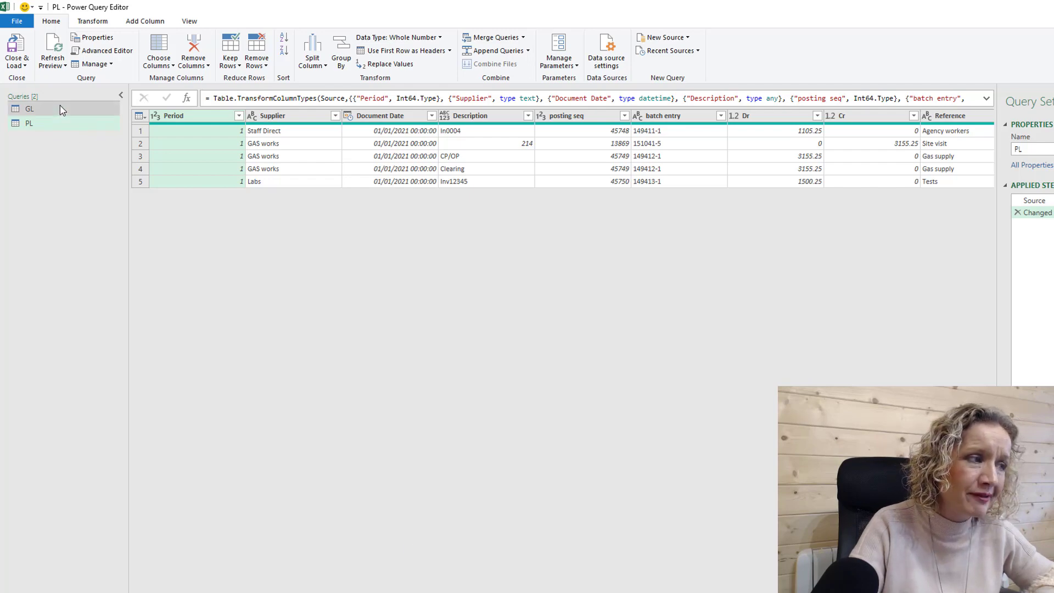
Step: Select the GL query and show the Add Column ribbon commands
click(25, 108)
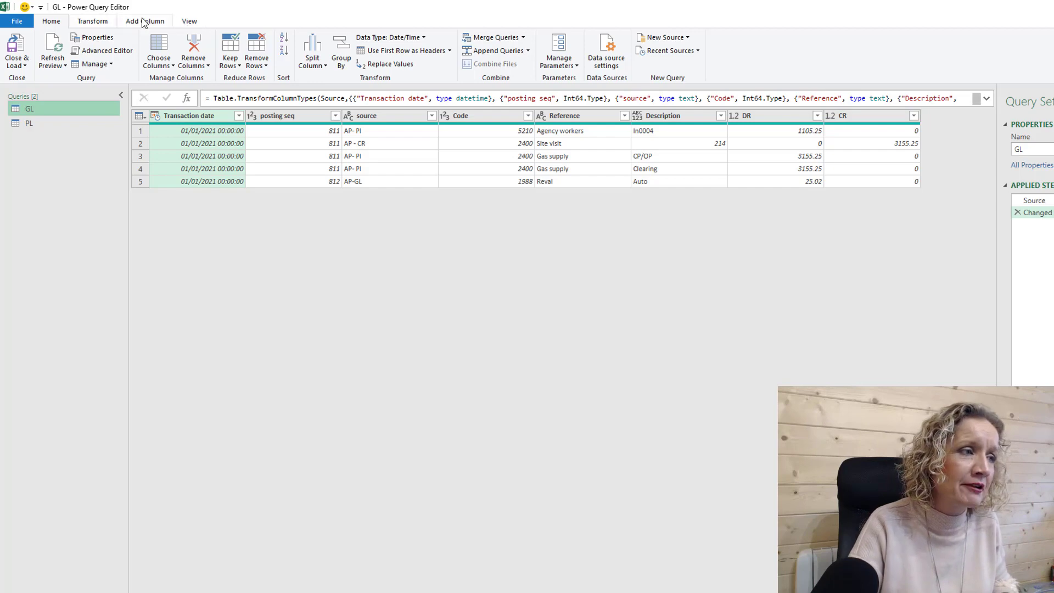
click(142, 21)
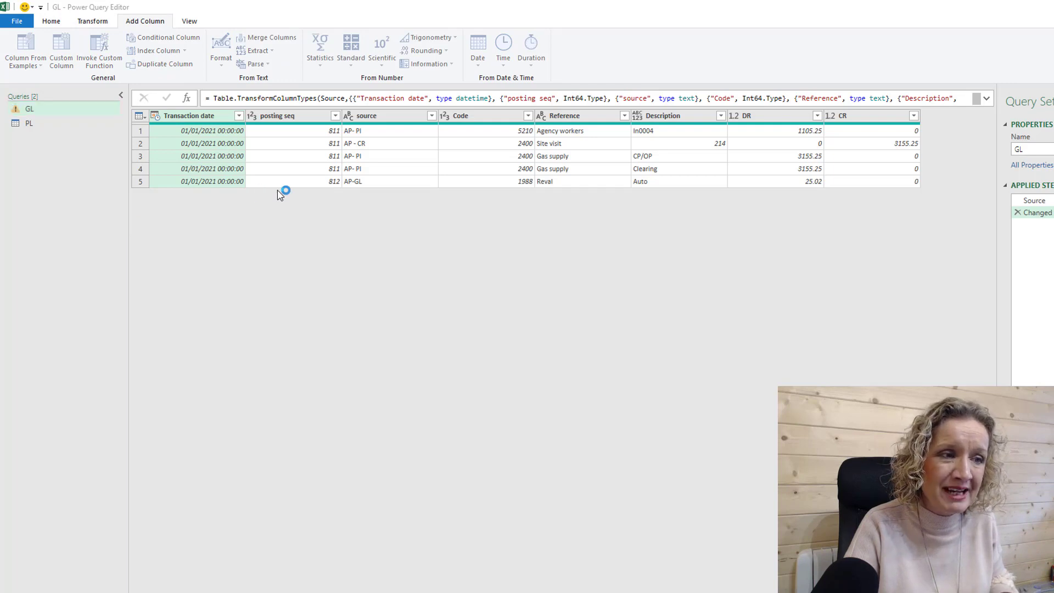
mouse_move(316, 184)
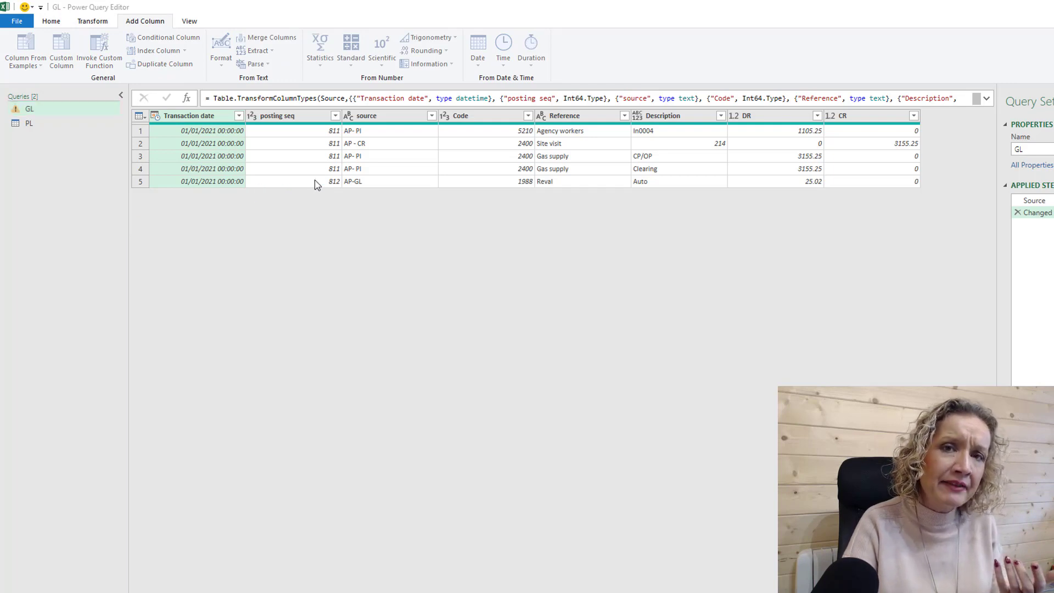
Step: Add a custom column named 'values' with the formula [DR] - [CR]
click(60, 47)
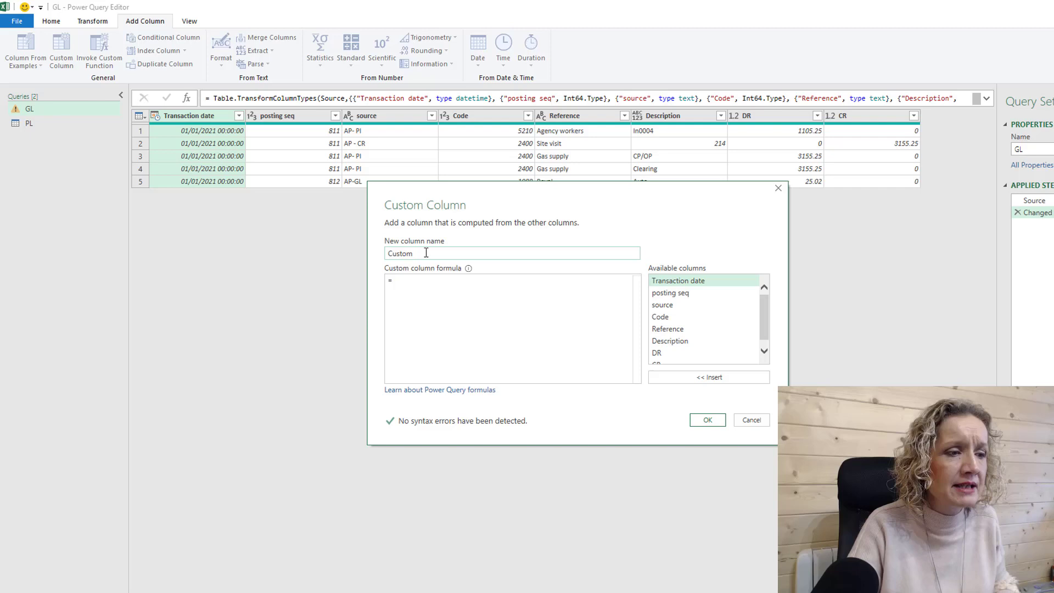
text(values)
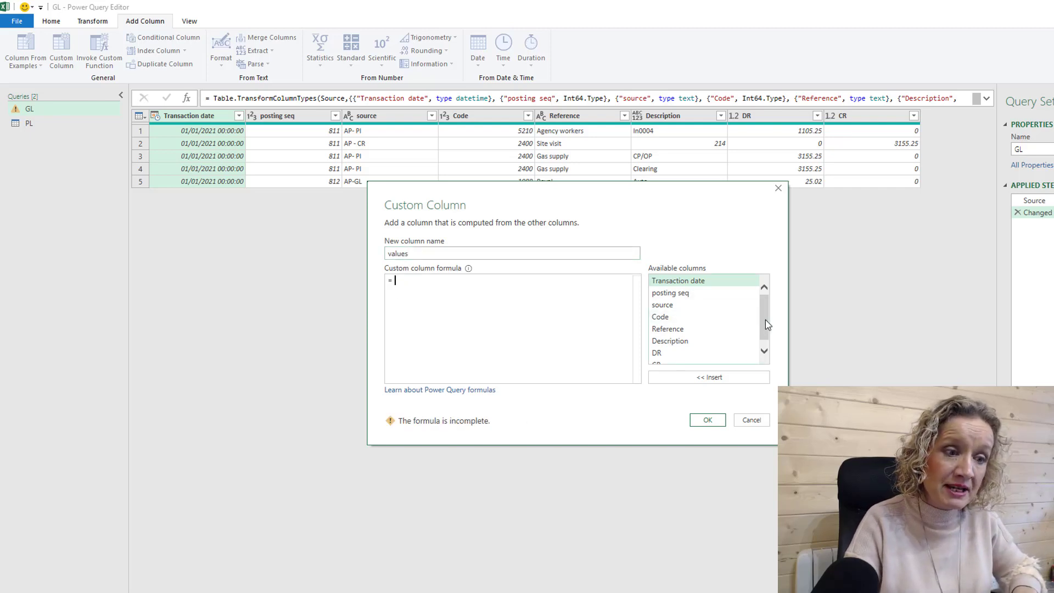
double_click(656, 345)
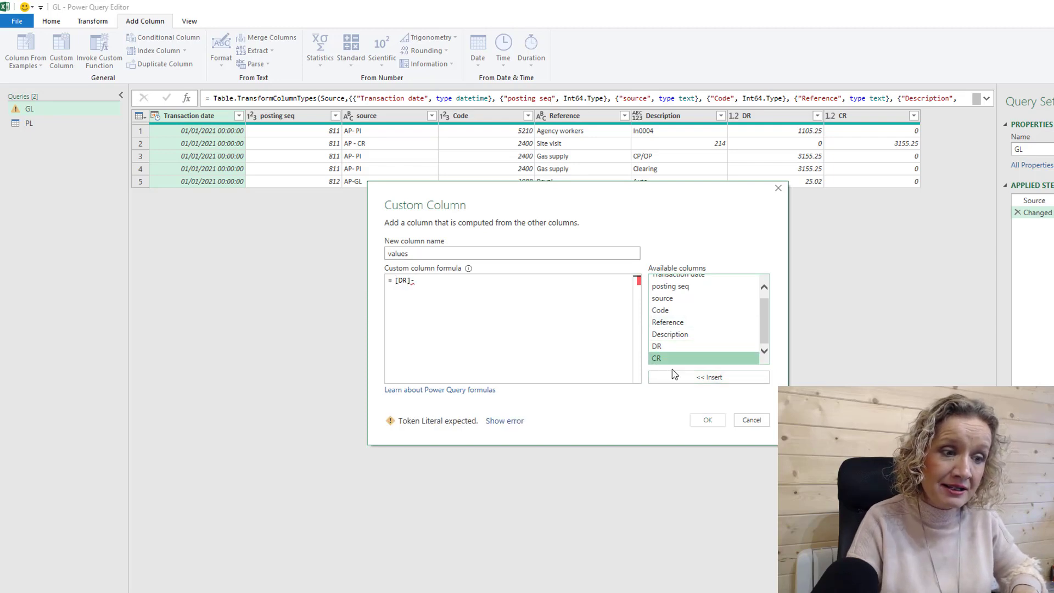
click(707, 420)
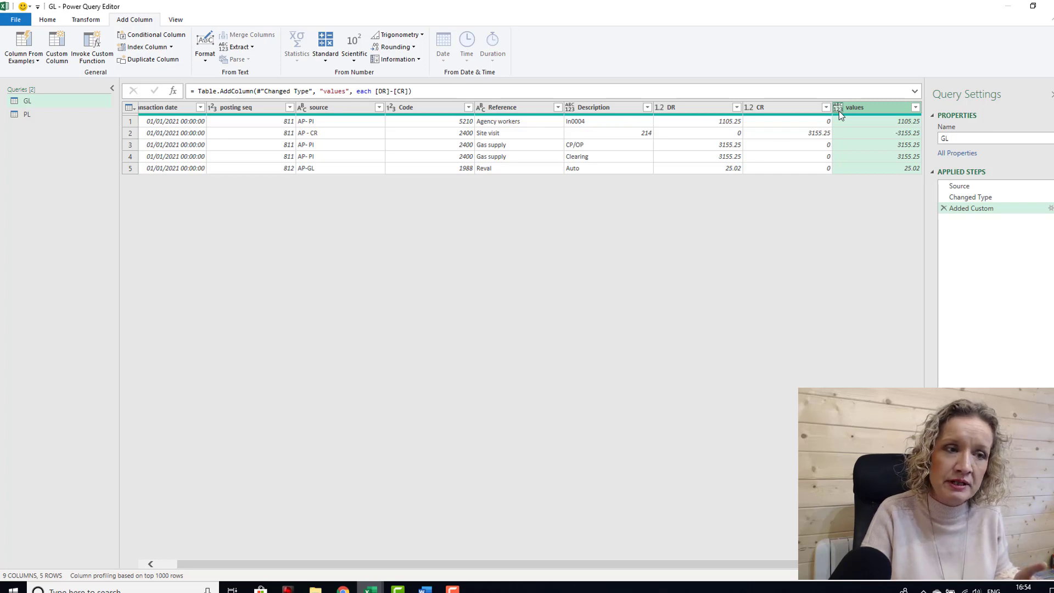
mouse_move(616, 109)
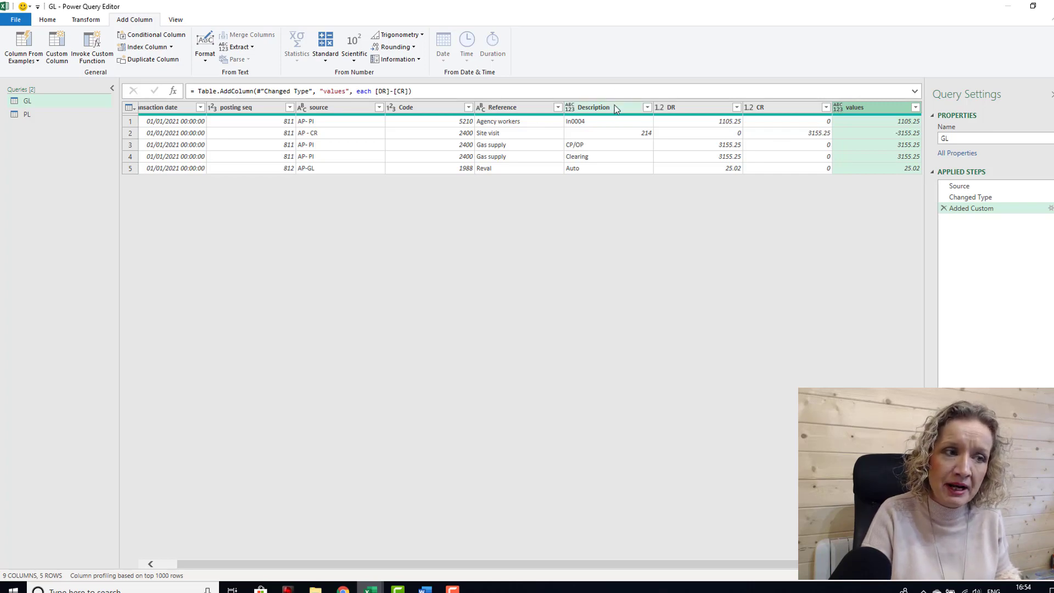
mouse_move(645, 142)
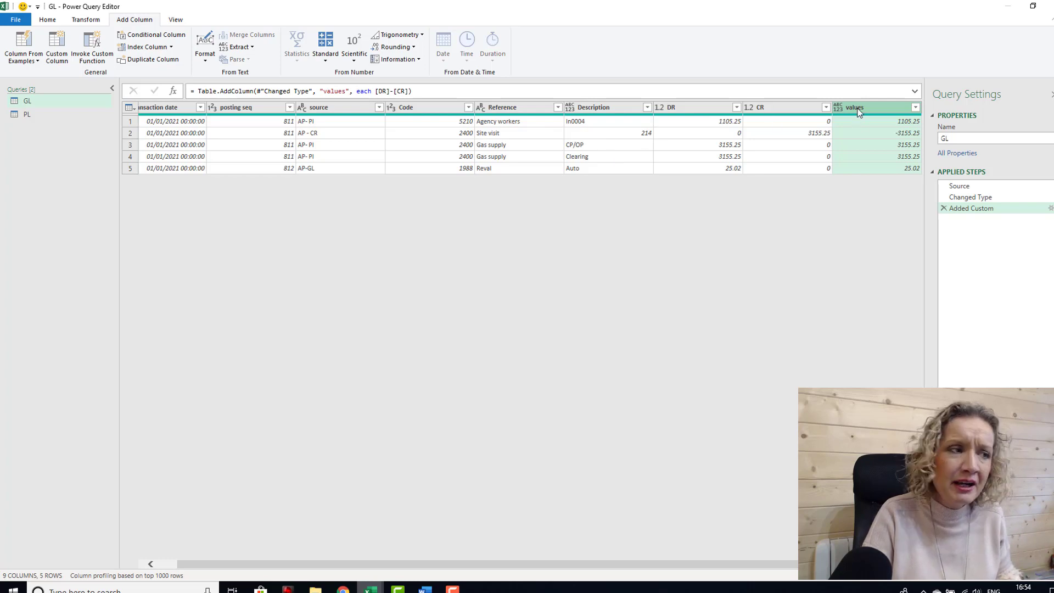
Step: Set the GL query's values column data type to text
click(86, 20)
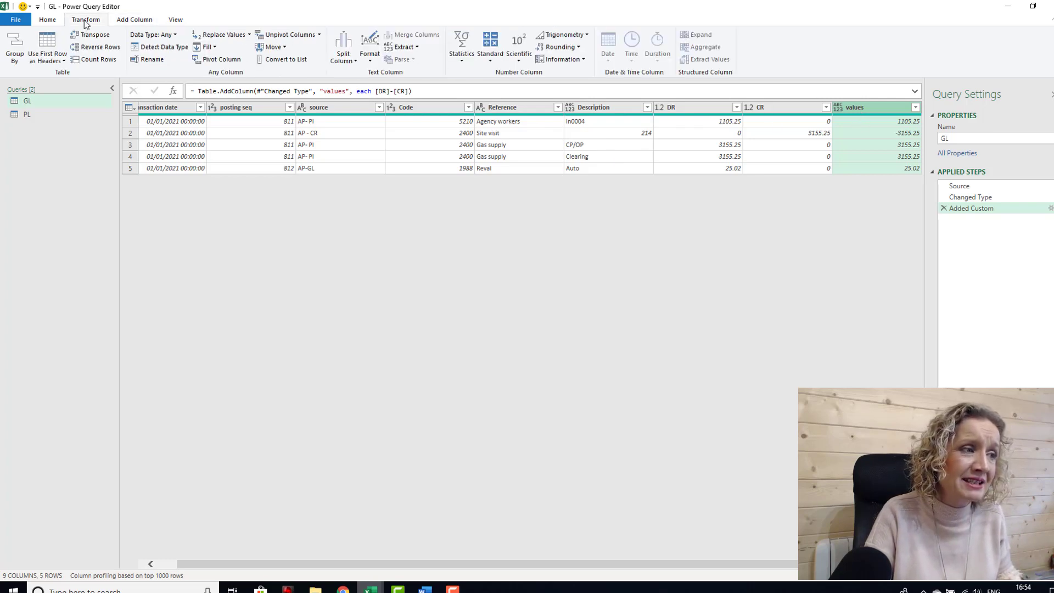
click(155, 34)
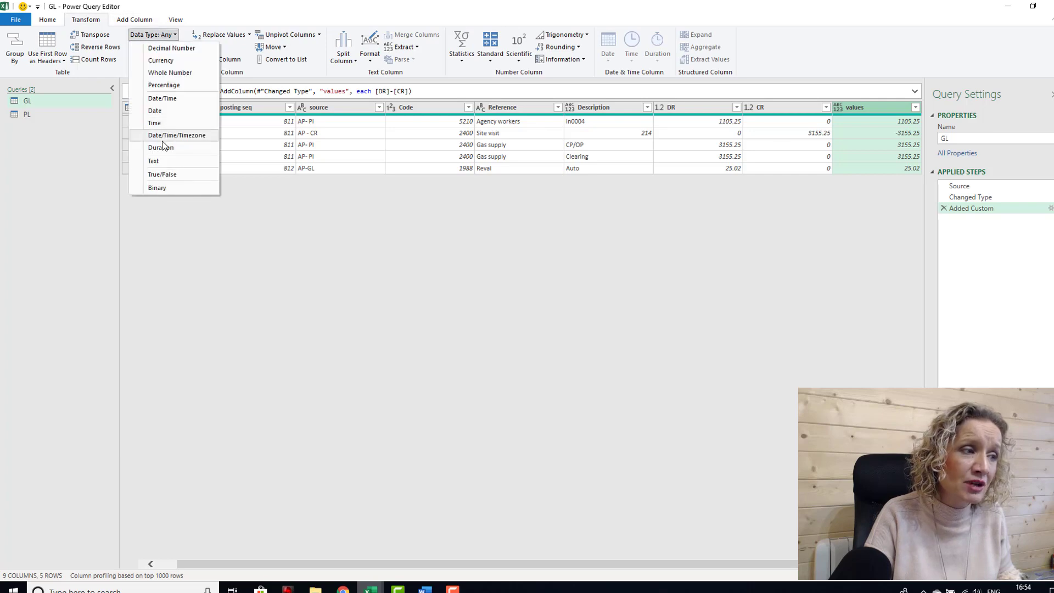
click(153, 160)
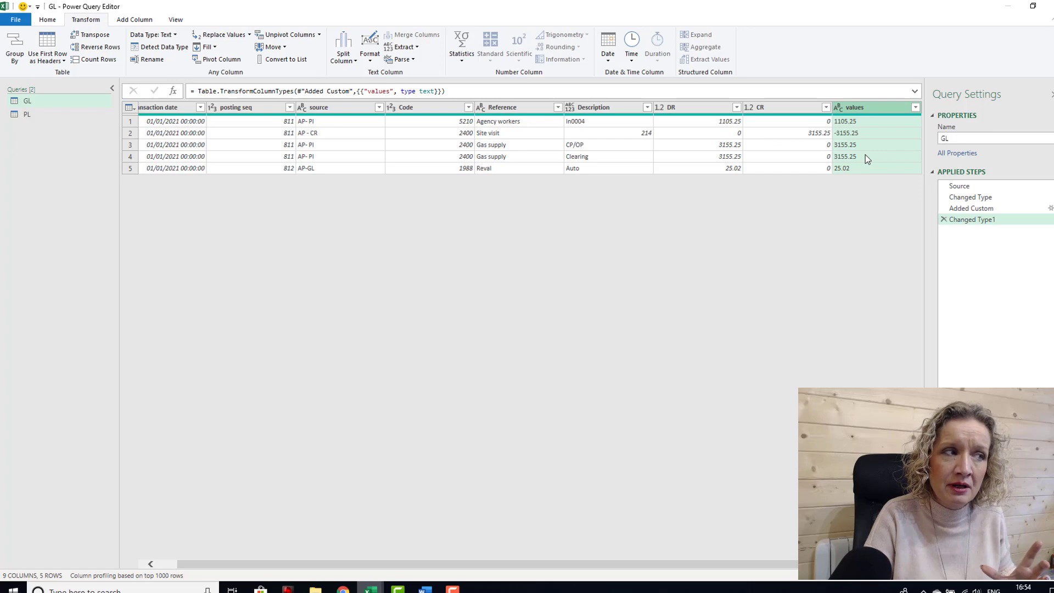
click(132, 19)
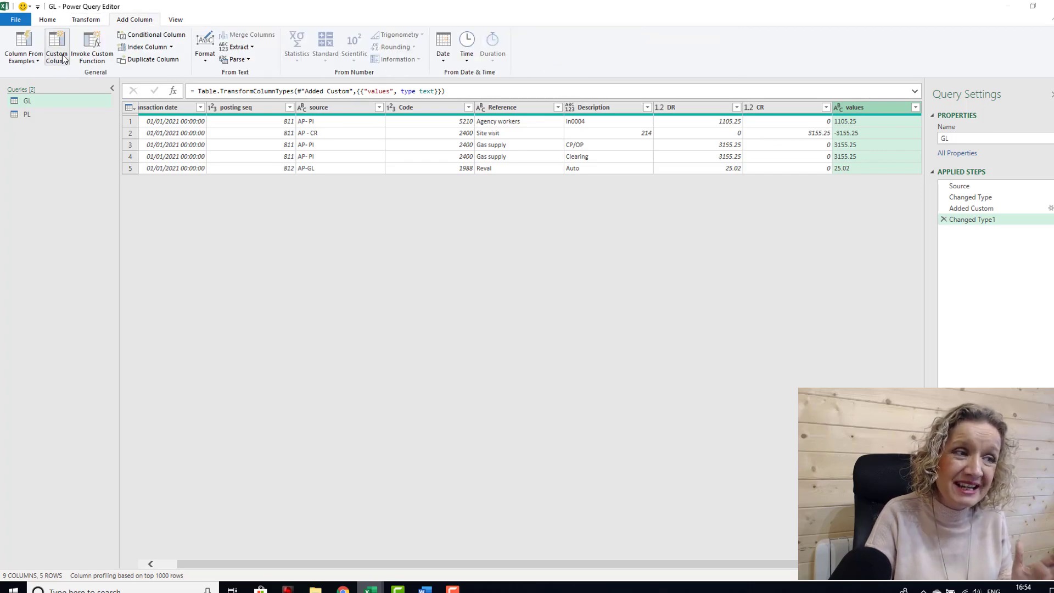
Step: Add a custom column 'join' with formula [Description]&[Reference]&[values]
click(54, 46)
text(CustomJoi)
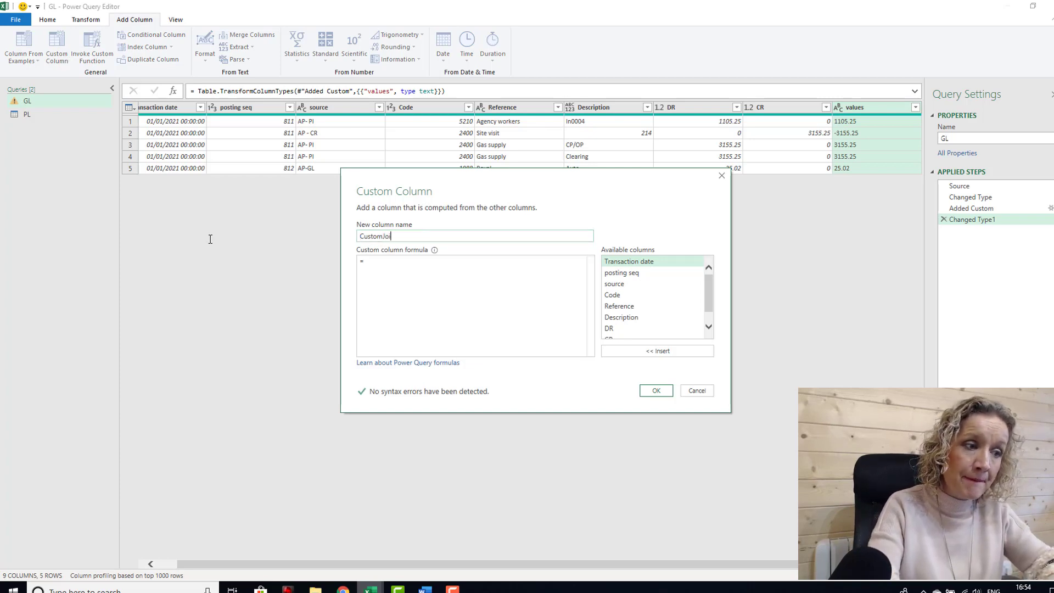
text(joinm)
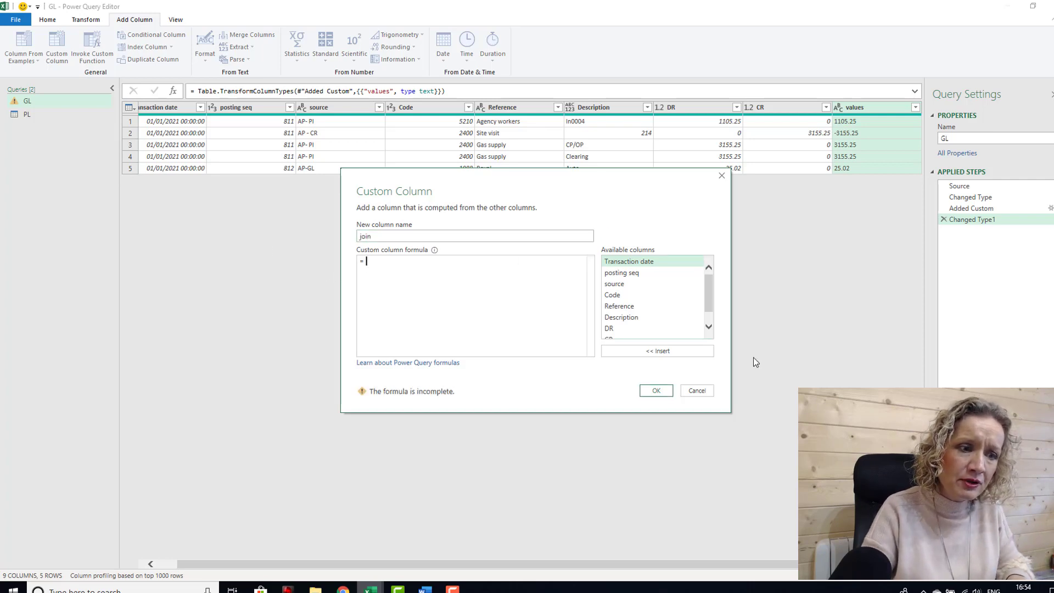
mouse_move(621, 322)
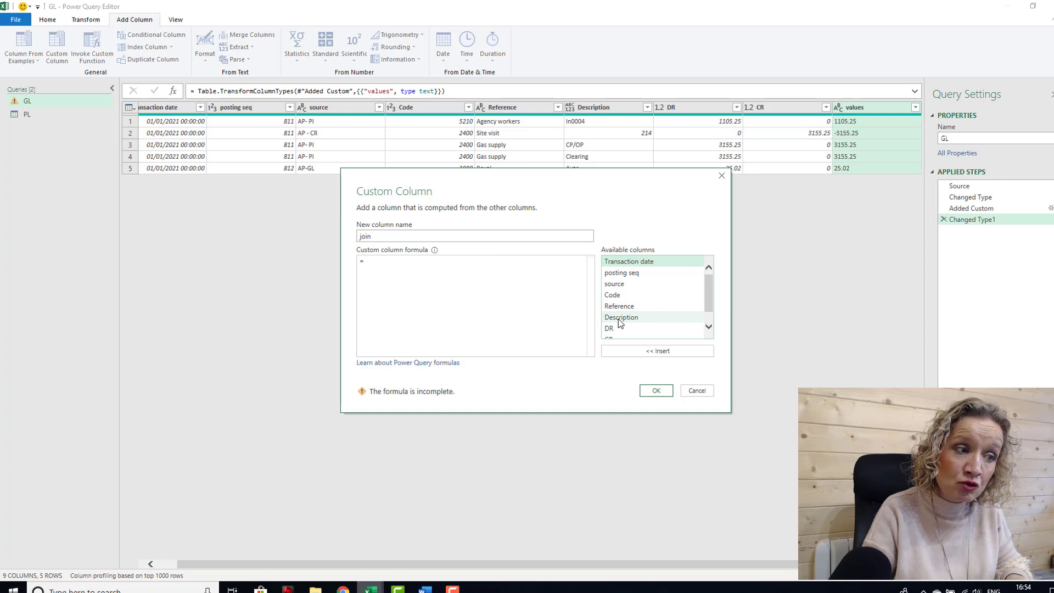
click(657, 351)
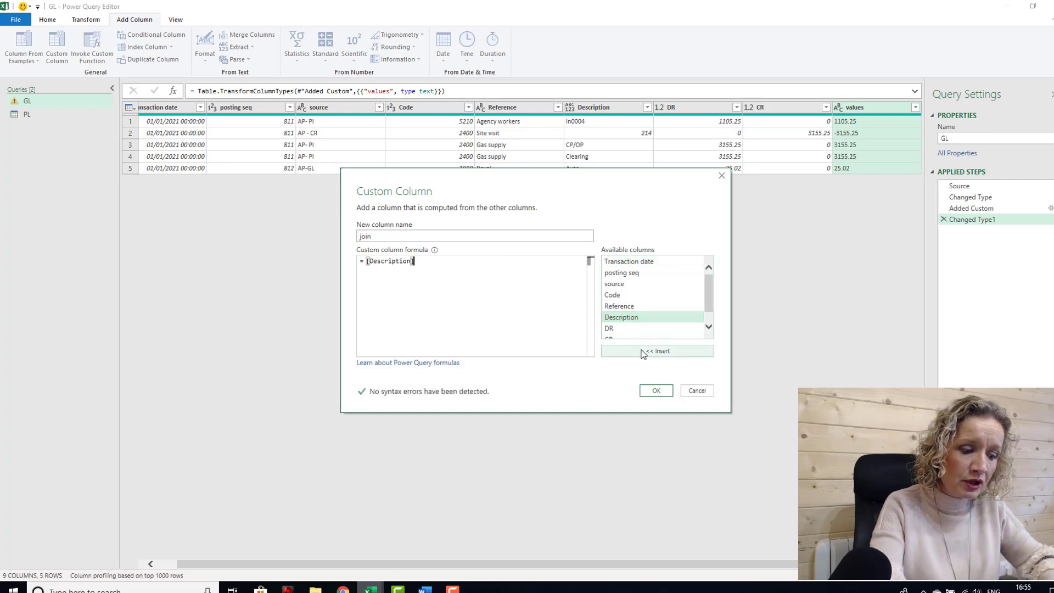
text(&)
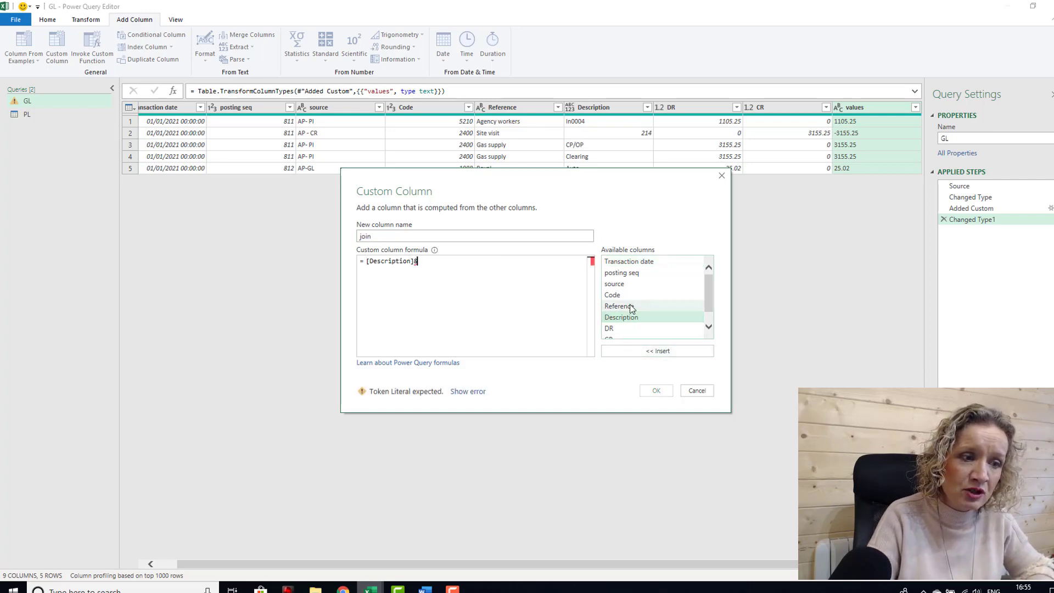
click(657, 351)
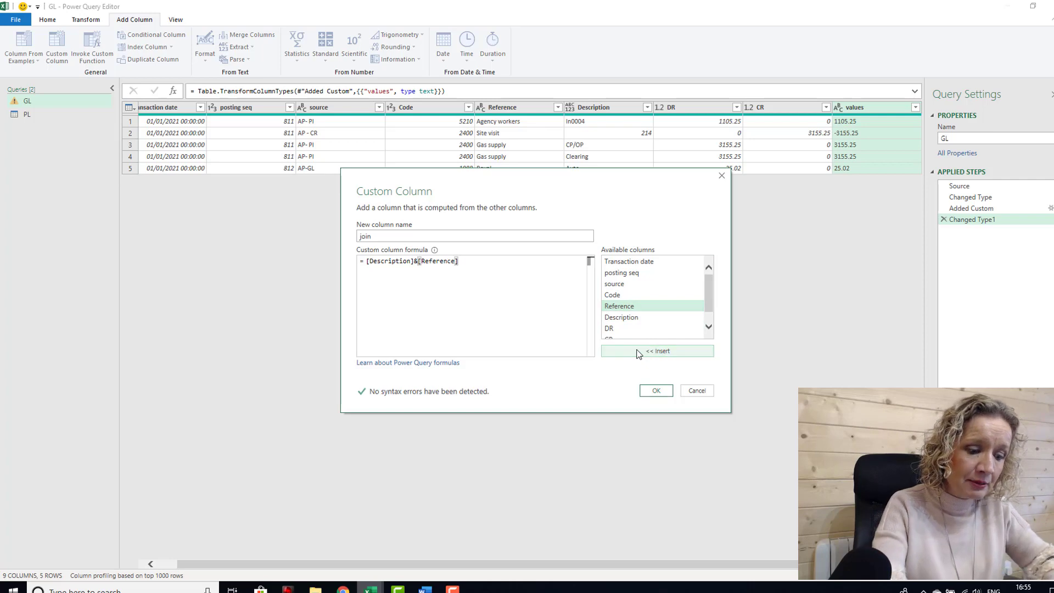
text(&)
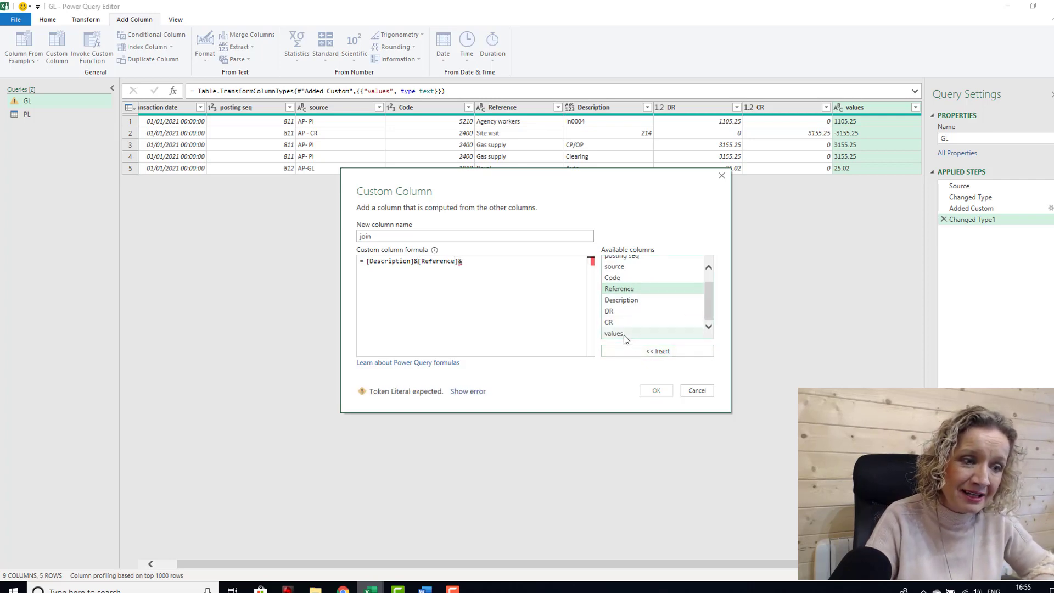
click(657, 350)
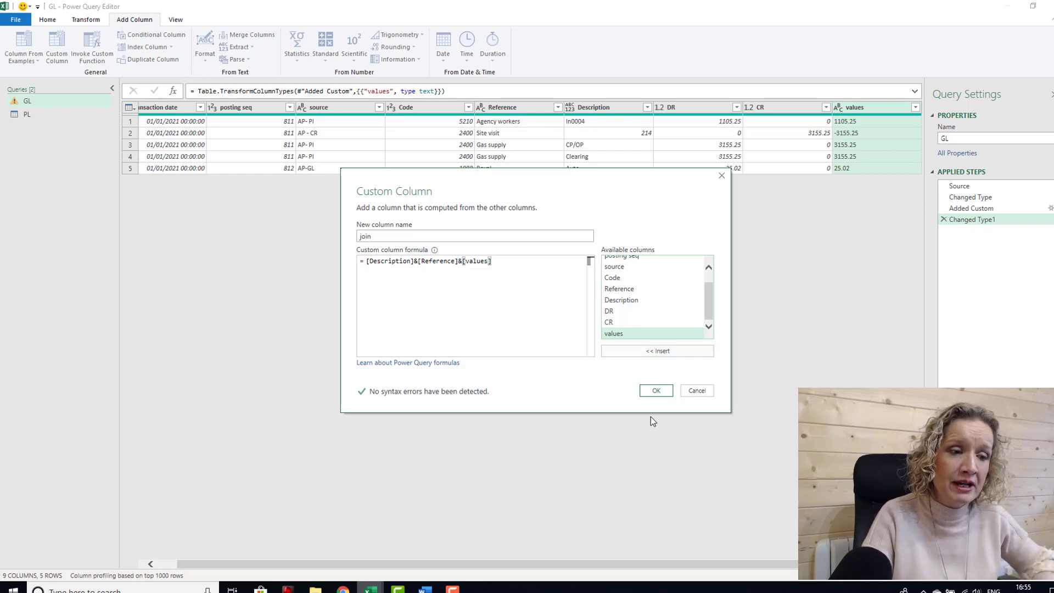
click(655, 390)
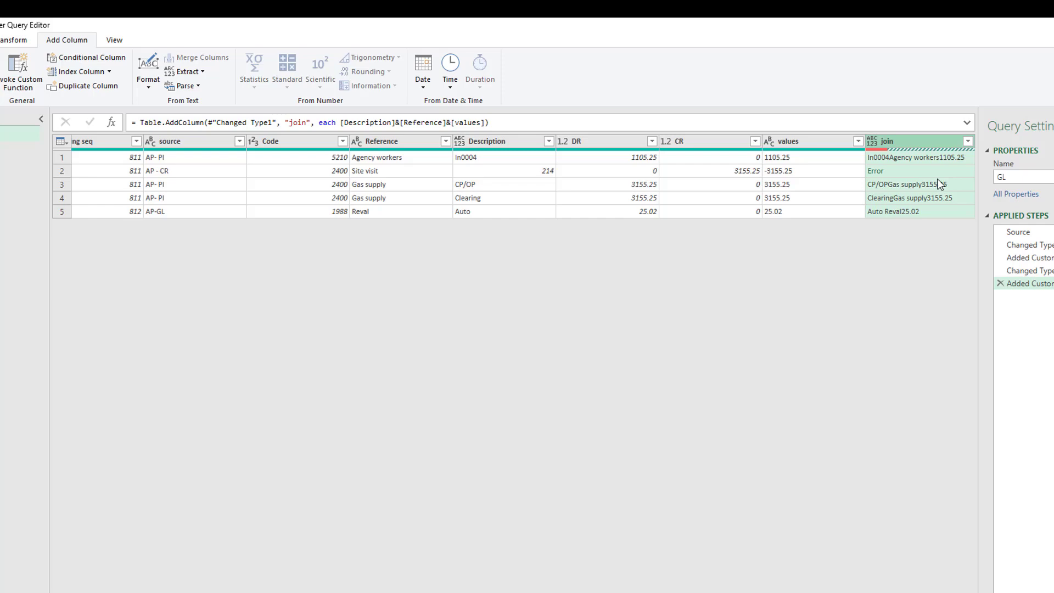
mouse_move(901, 144)
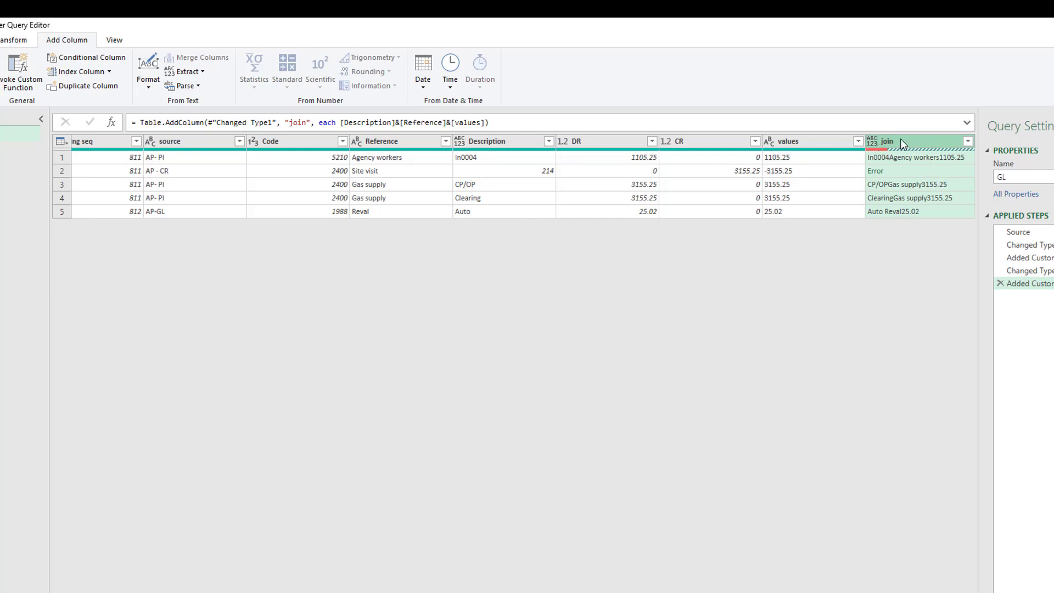
mouse_move(882, 175)
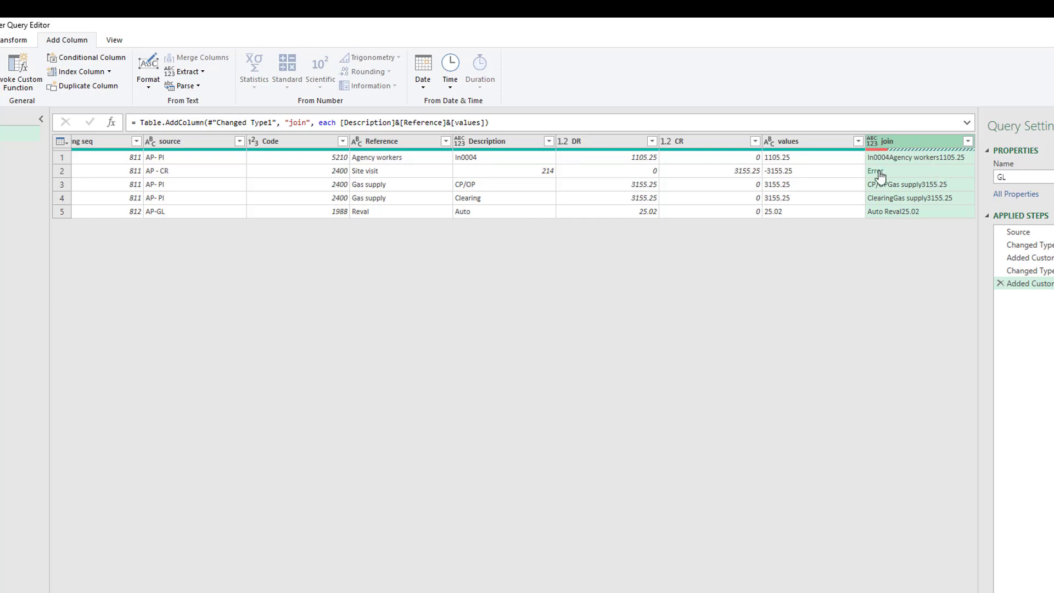
click(876, 170)
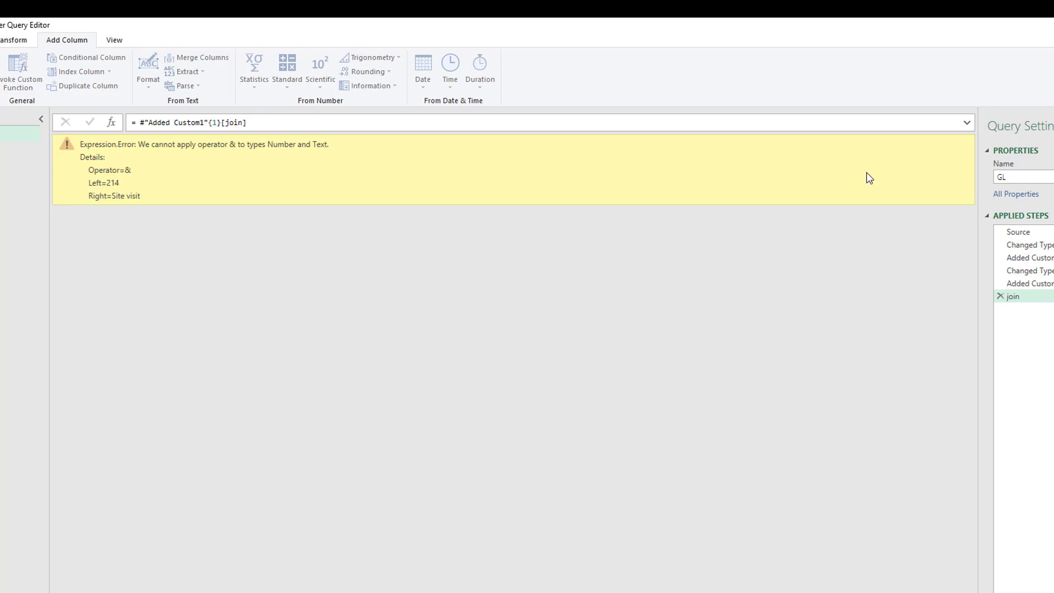
mouse_move(156, 155)
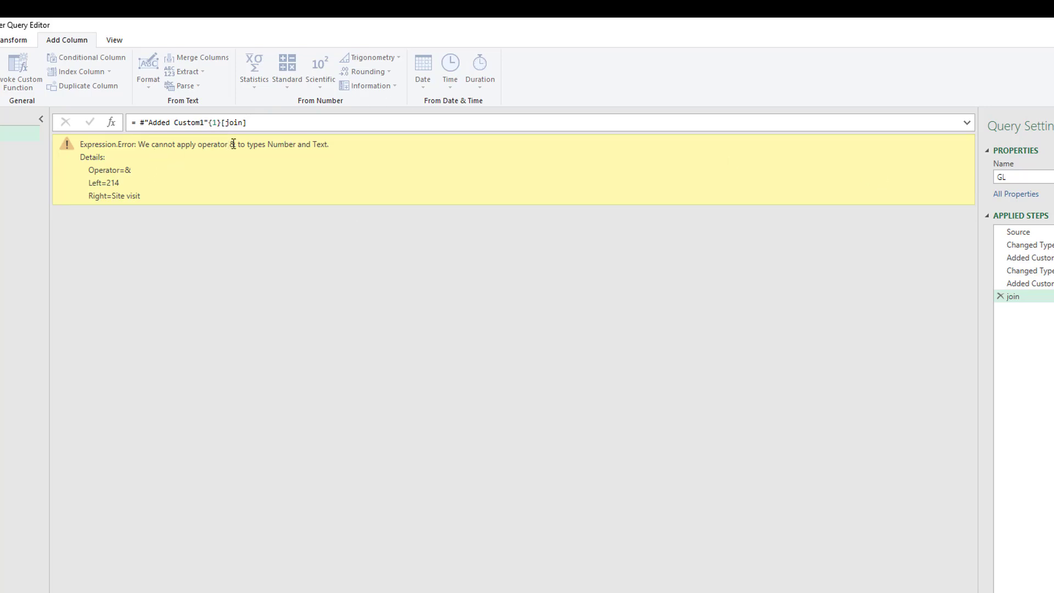
double_click(229, 145)
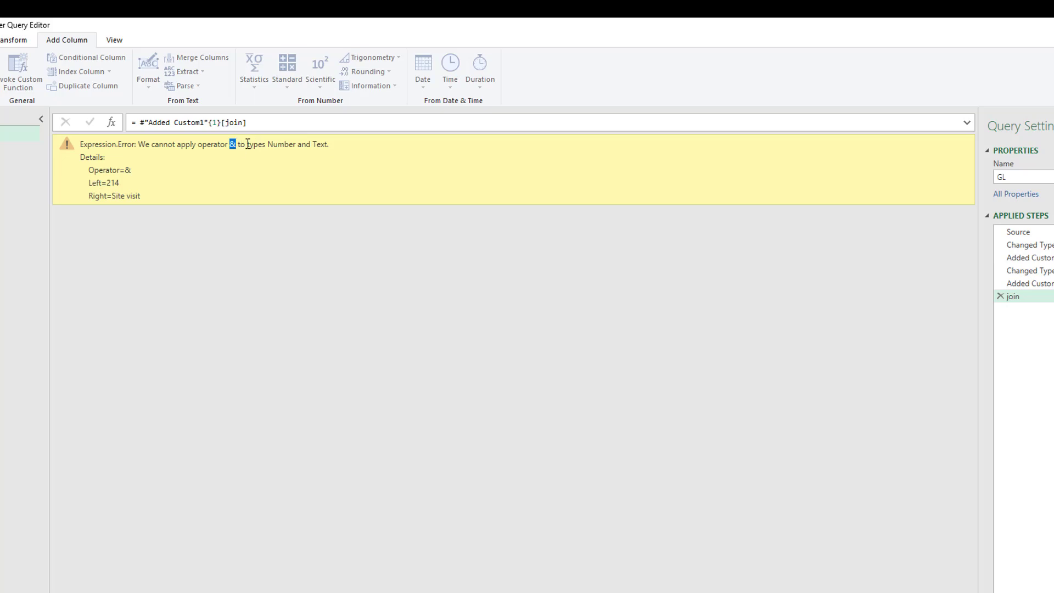
mouse_move(270, 141)
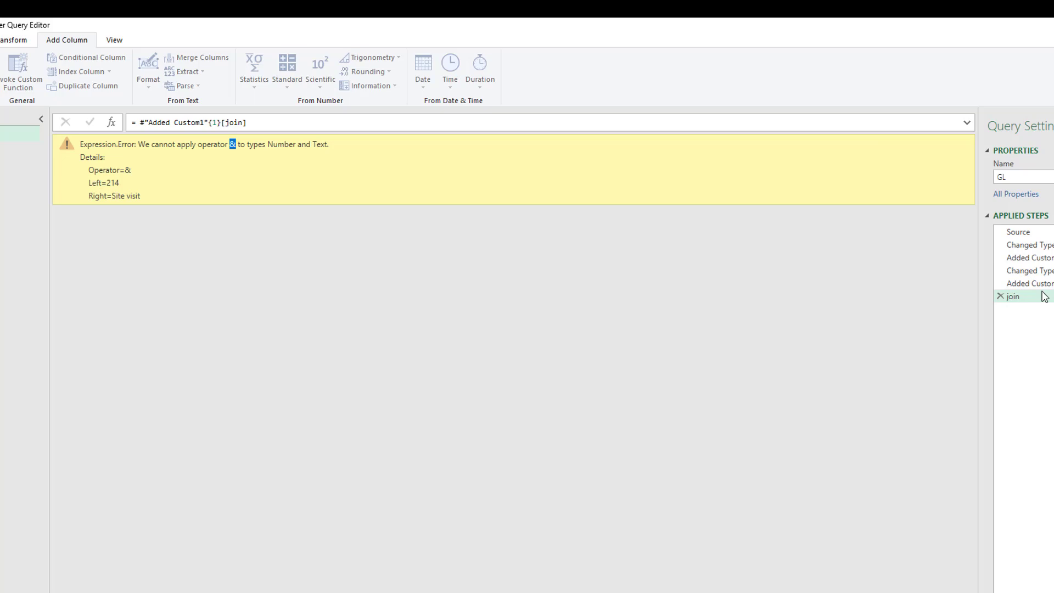
click(1028, 283)
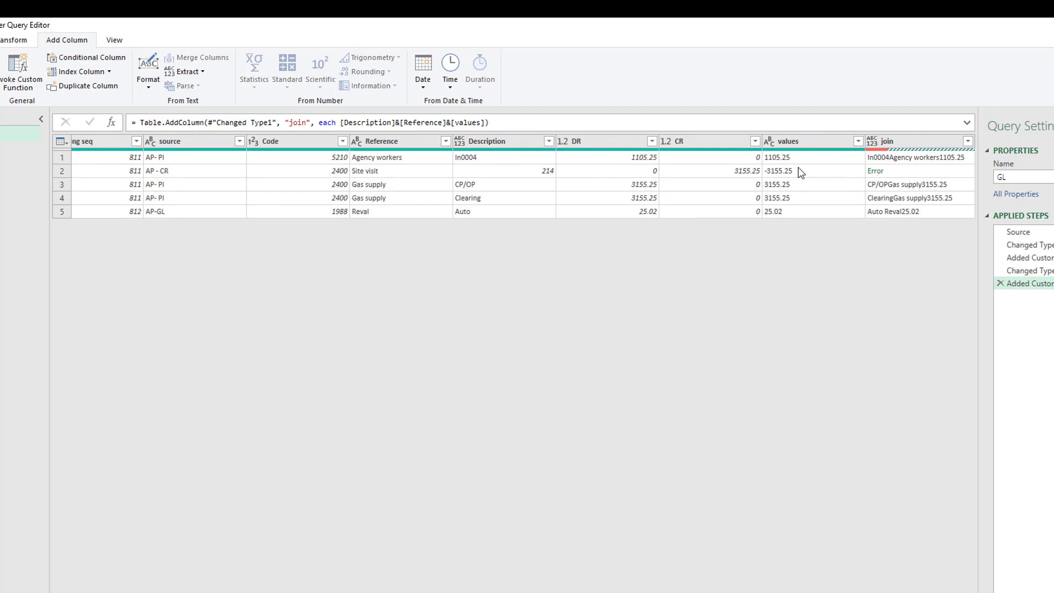
mouse_move(797, 210)
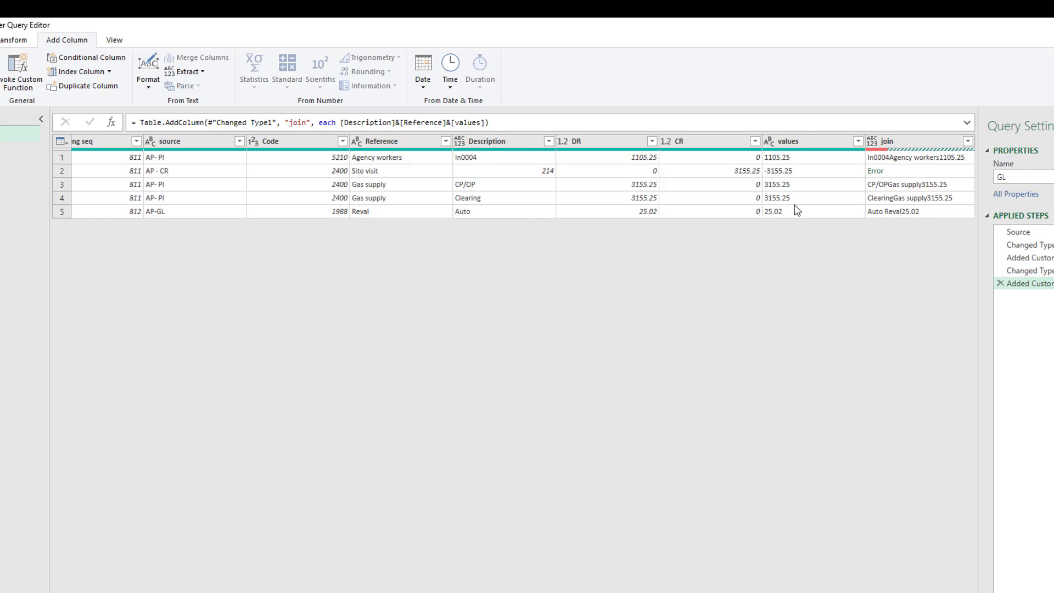
mouse_move(496, 208)
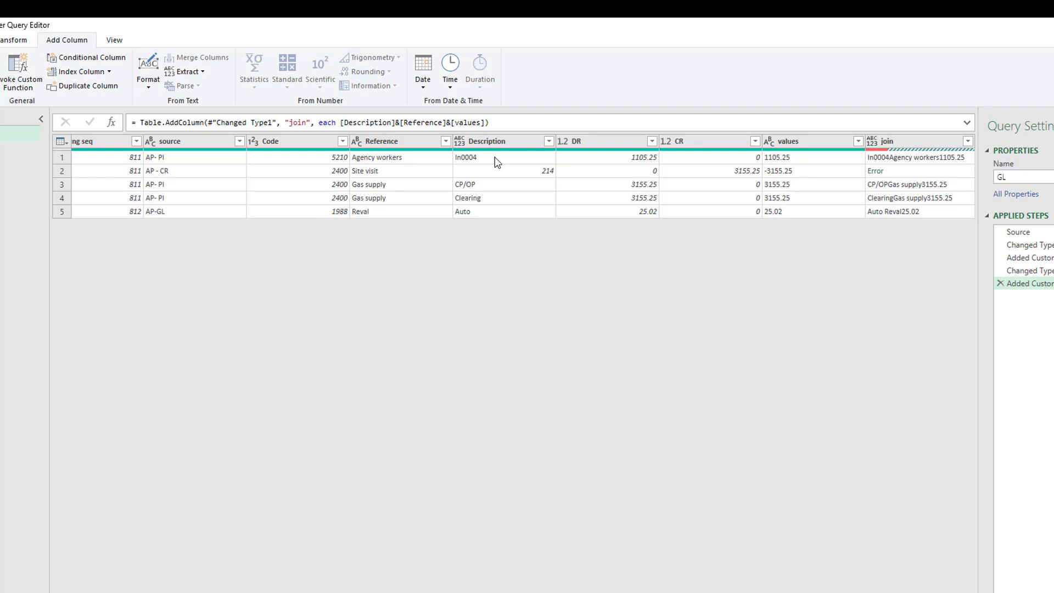
mouse_move(517, 185)
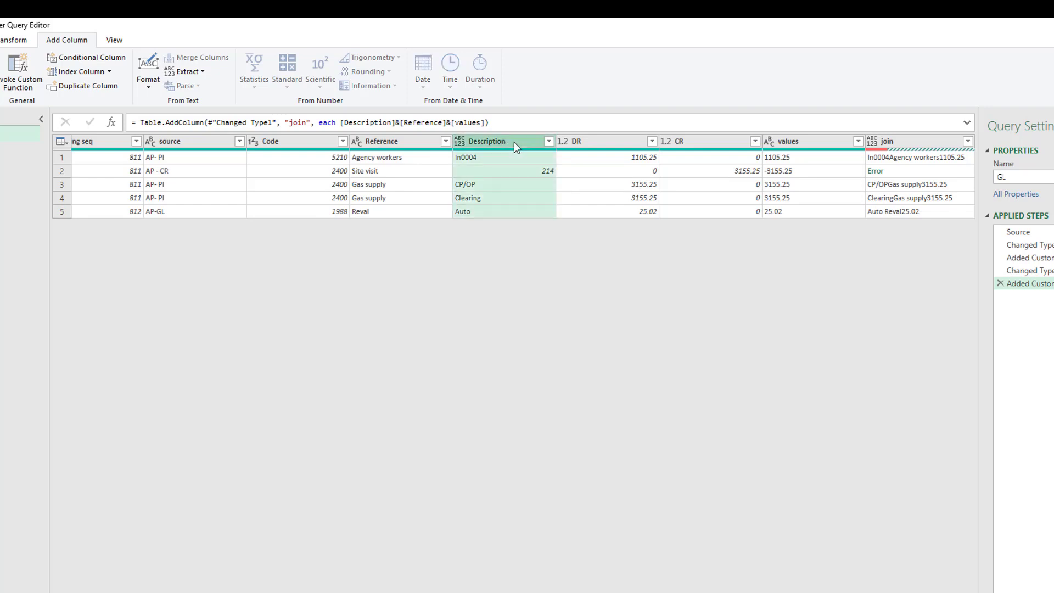
mouse_move(398, 114)
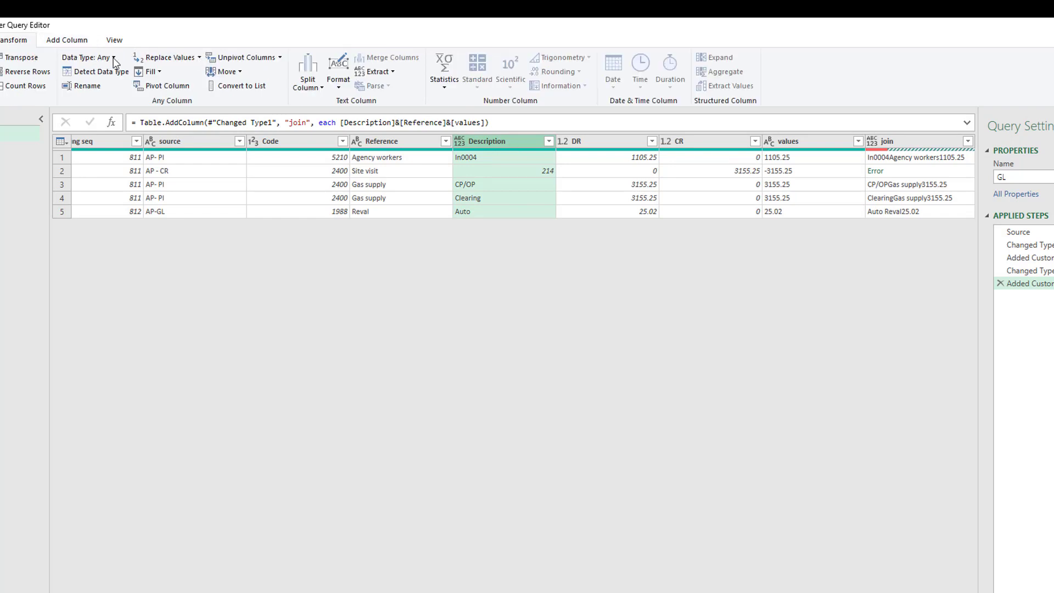
Step: Type Description as text and move Changed Type2 above Added Custom1
click(91, 56)
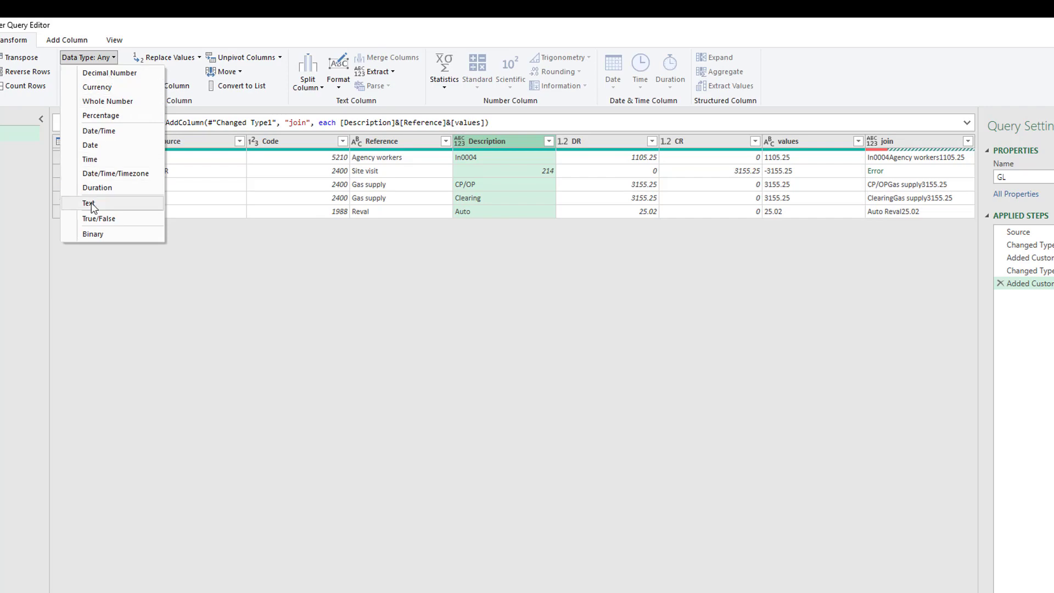
click(87, 203)
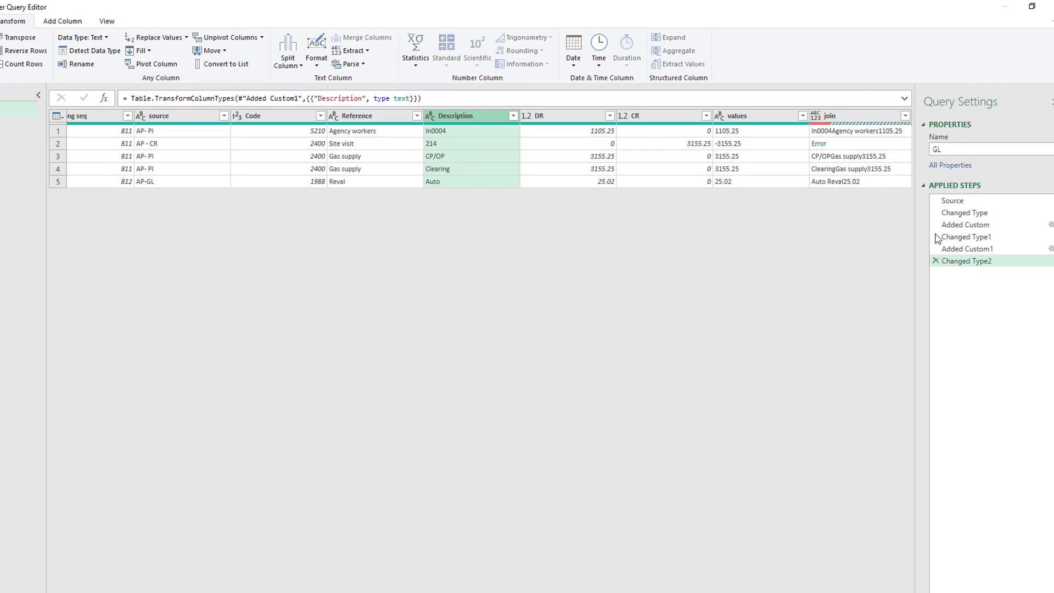
mouse_move(954, 249)
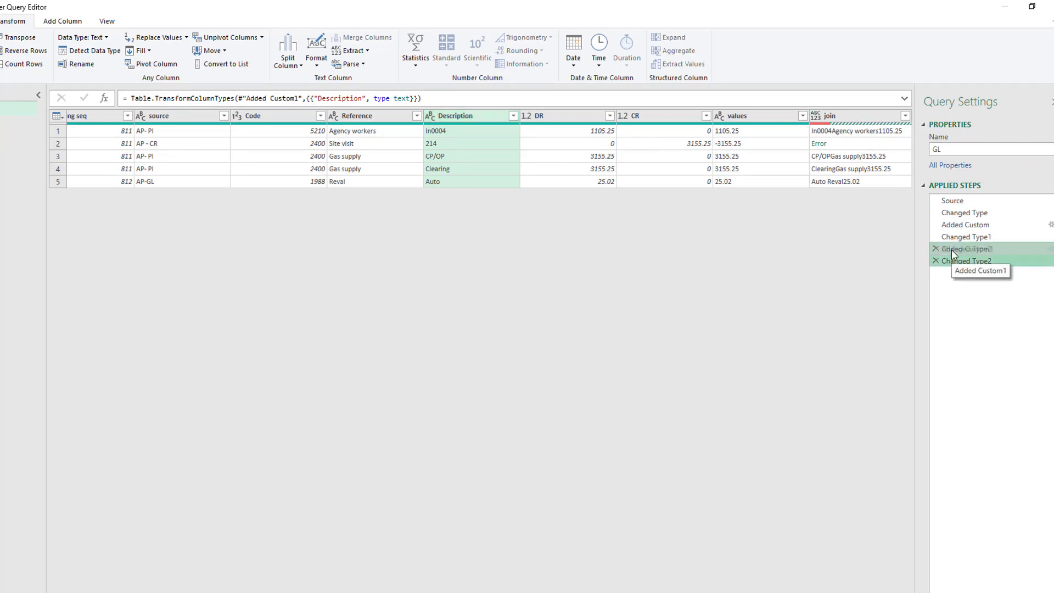
click(968, 248)
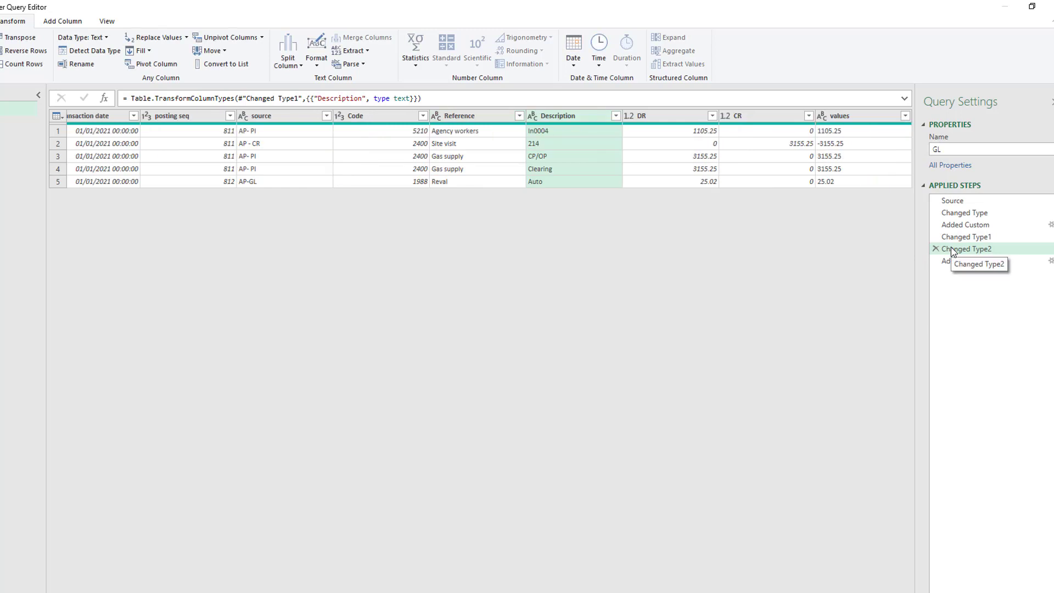
click(974, 261)
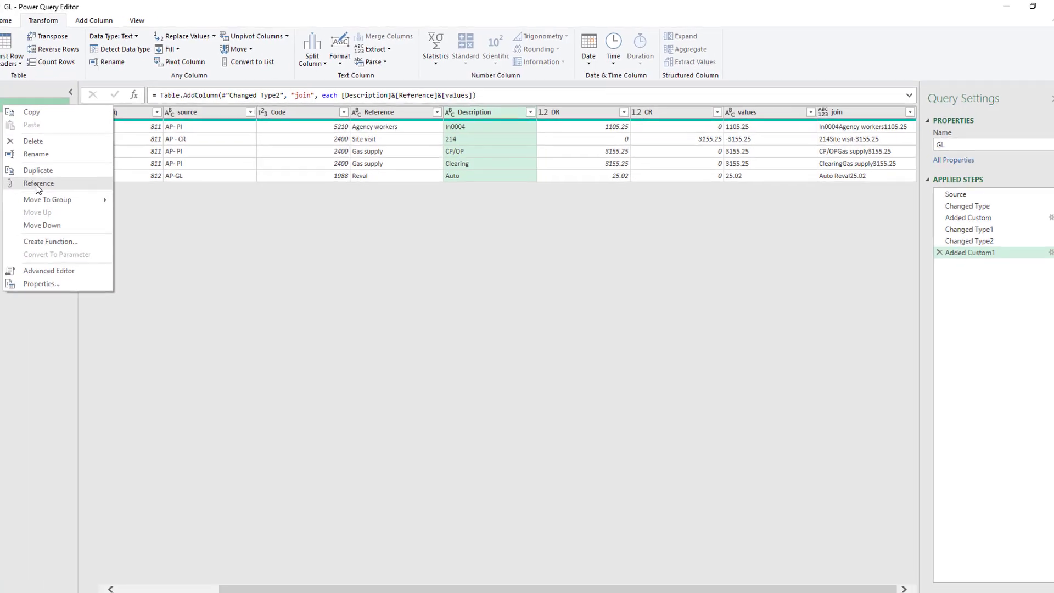
Step: Reference GL as new query GL (2) and remove all columns except join
click(38, 182)
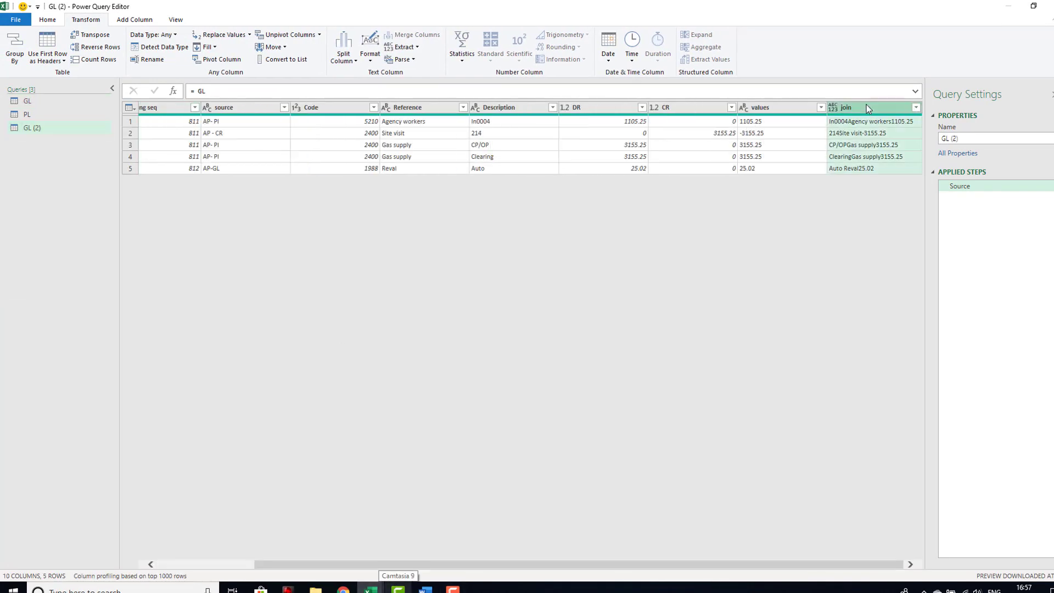
mouse_move(410, 80)
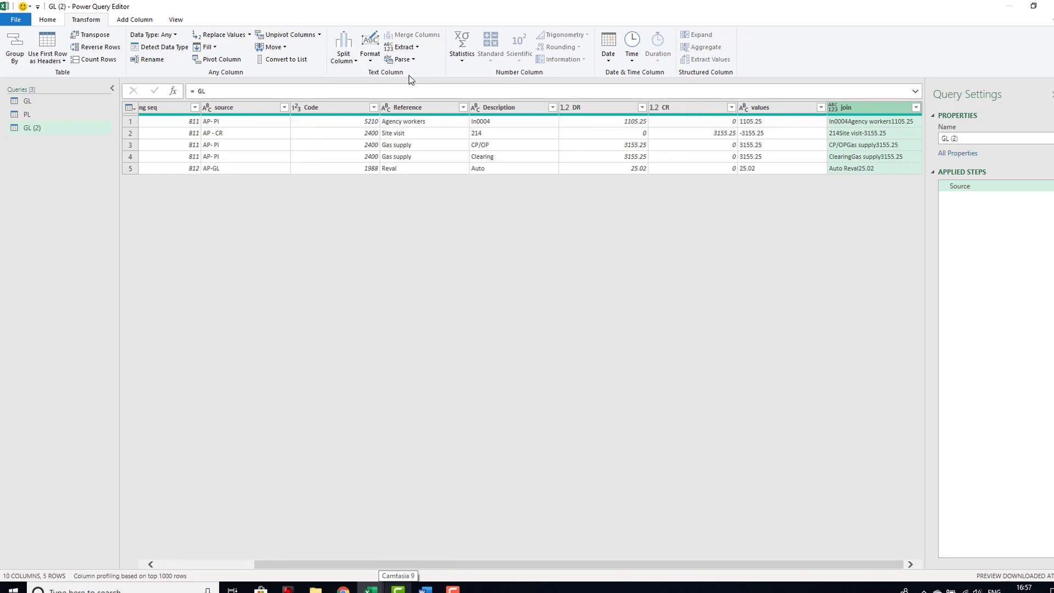
click(46, 19)
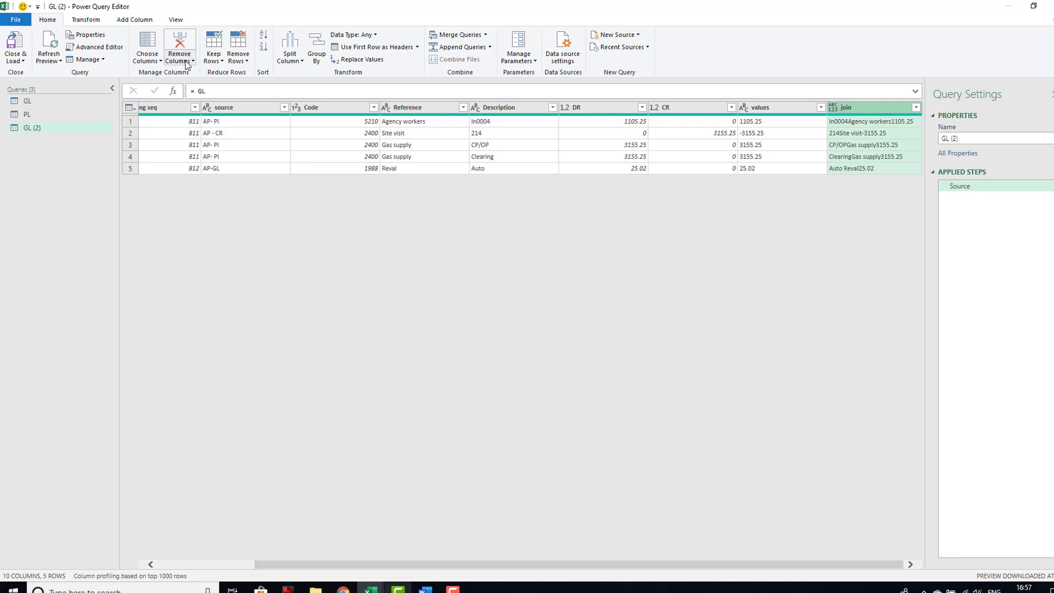
click(180, 47)
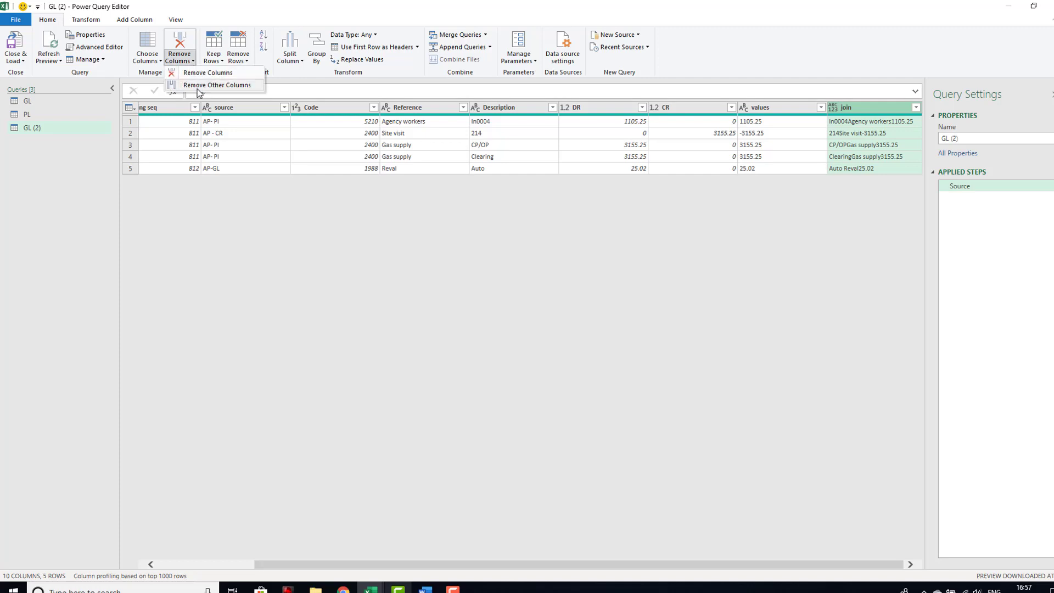
click(221, 85)
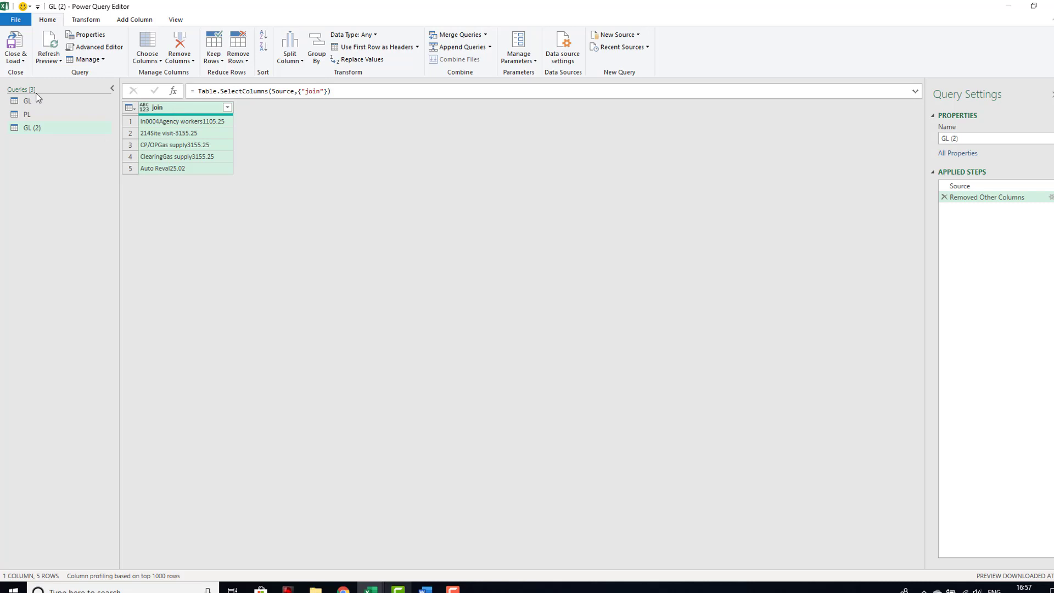
Step: In the PL query, add a custom column 'value' computing [Dr]-[Cr]
click(24, 115)
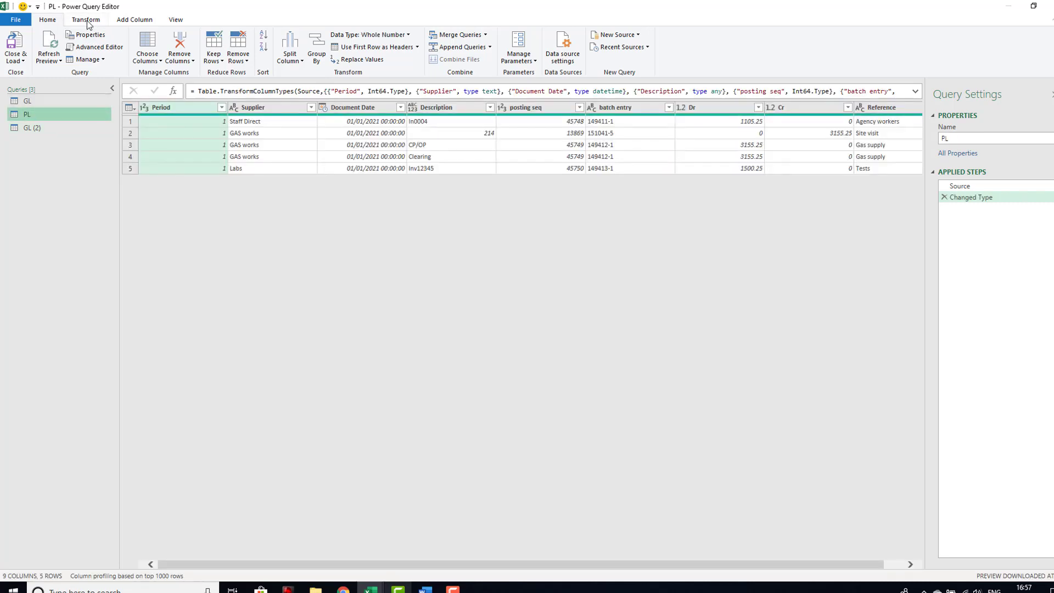
click(98, 21)
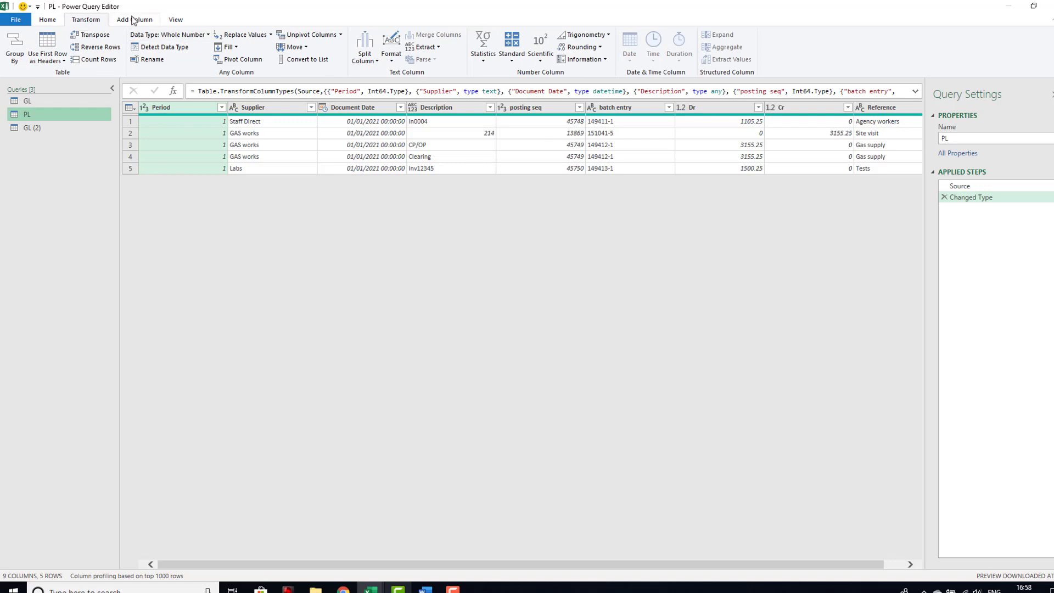
click(122, 20)
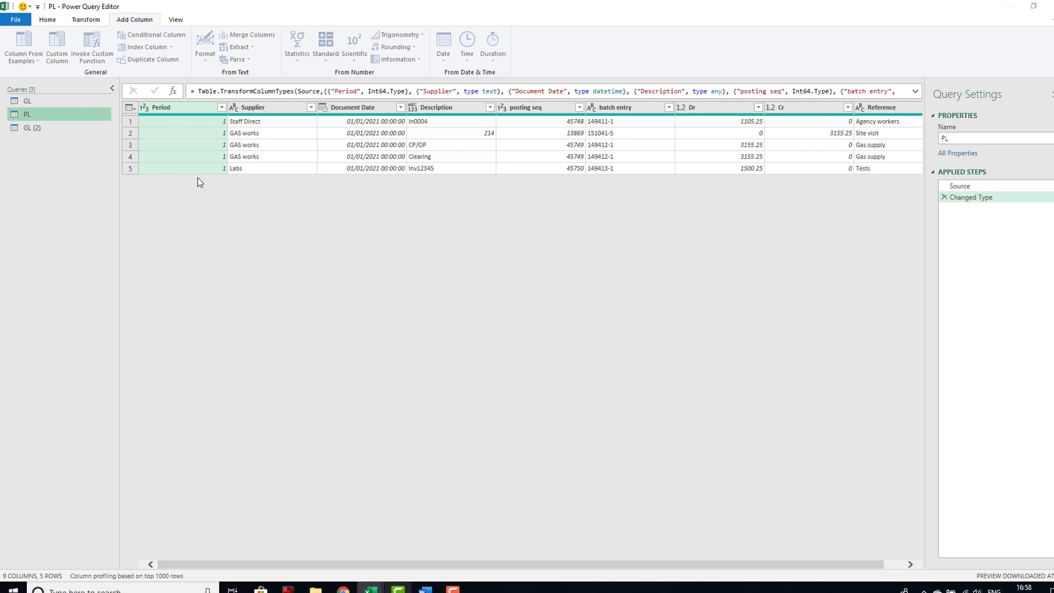
click(52, 46)
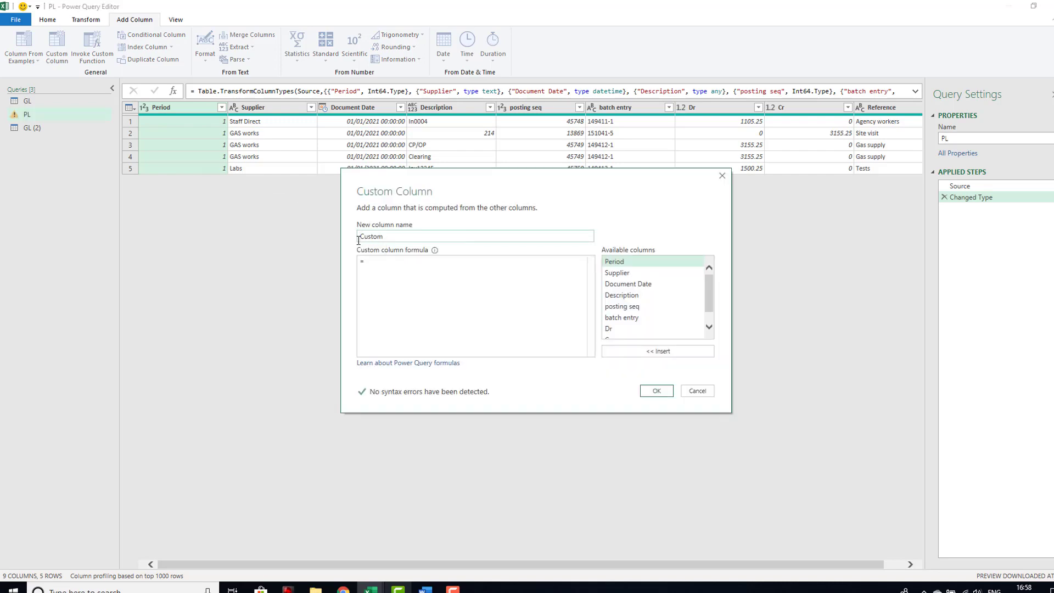
text(value)
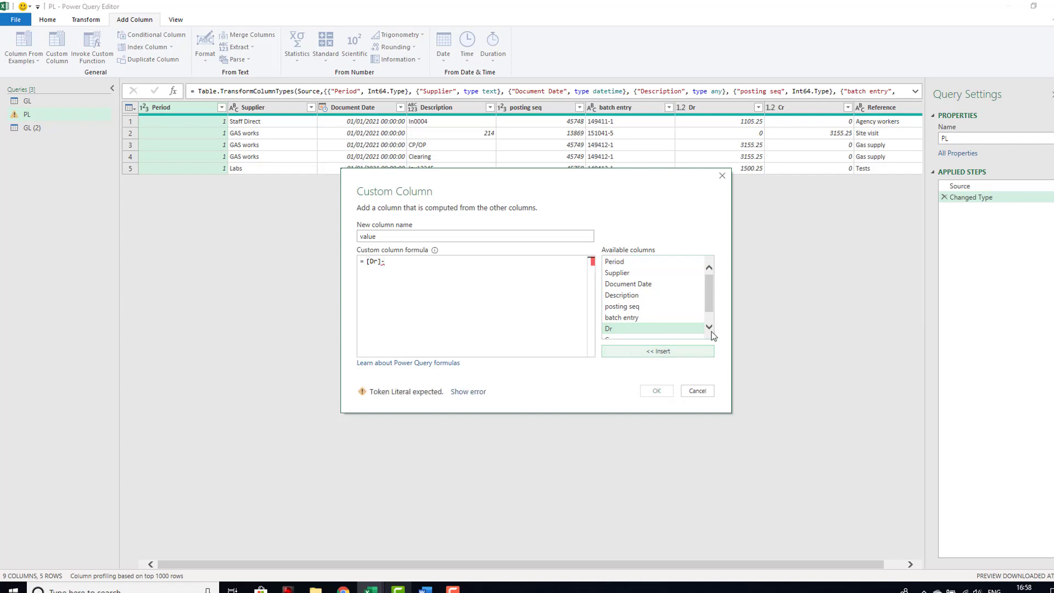
scroll(down, 3)
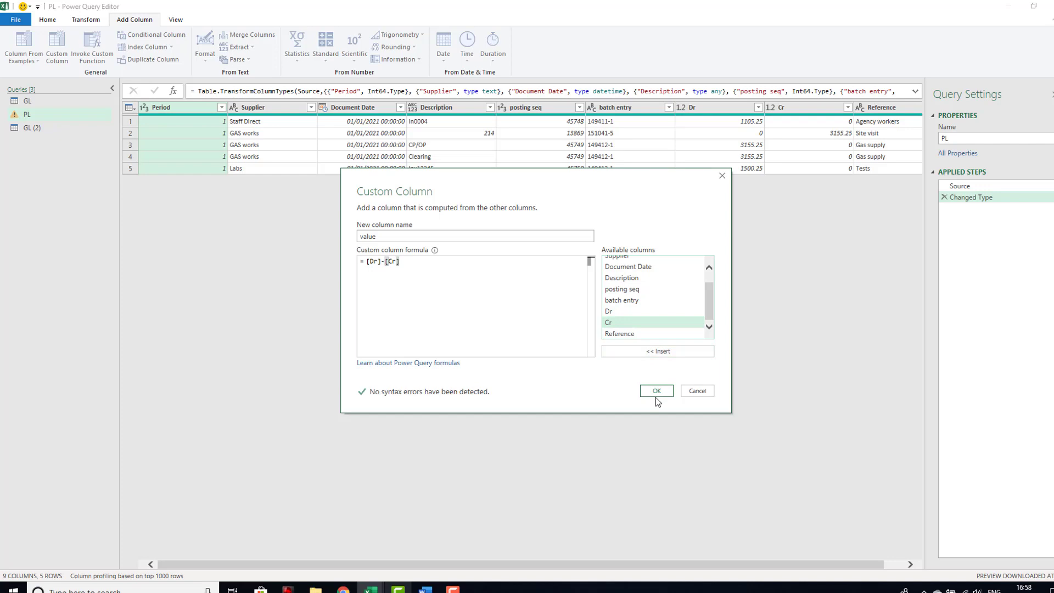
click(656, 391)
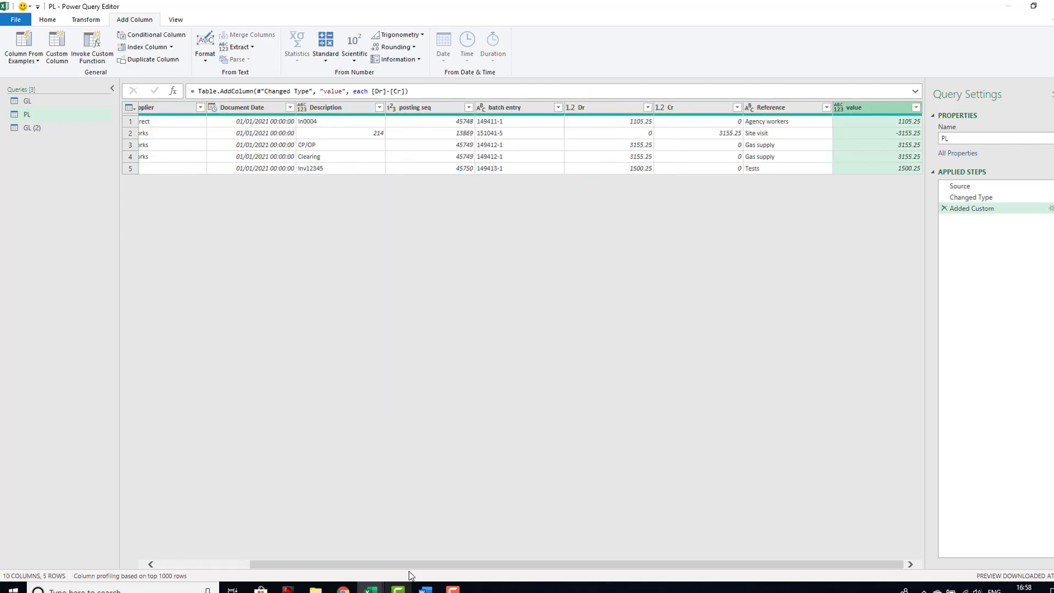
mouse_move(878, 111)
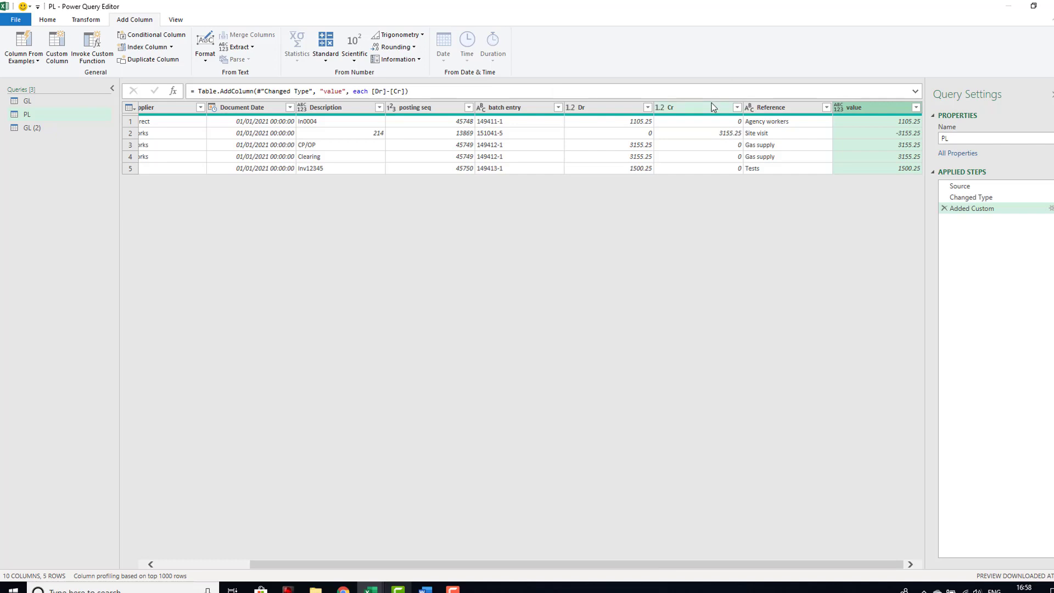
Step: Select PL's Description and value columns and set both types to text
click(324, 107)
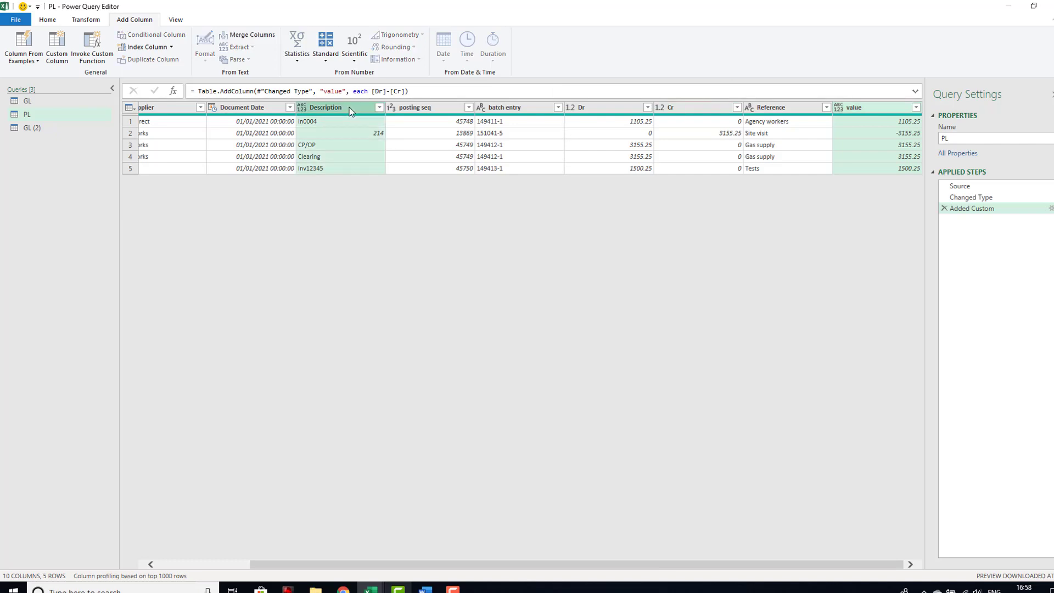
click(101, 20)
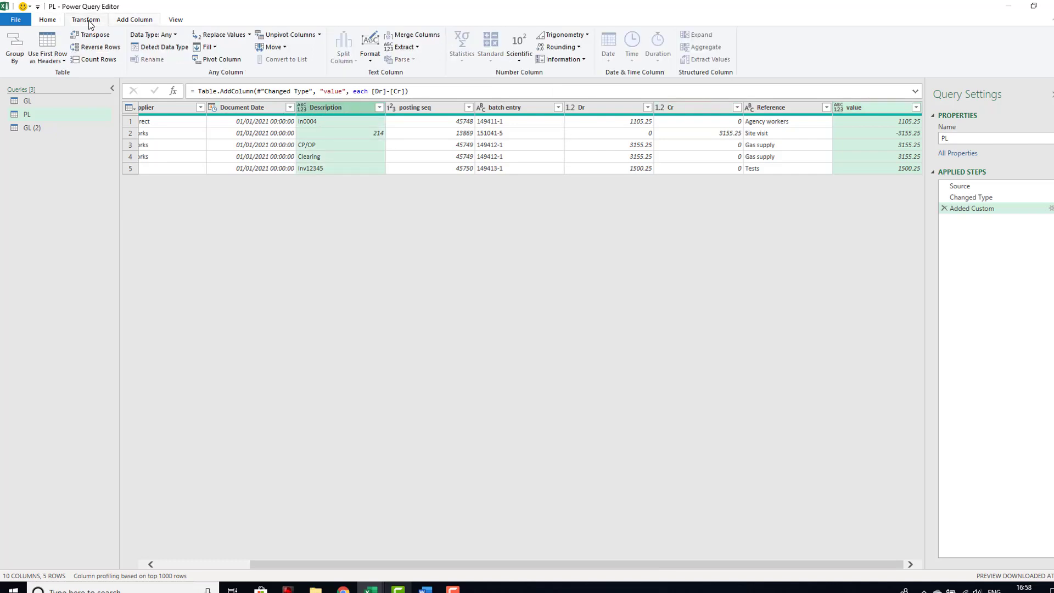
click(152, 34)
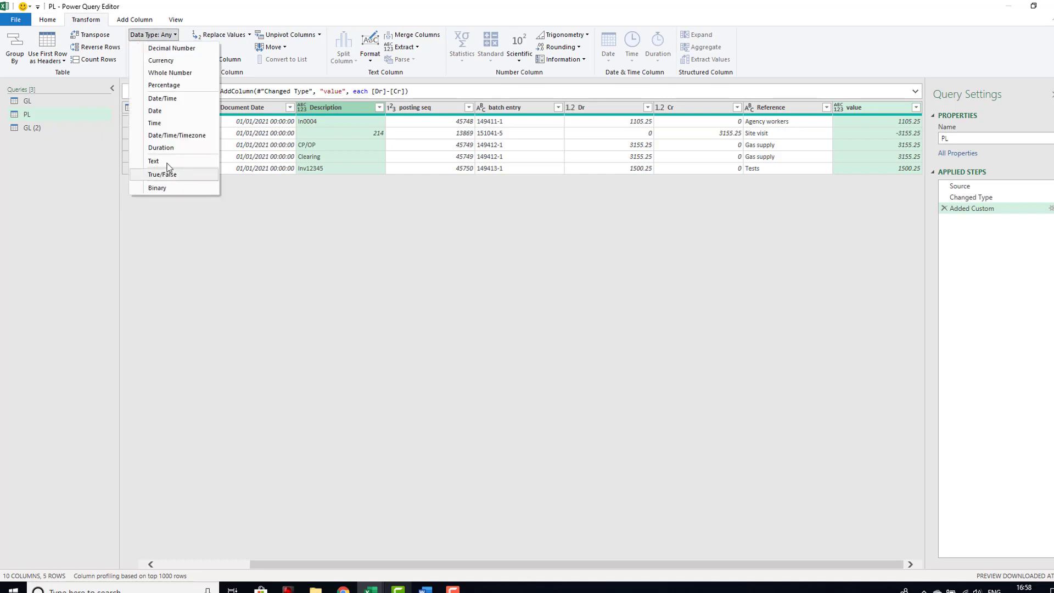
click(154, 161)
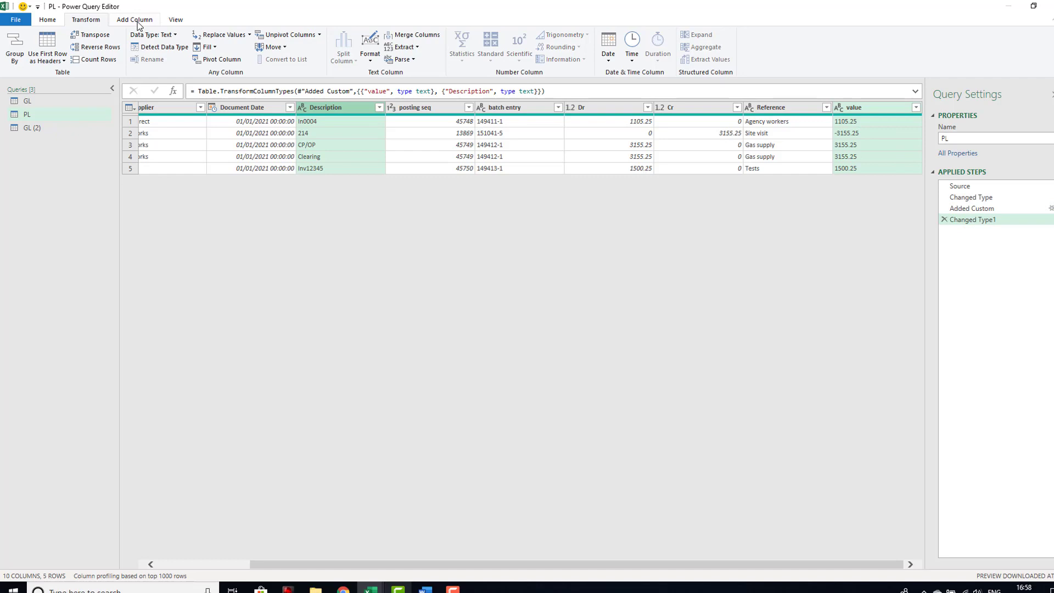
click(133, 20)
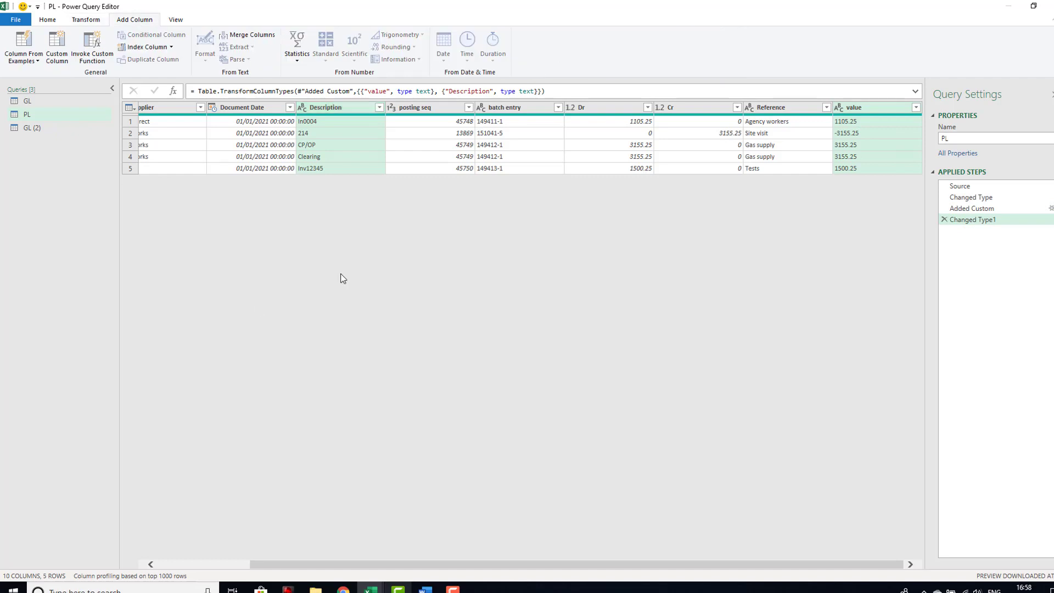
mouse_move(264, 278)
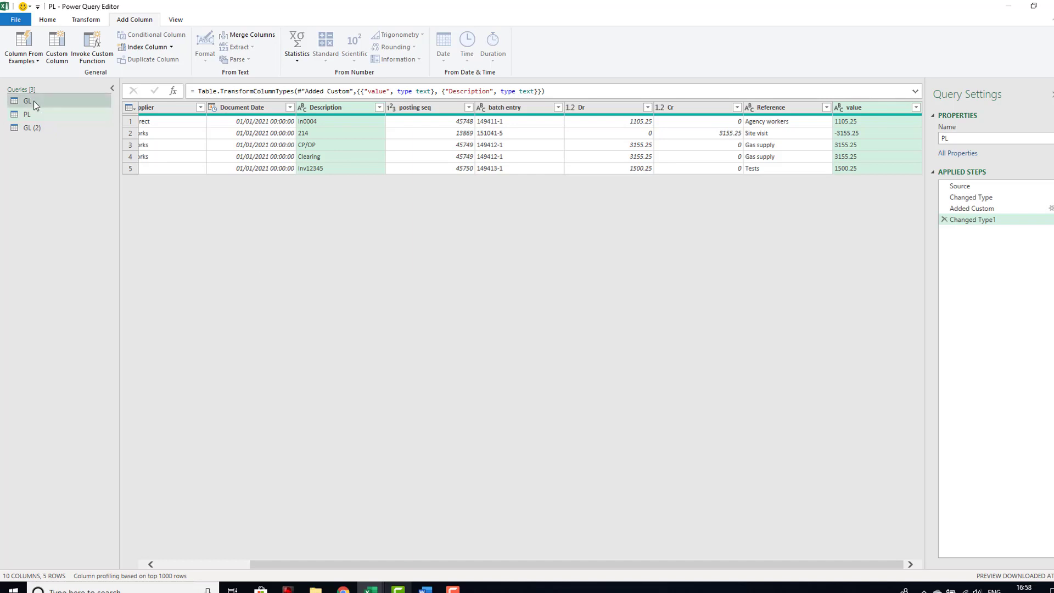
Step: Merge PL's Description, Reference and value columns into a new 'join' column with no separator
click(24, 102)
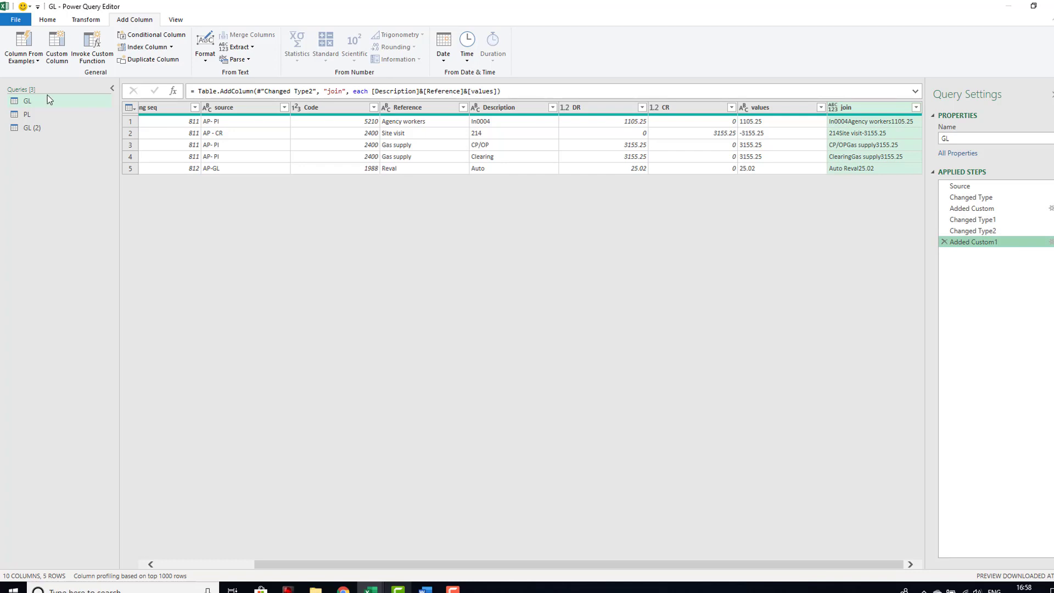
click(23, 114)
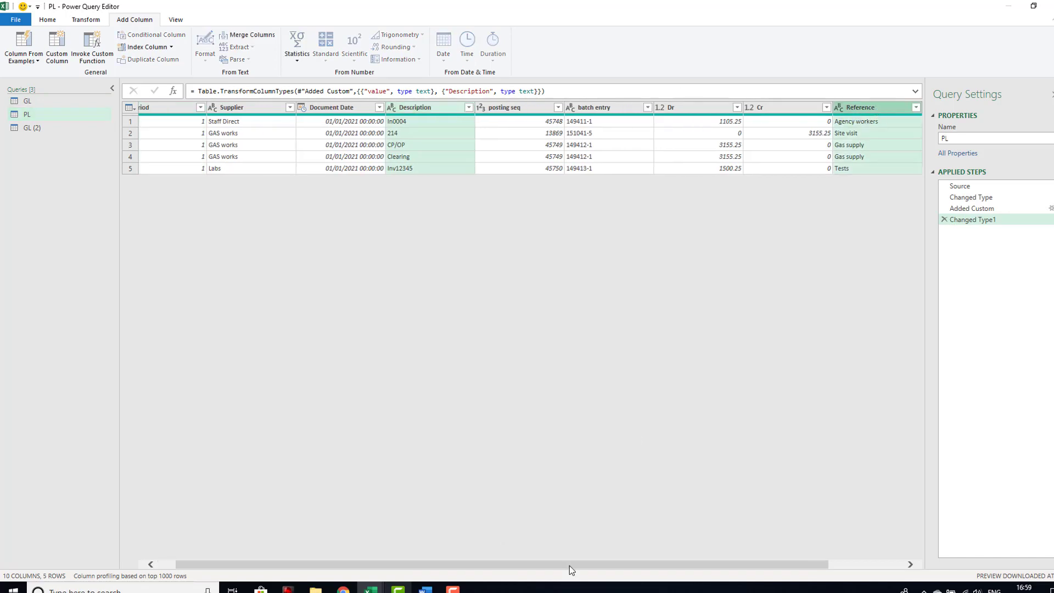
scroll(right, 3)
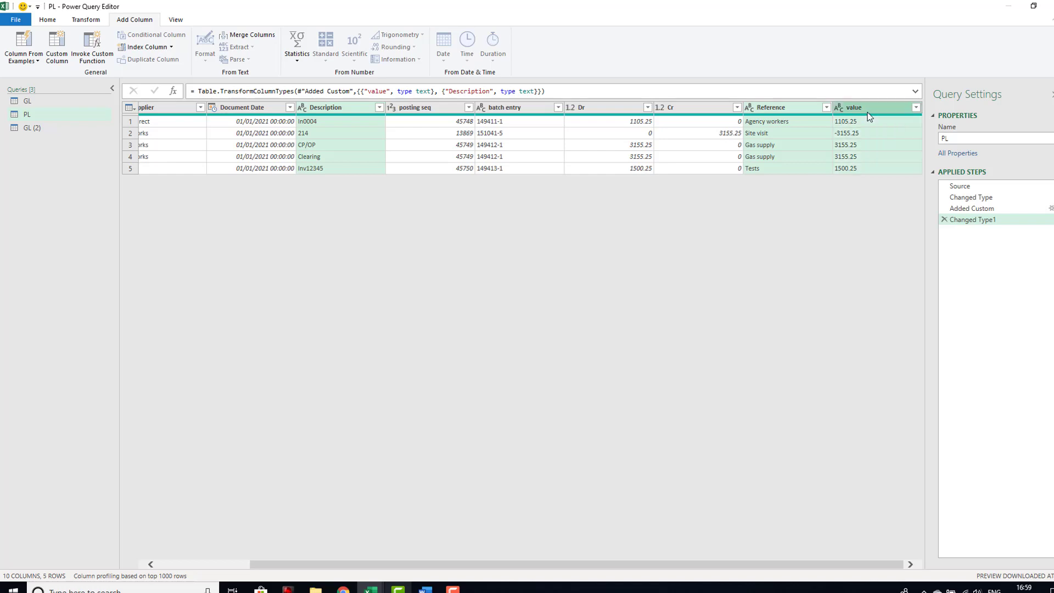
mouse_move(800, 118)
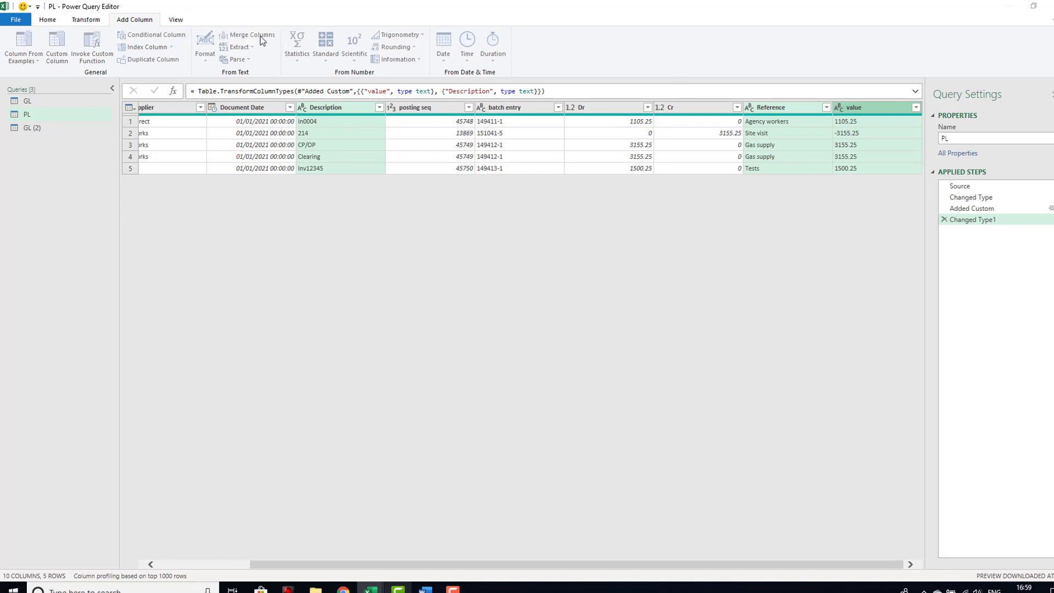
click(256, 34)
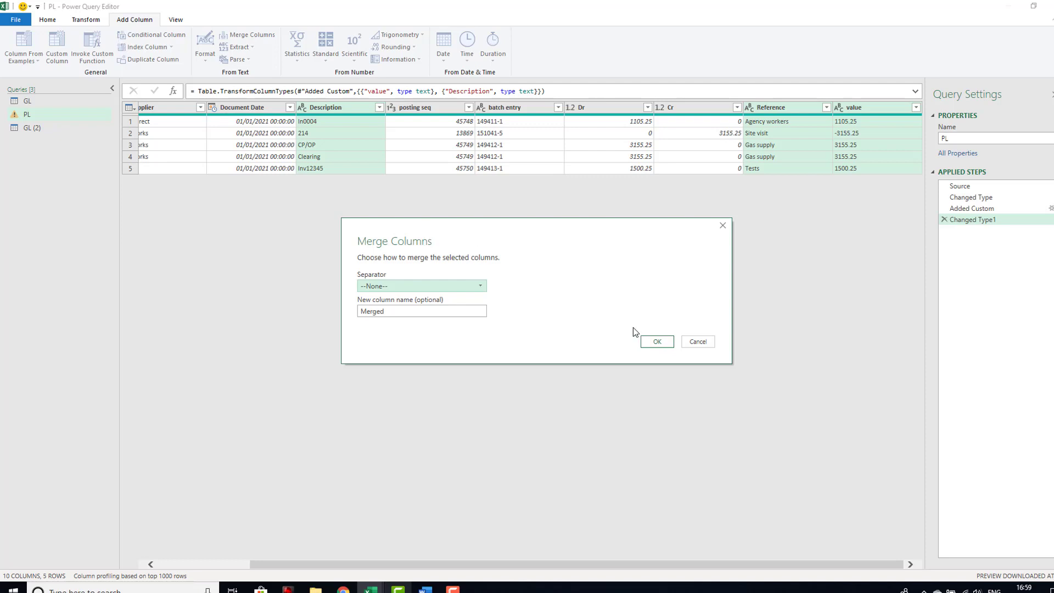
mouse_move(416, 329)
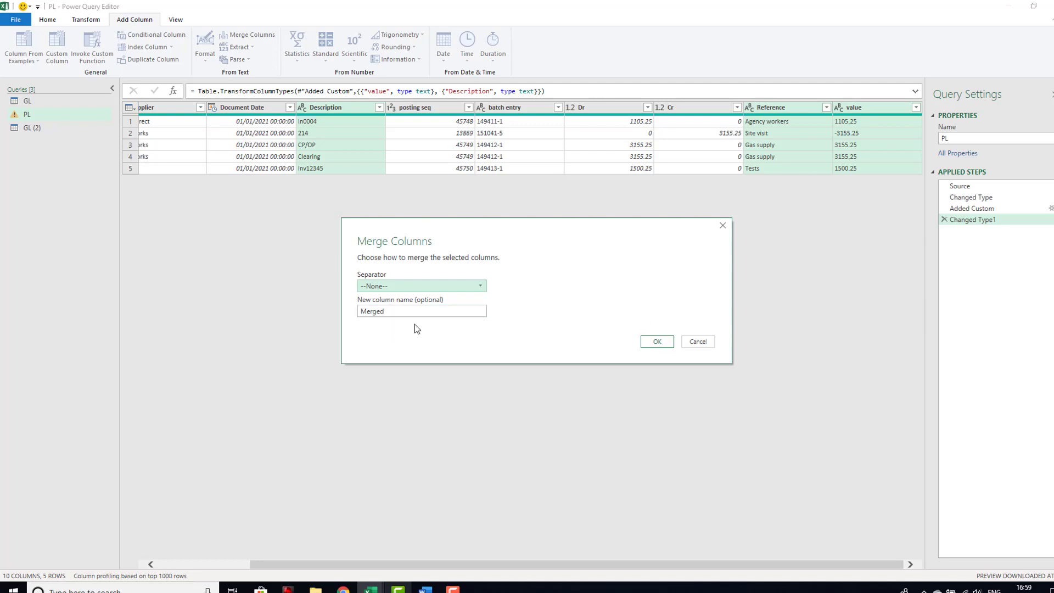
text(joi)
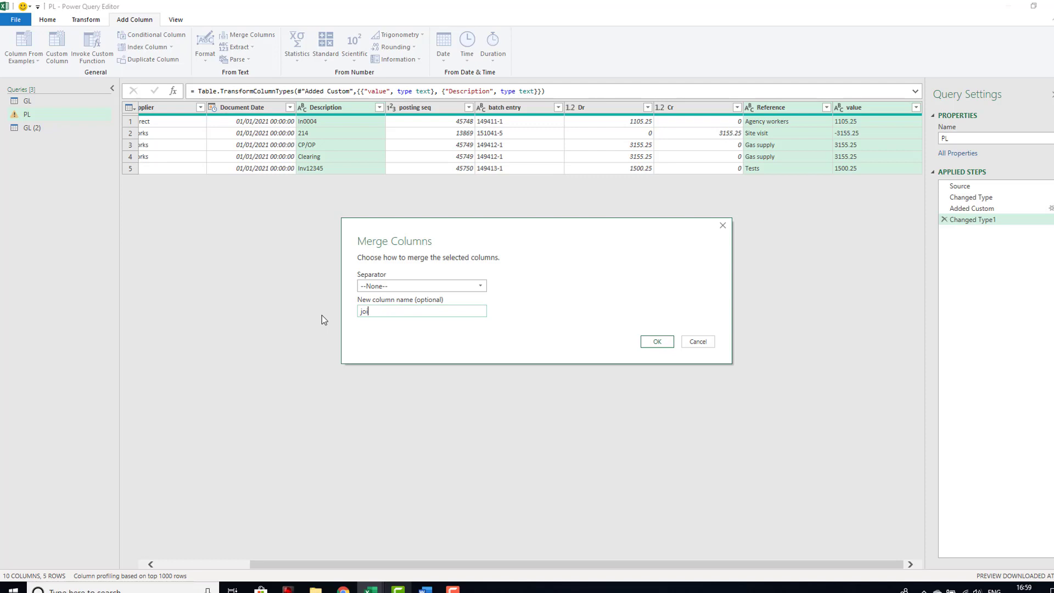
click(656, 342)
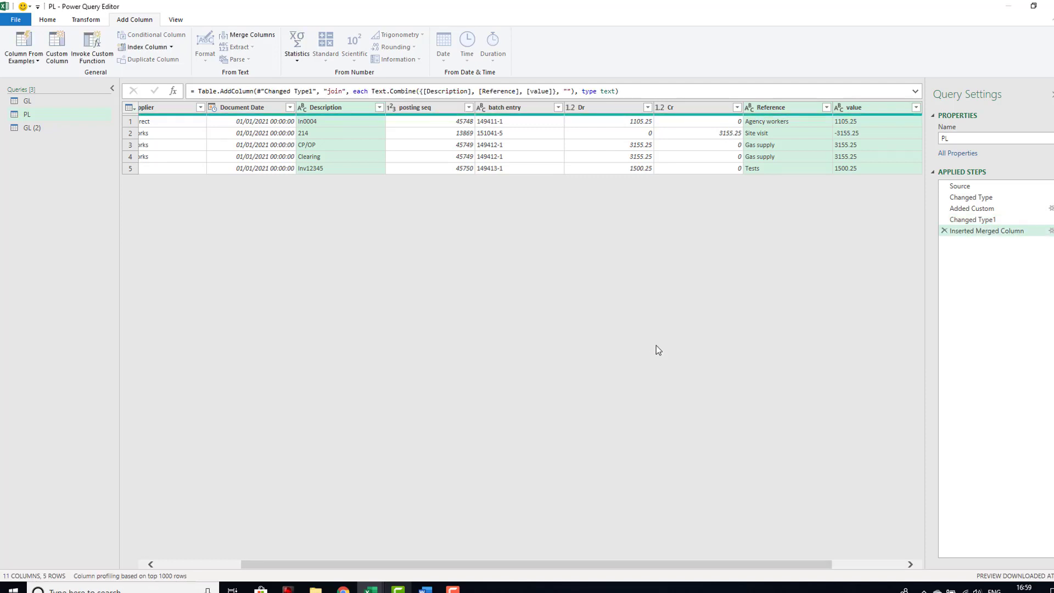
mouse_move(572, 550)
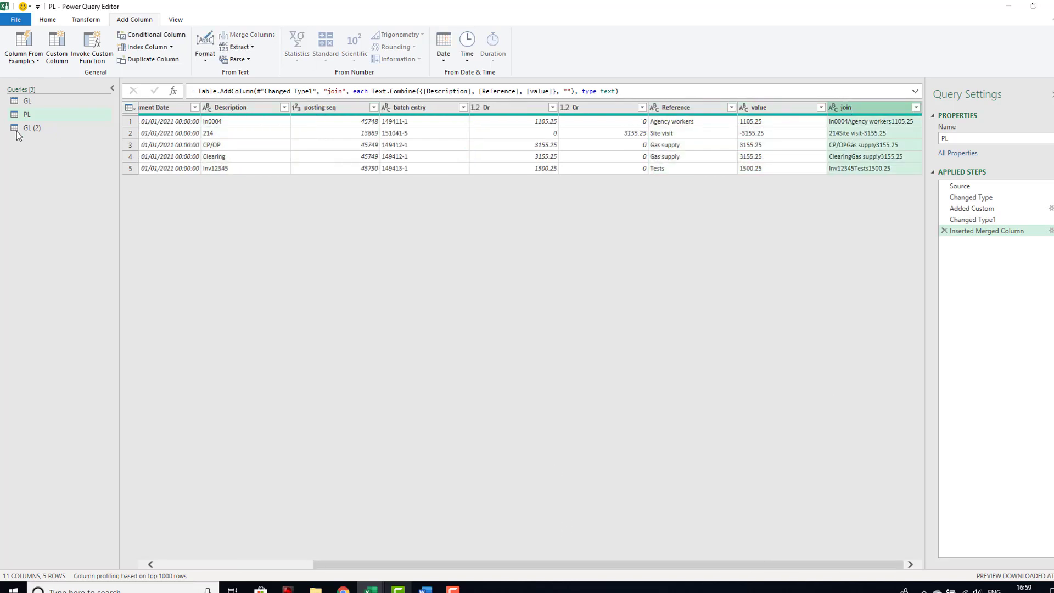
Step: Append the PL table below GL (2) using a two-table Append Queries
click(30, 128)
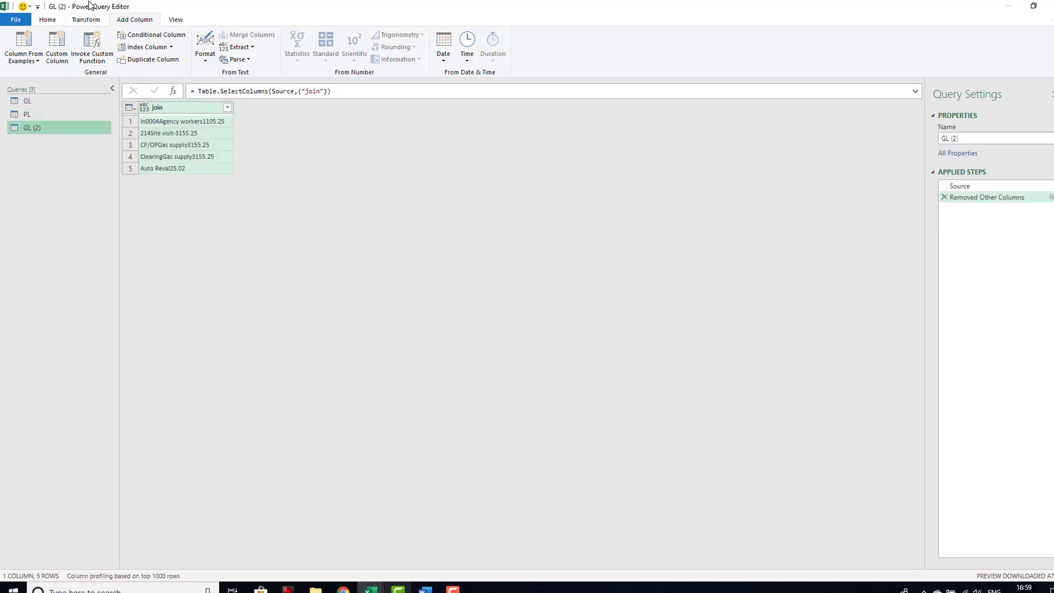
click(49, 35)
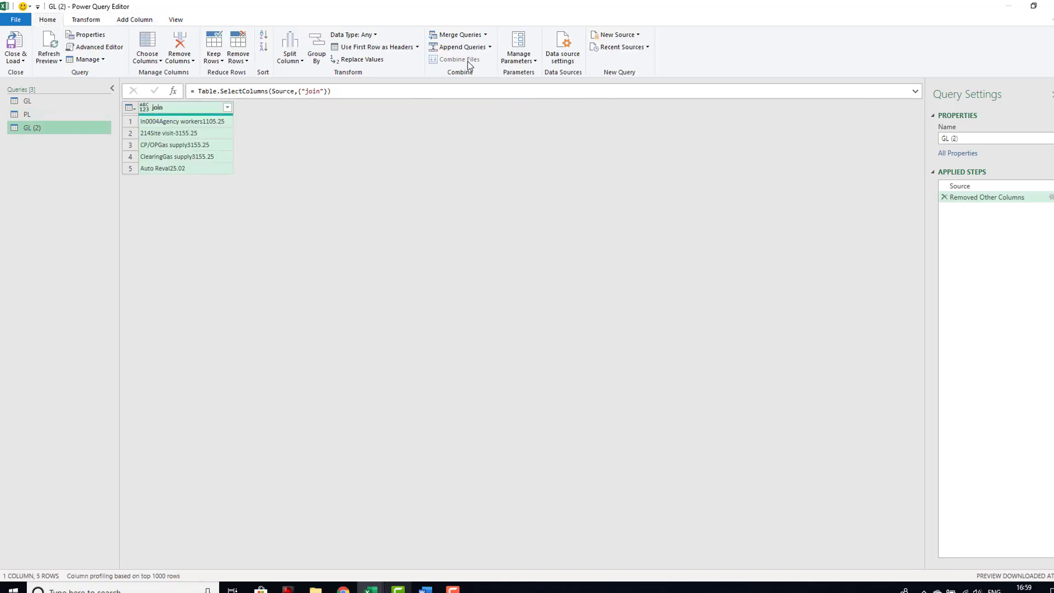
mouse_move(474, 49)
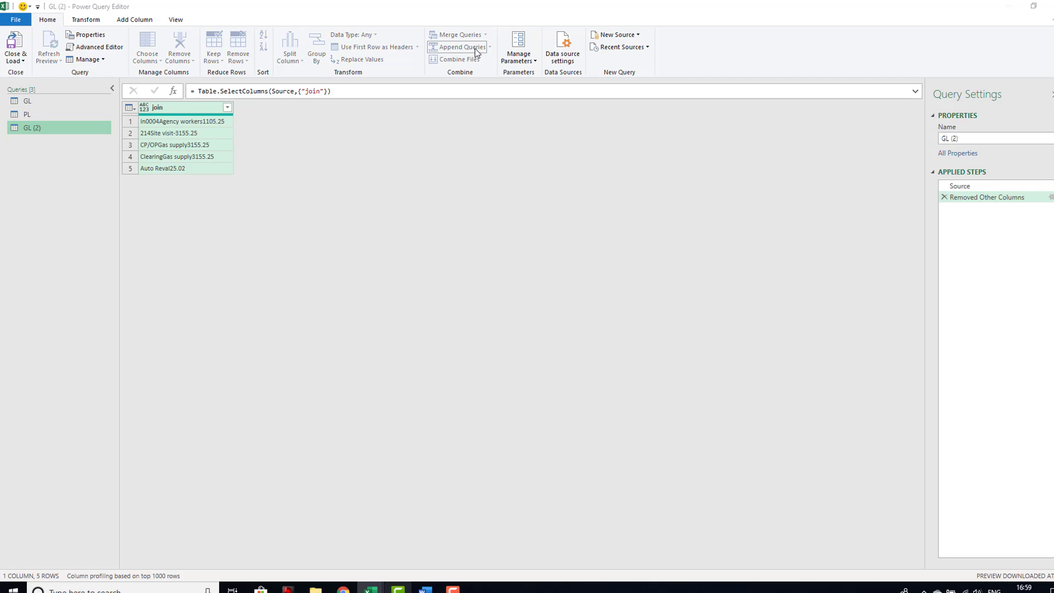
click(462, 47)
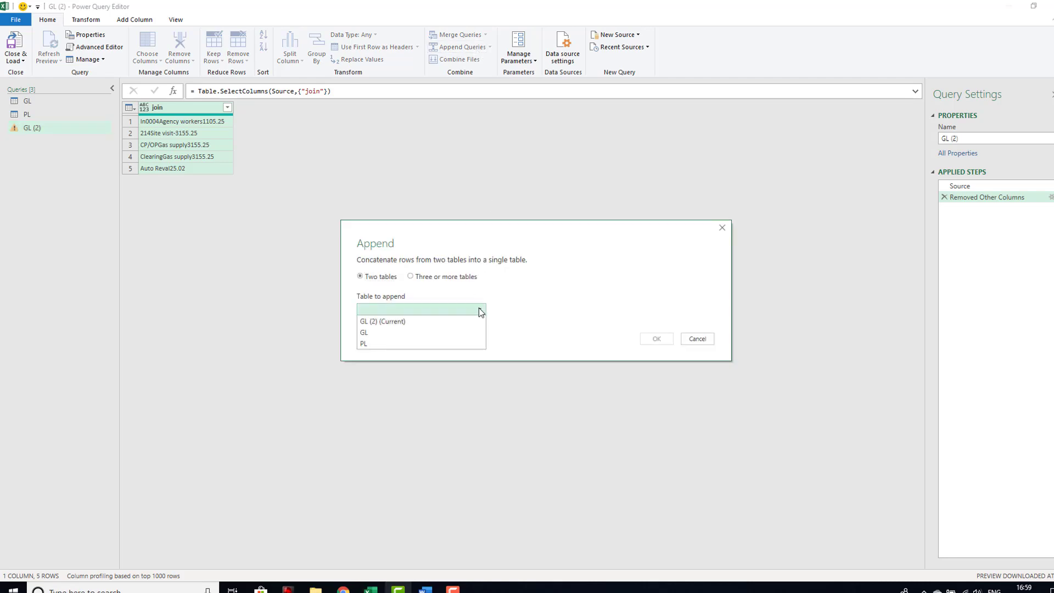
click(382, 322)
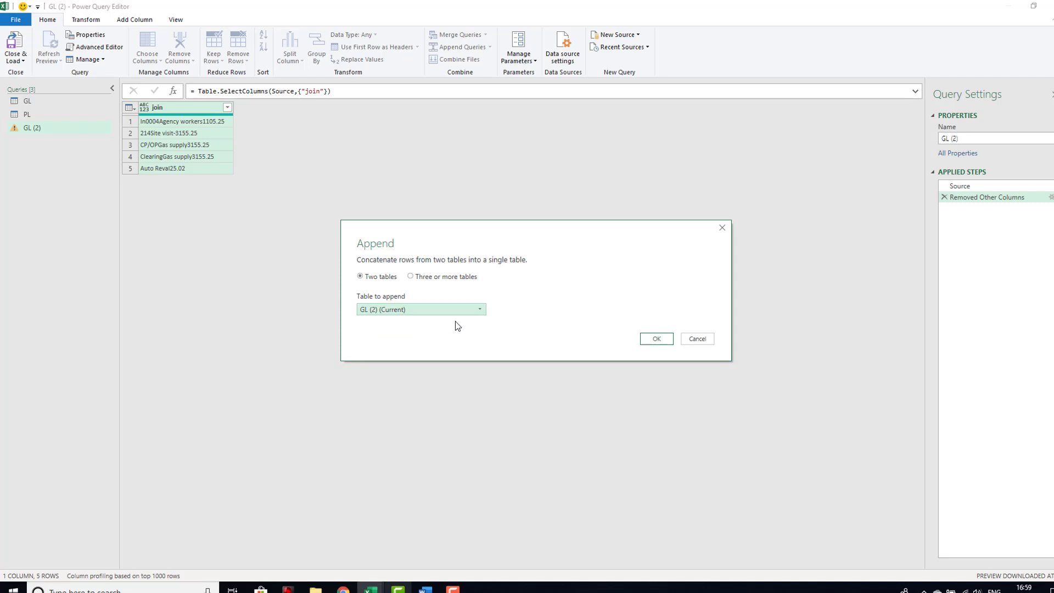
mouse_move(563, 325)
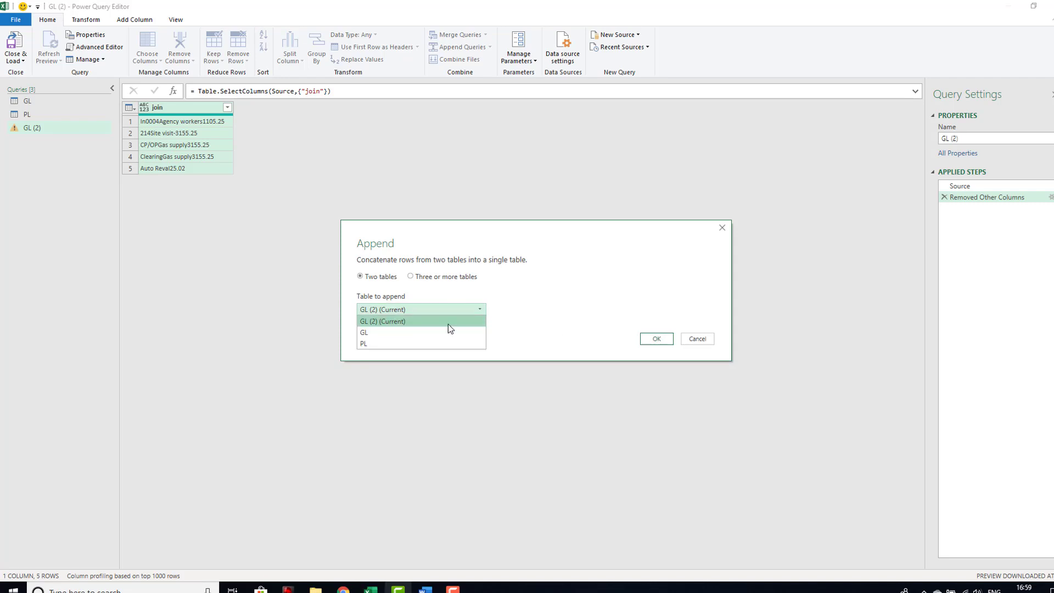
click(363, 343)
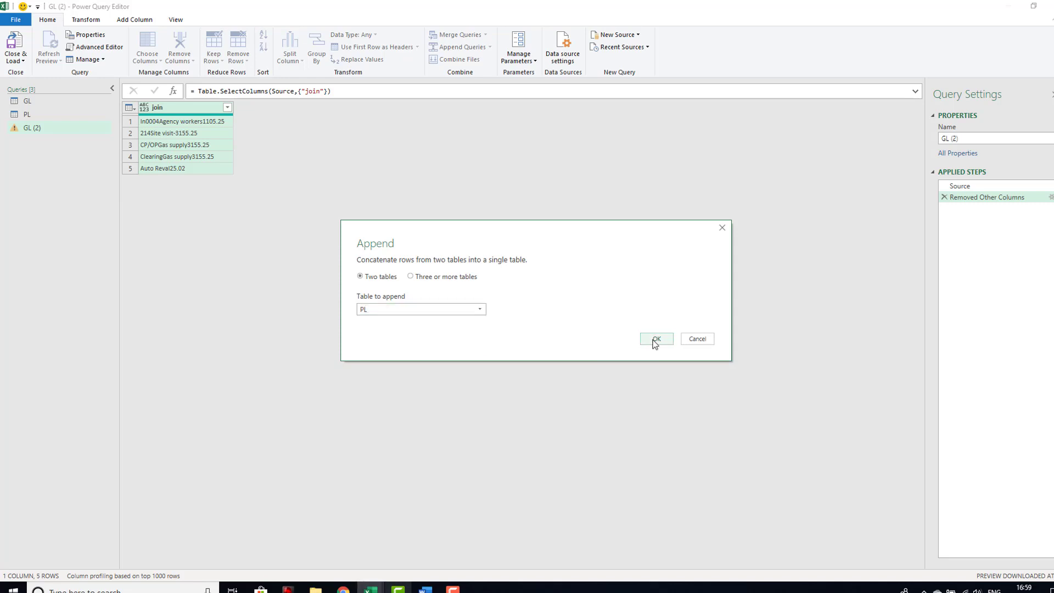
click(656, 338)
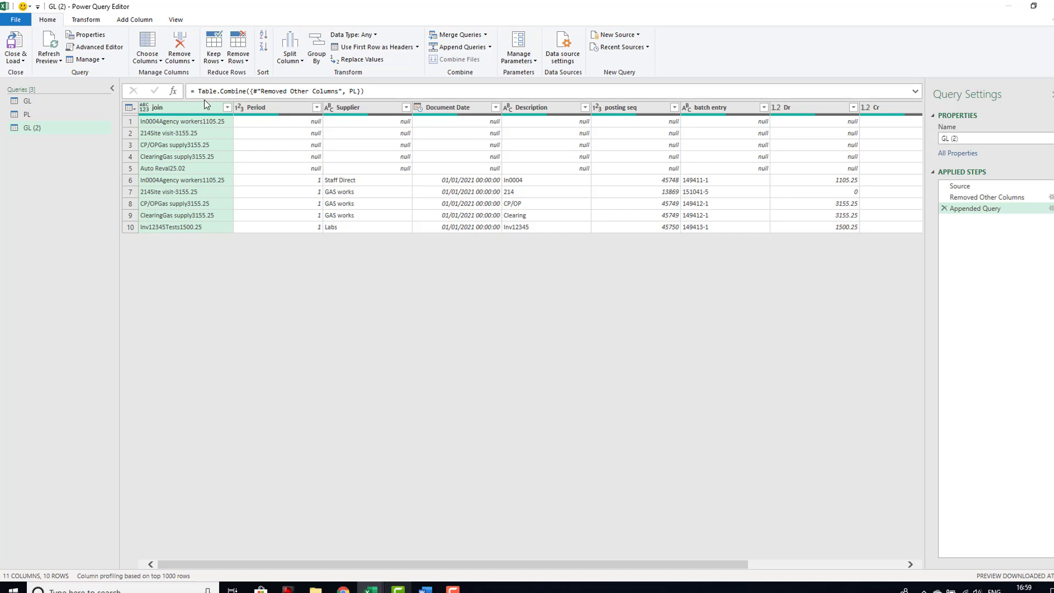
click(179, 44)
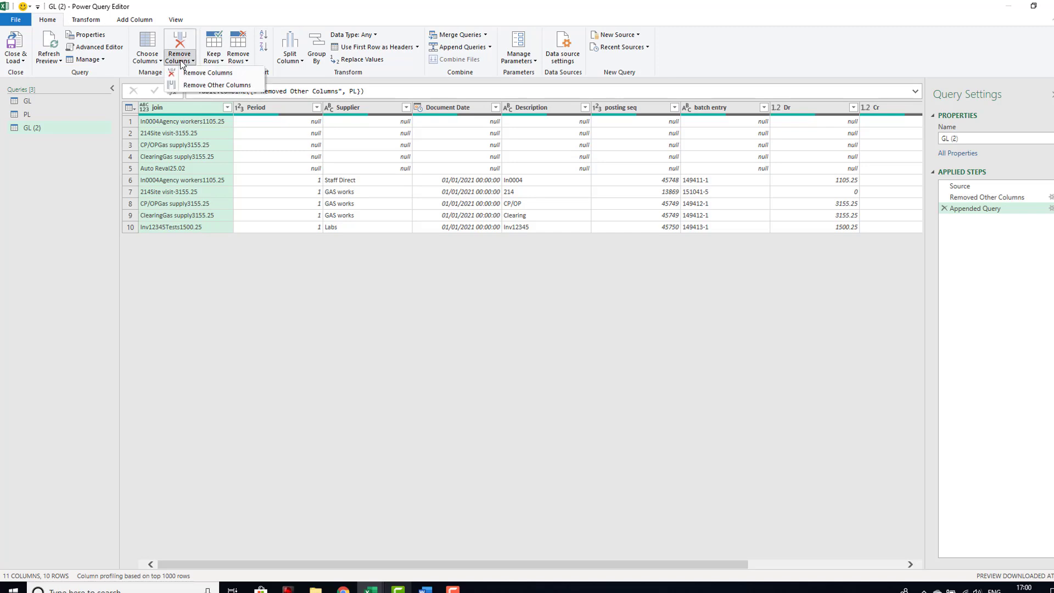
Step: Remove all columns except join, then remove duplicates to leave six unique keys
click(220, 85)
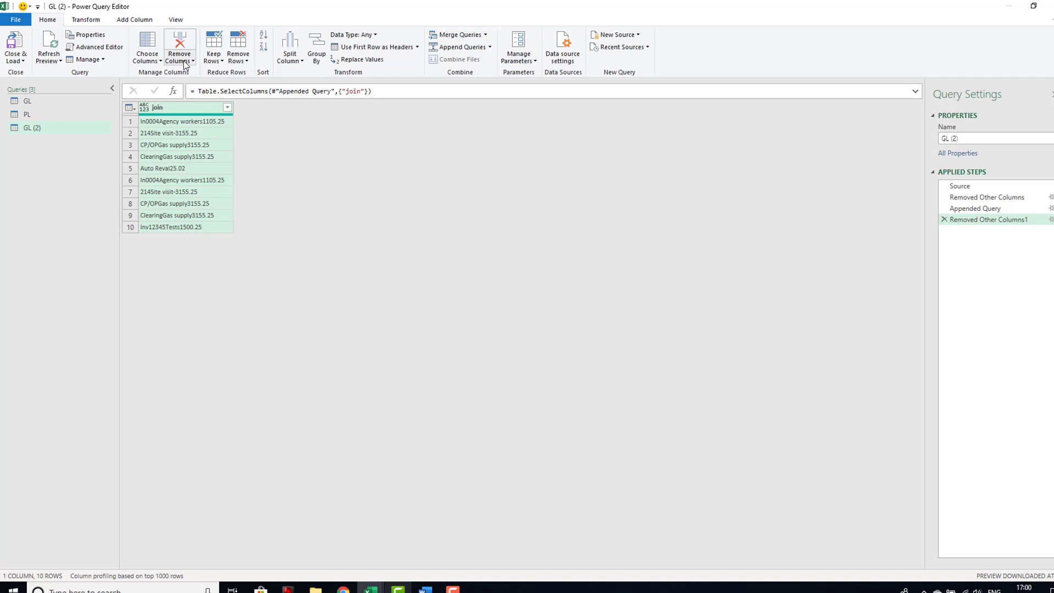
mouse_move(237, 49)
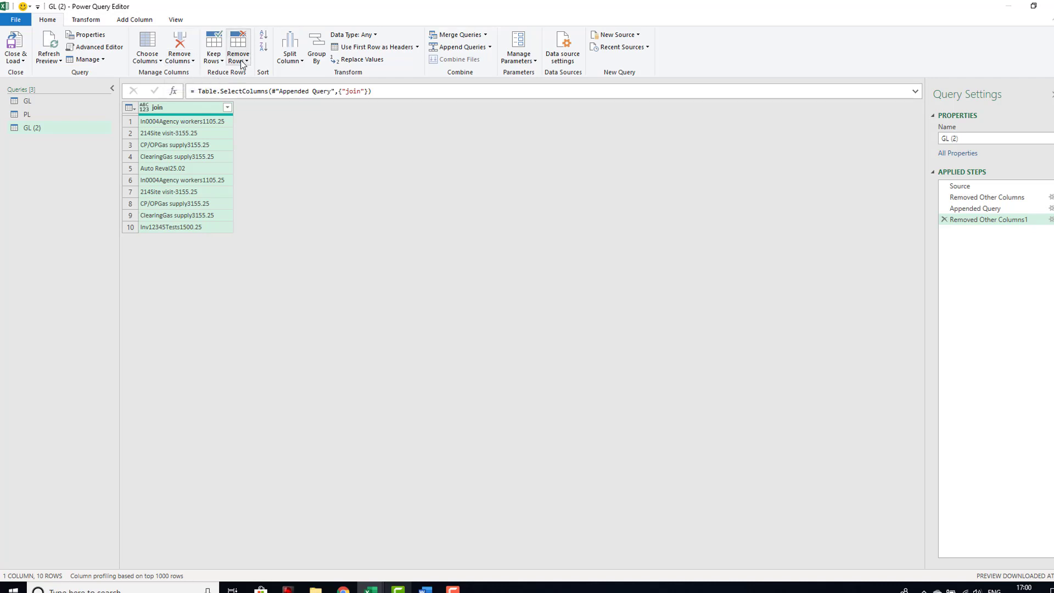
click(238, 46)
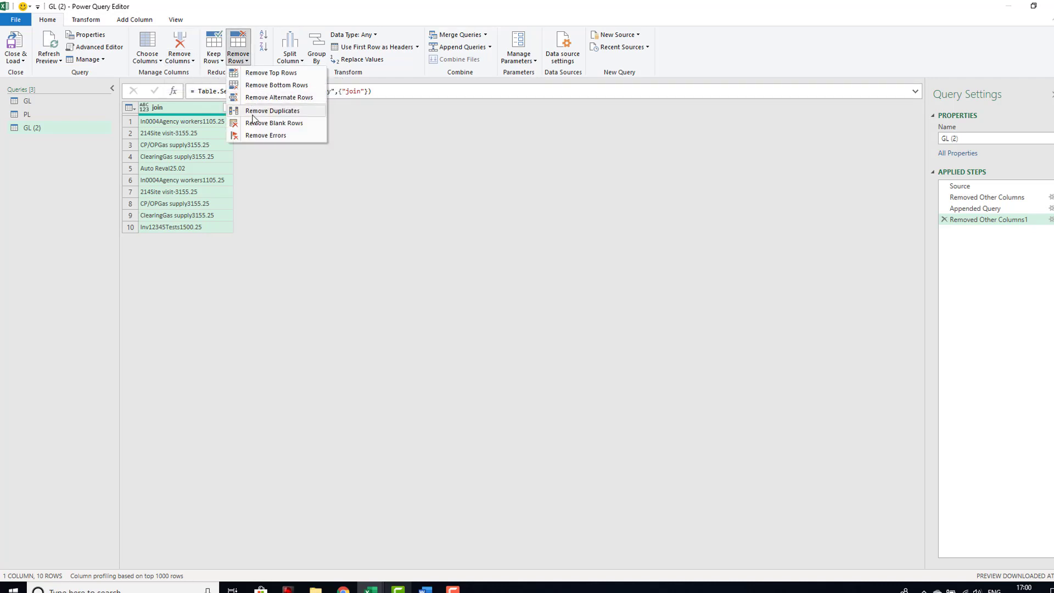
click(272, 111)
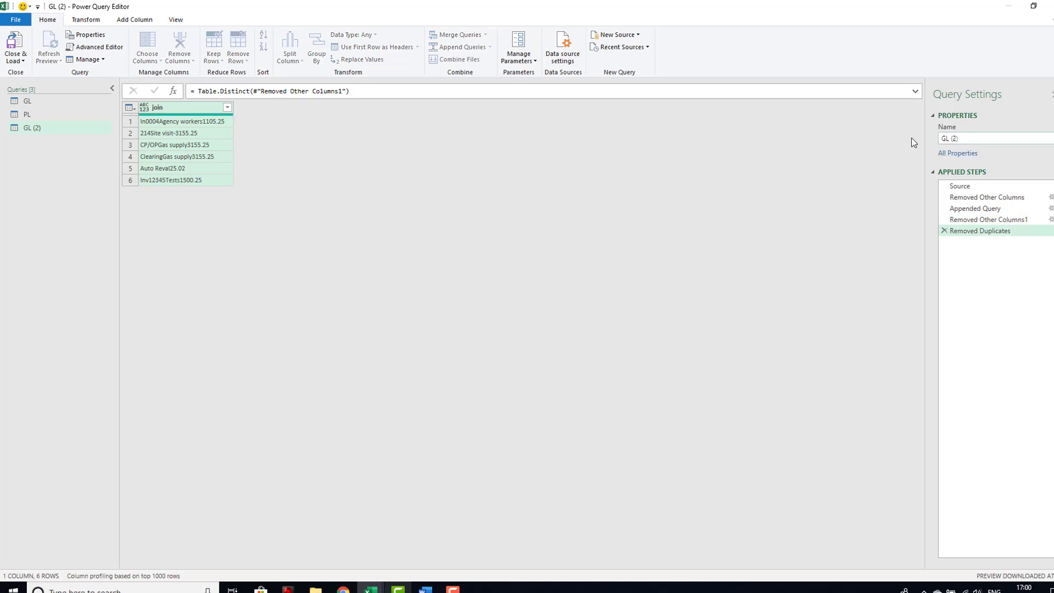
text(recon)
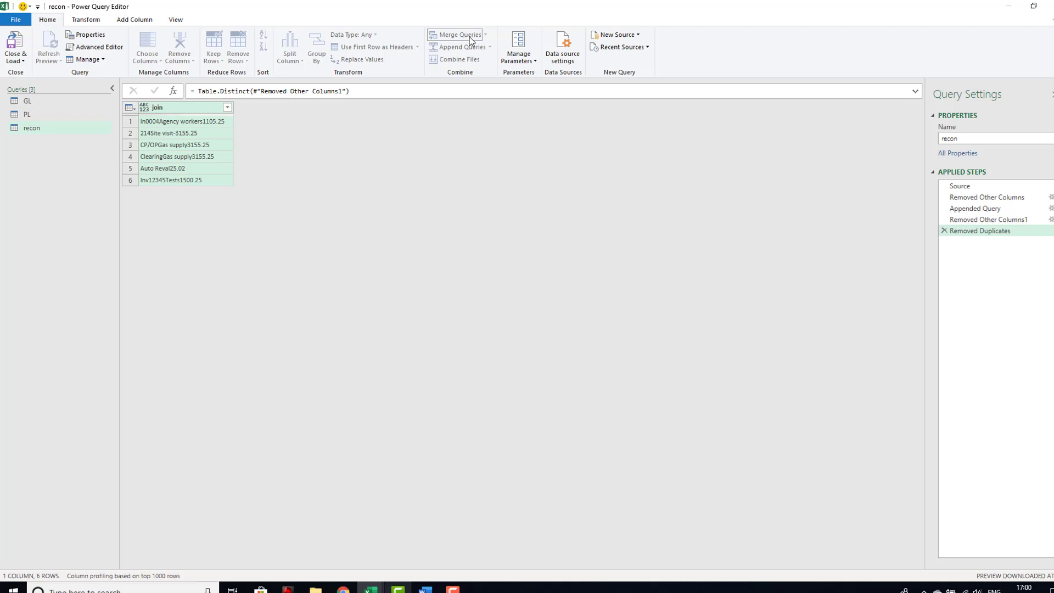
Step: Merge recon with GL on the join column as a Full Outer join
click(457, 34)
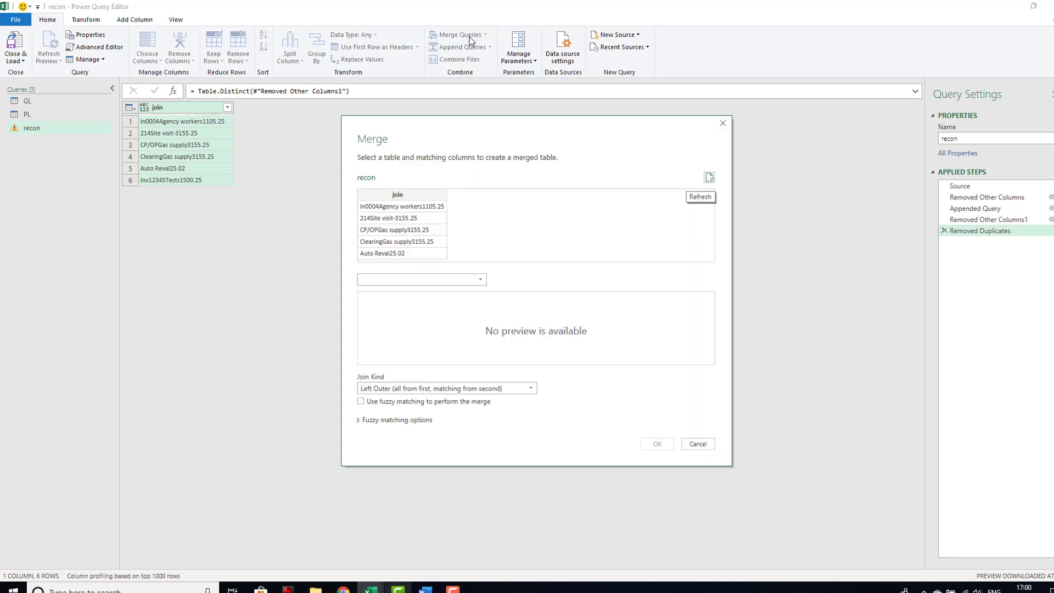
click(421, 280)
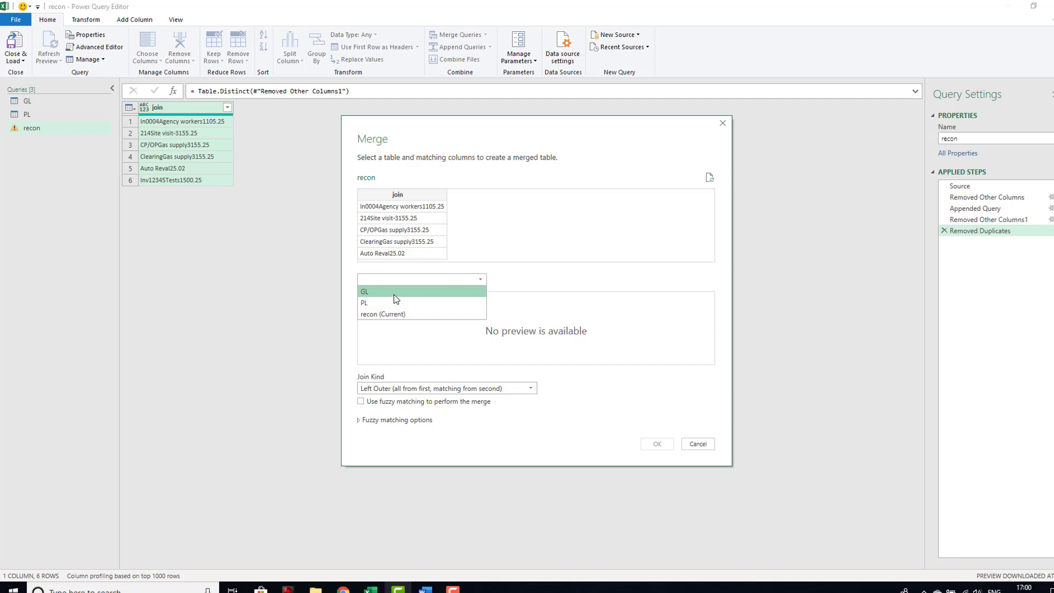
click(364, 291)
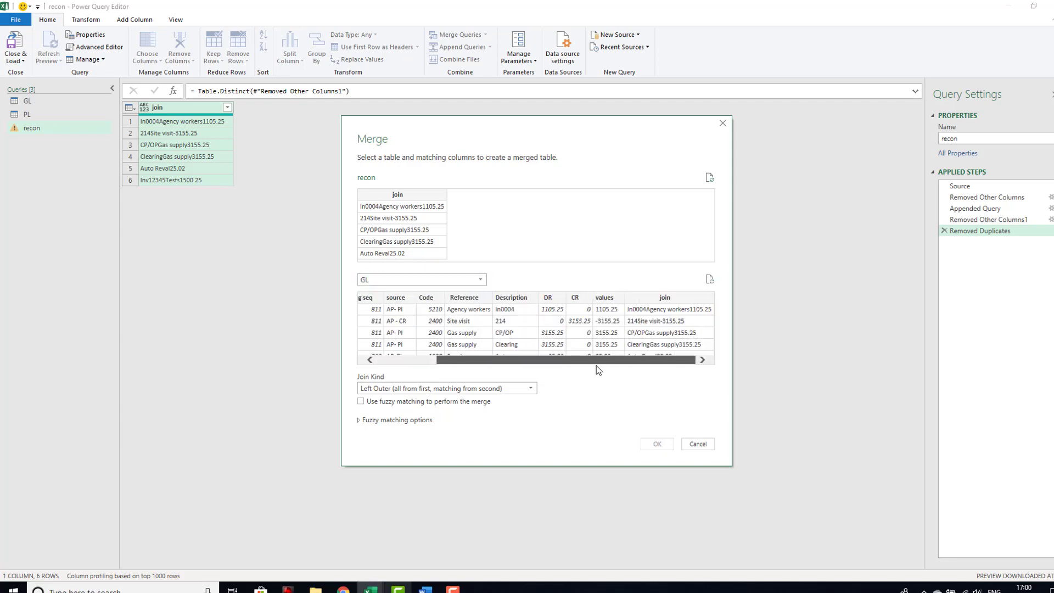
click(664, 297)
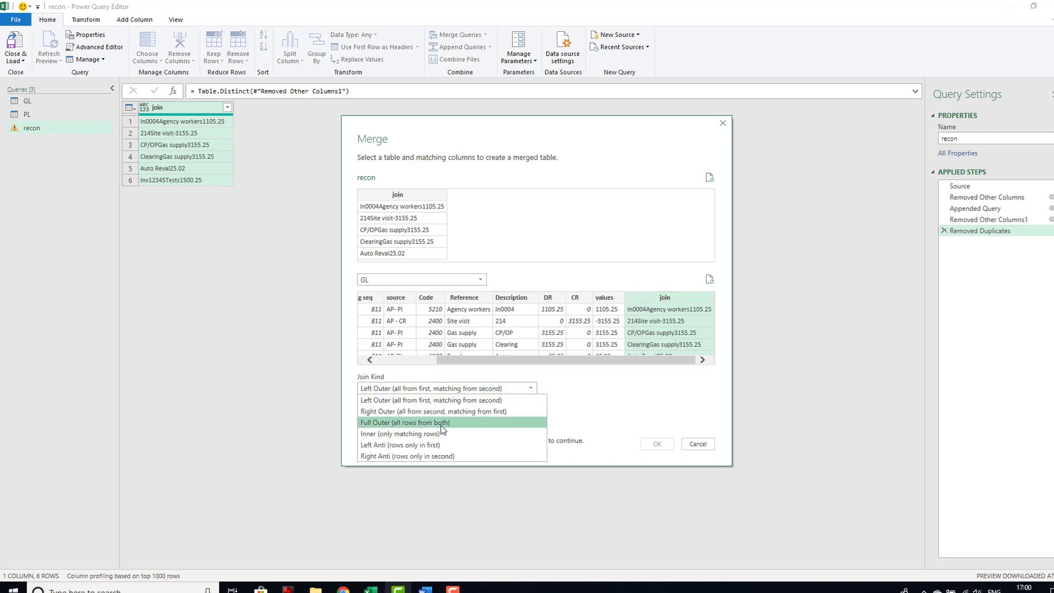
click(404, 422)
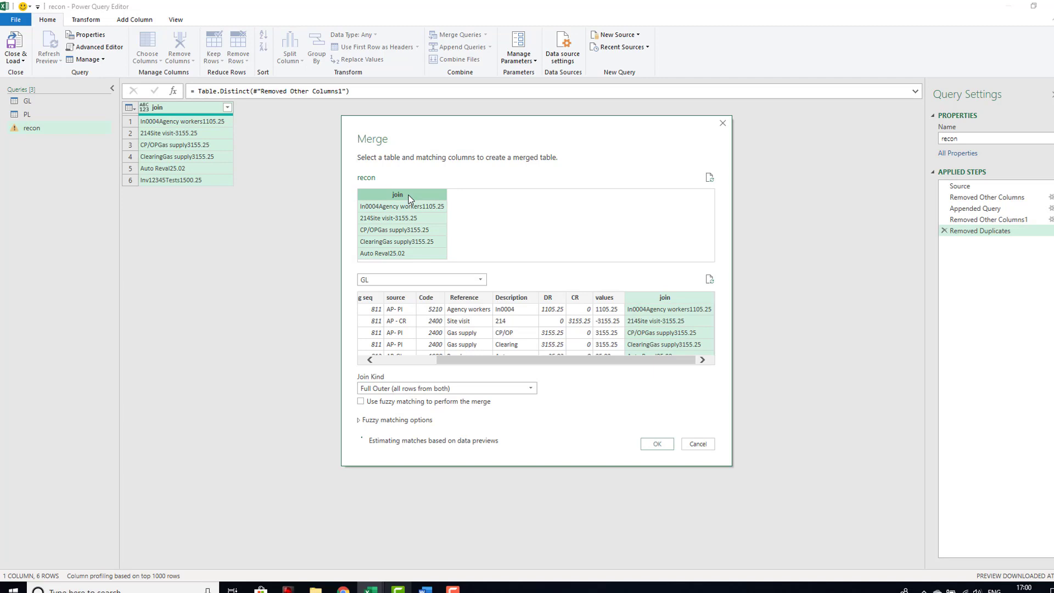
click(656, 444)
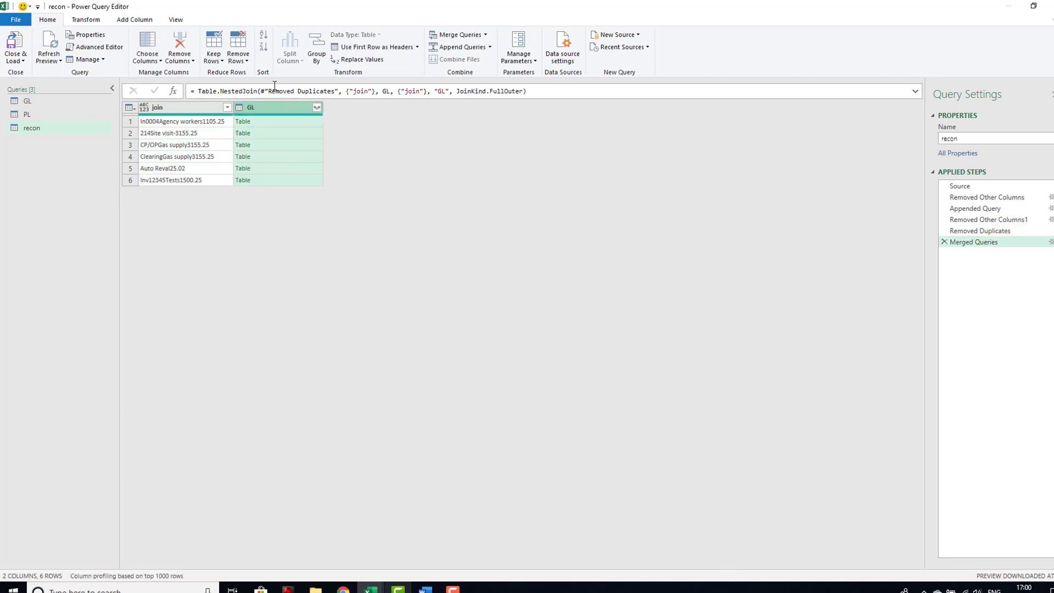
Step: Expand the GL column, keeping only GL's values column
click(317, 107)
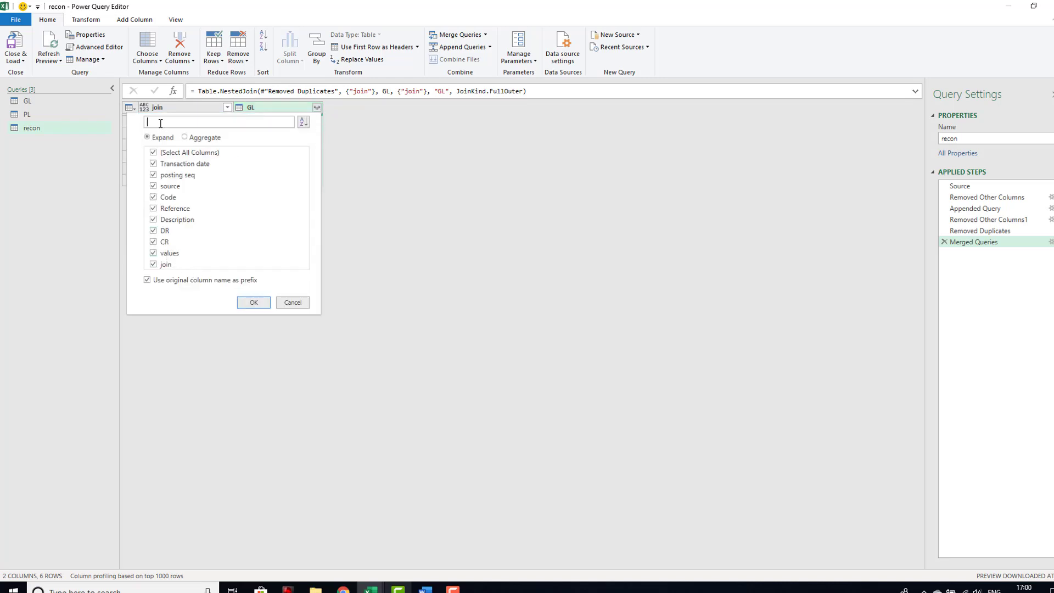
click(153, 152)
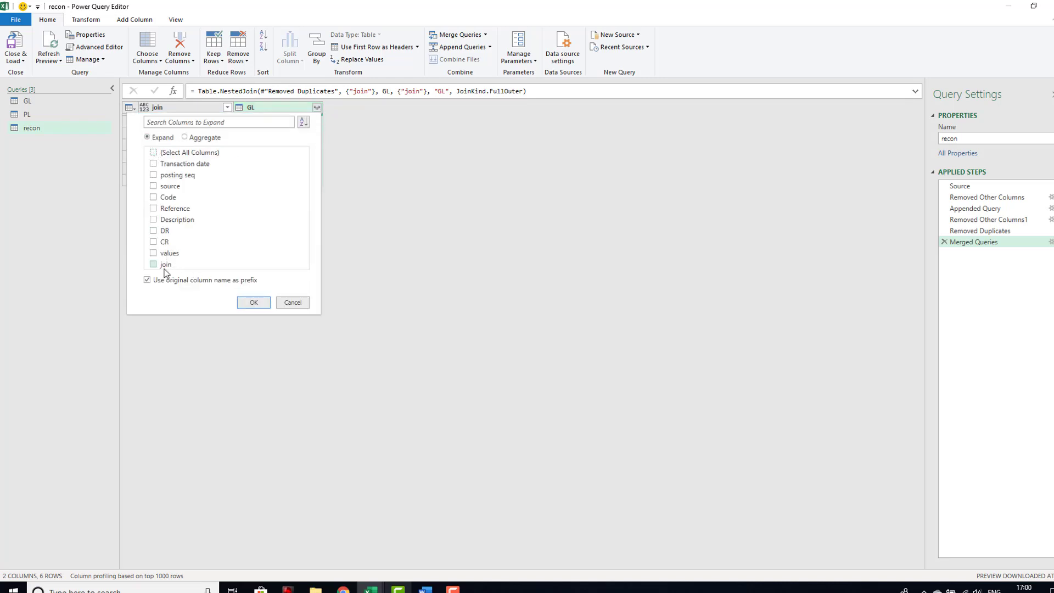
click(153, 253)
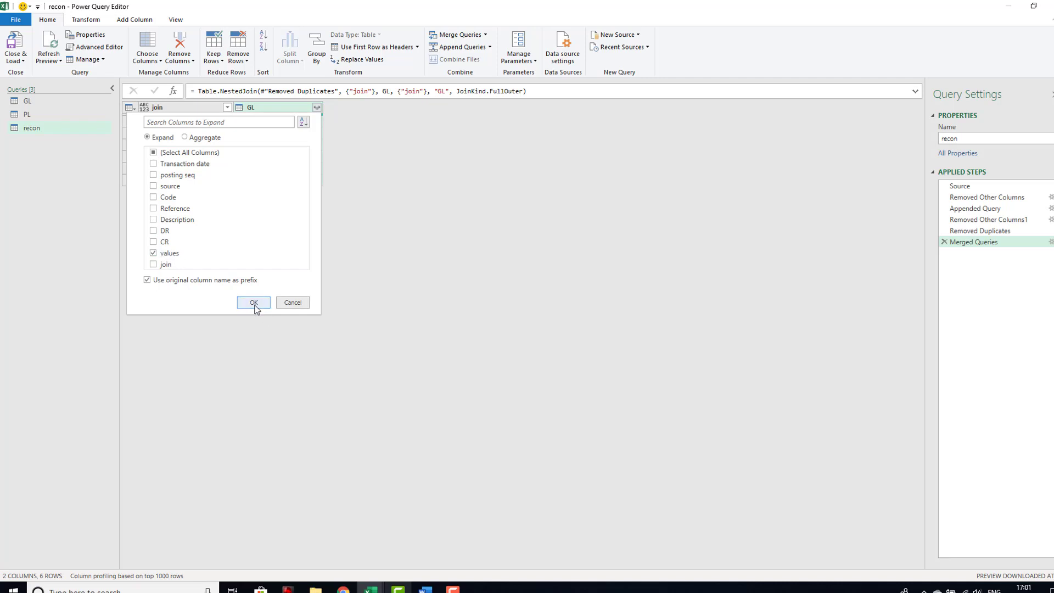
click(254, 303)
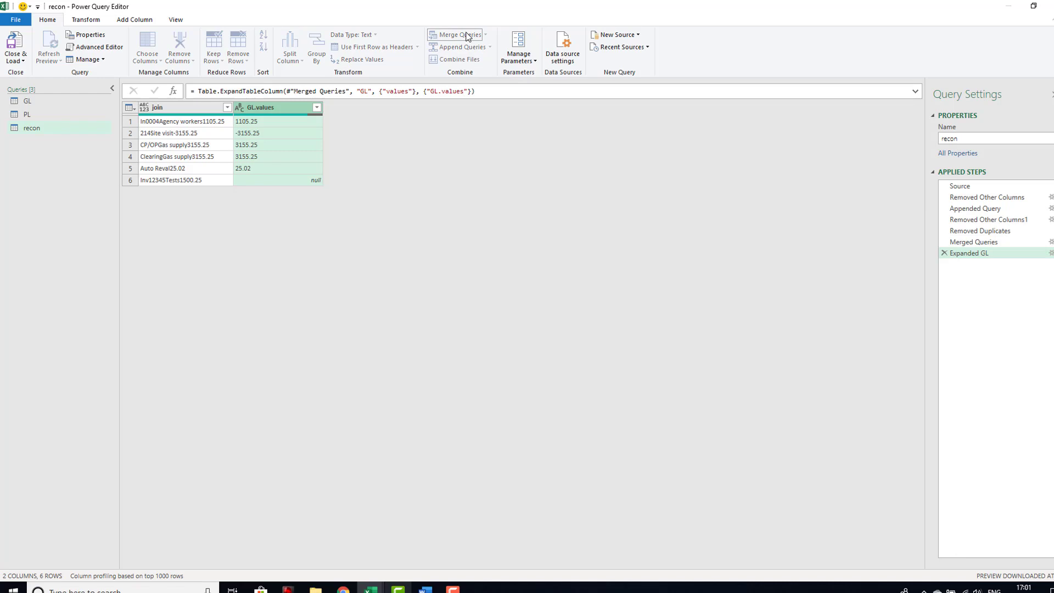
click(454, 34)
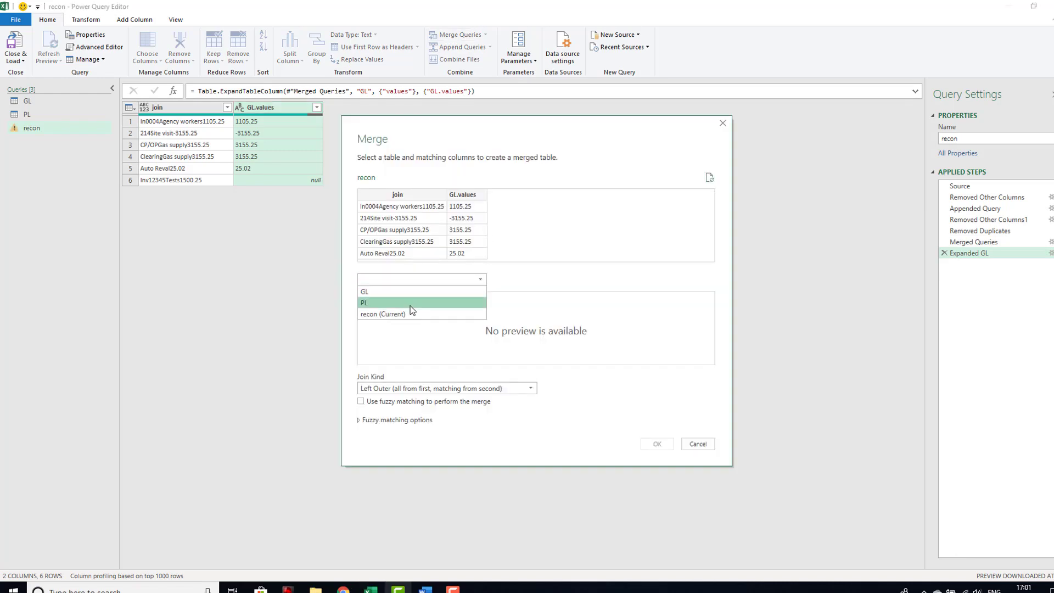
Step: Full outer merge recon with PL on join and expand only PL's value column
click(365, 303)
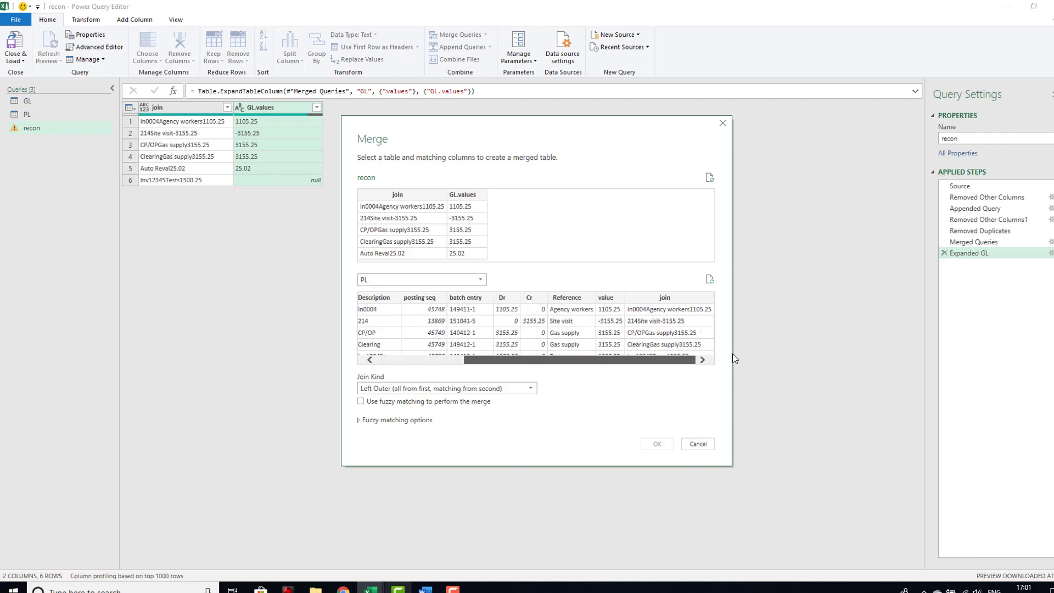
click(664, 297)
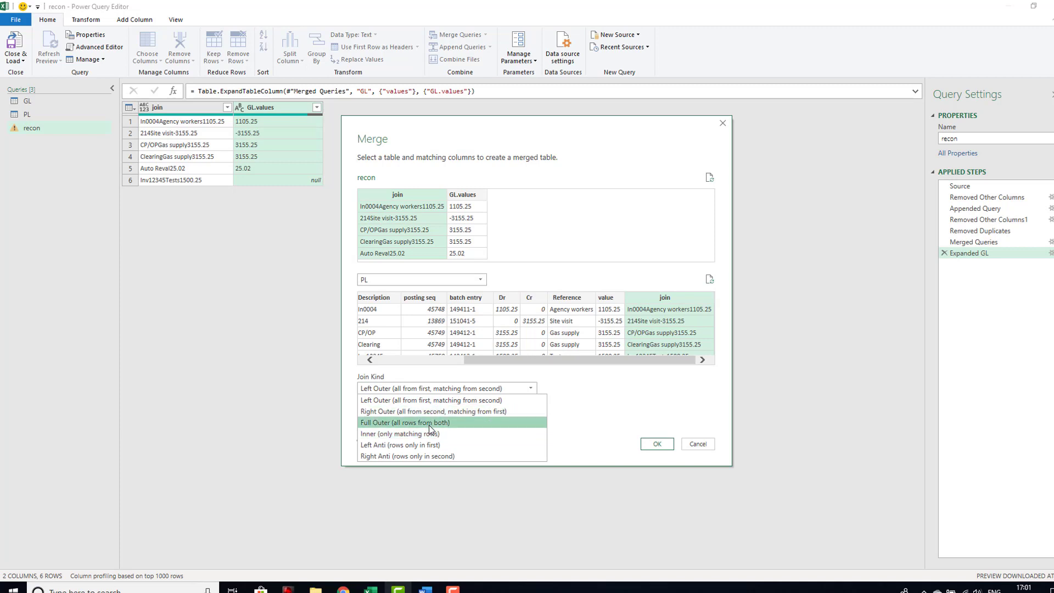
click(403, 422)
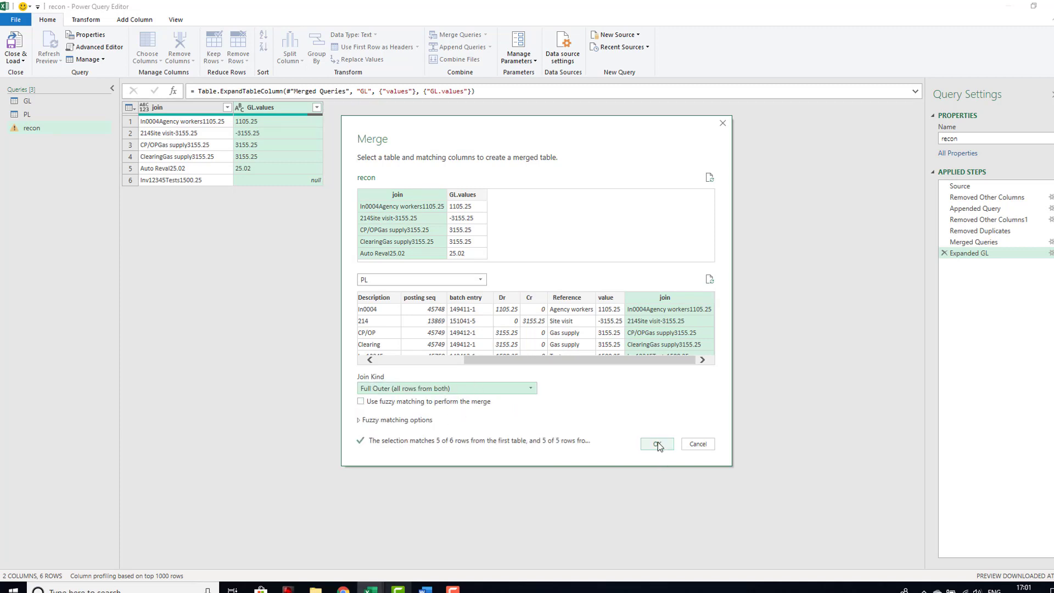
click(657, 444)
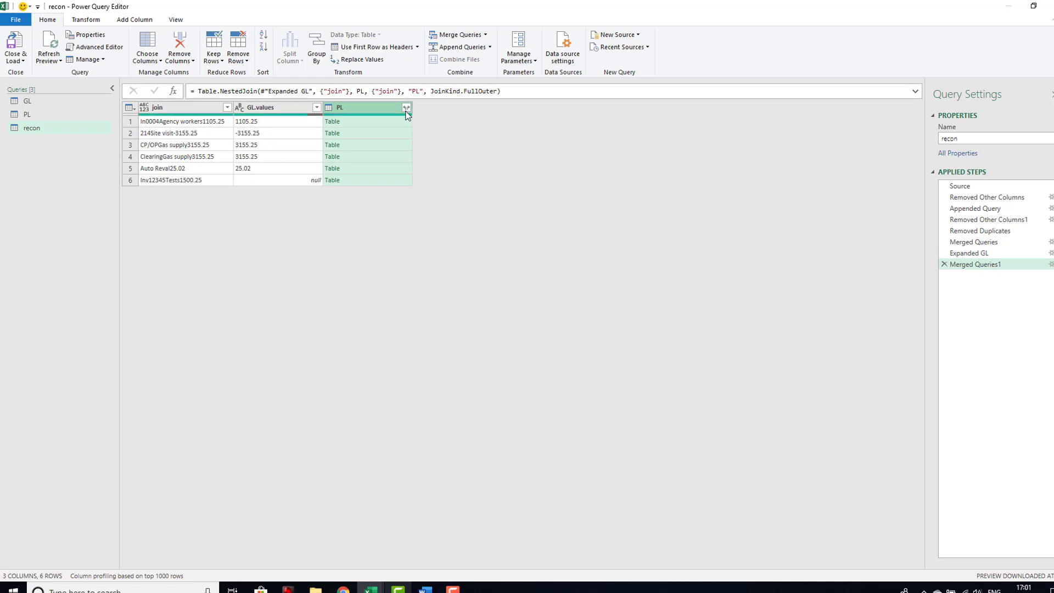
click(406, 107)
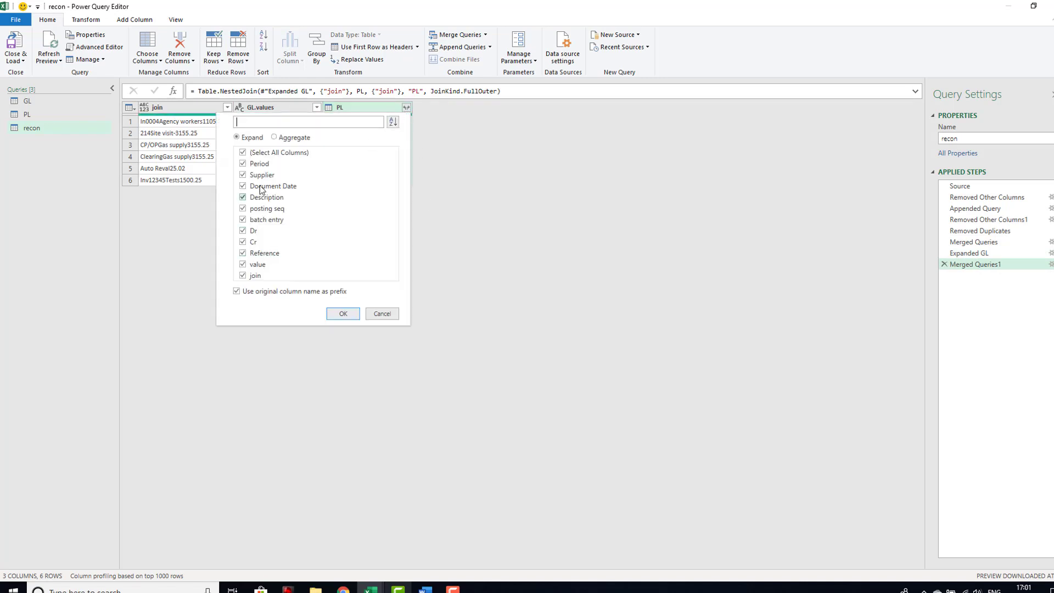
click(242, 152)
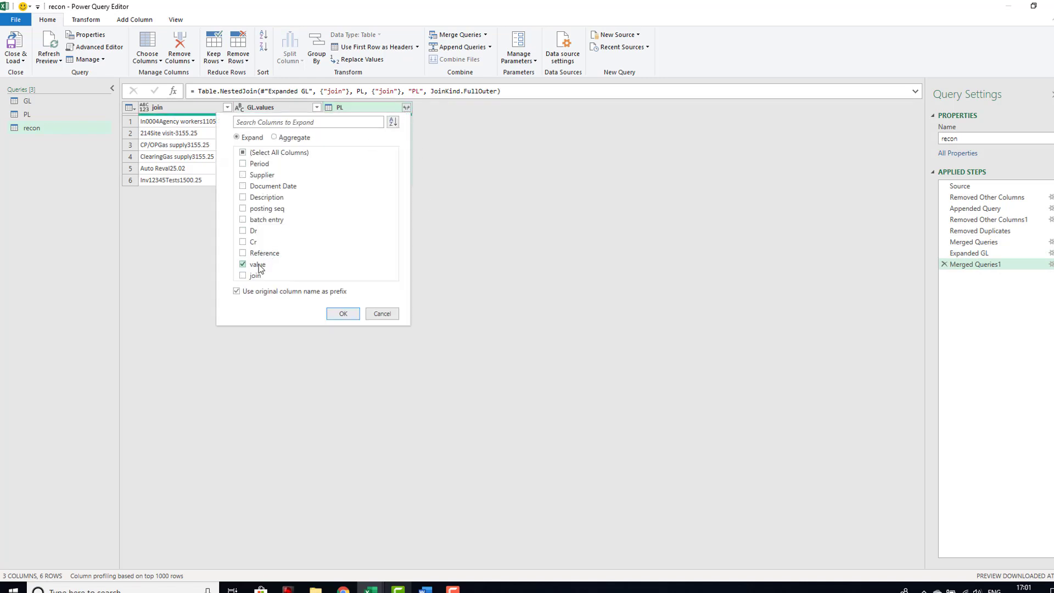
click(343, 313)
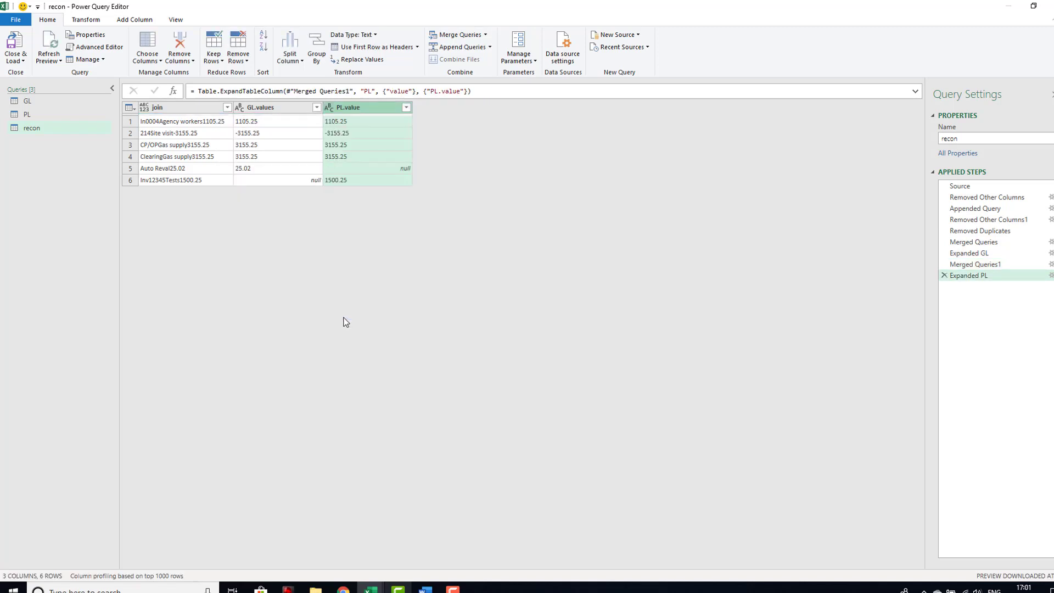